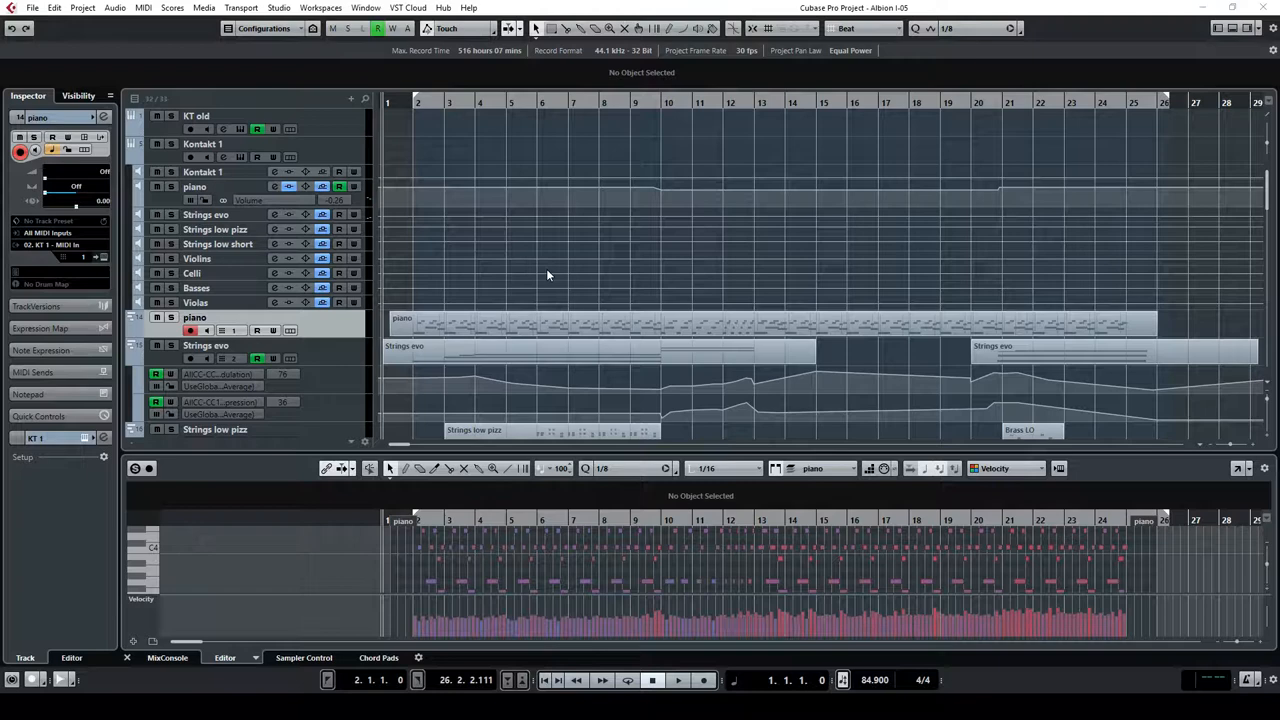
pyautogui.moveTo(608, 280)
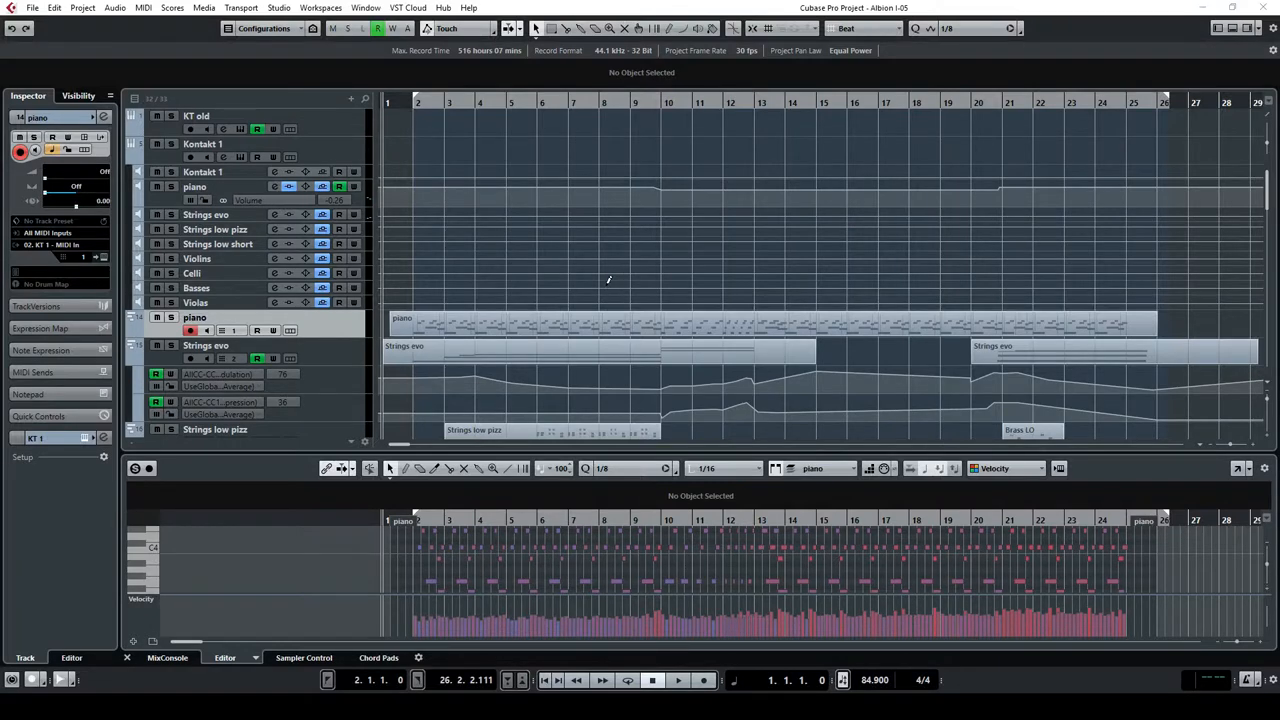
pyautogui.moveTo(498, 288)
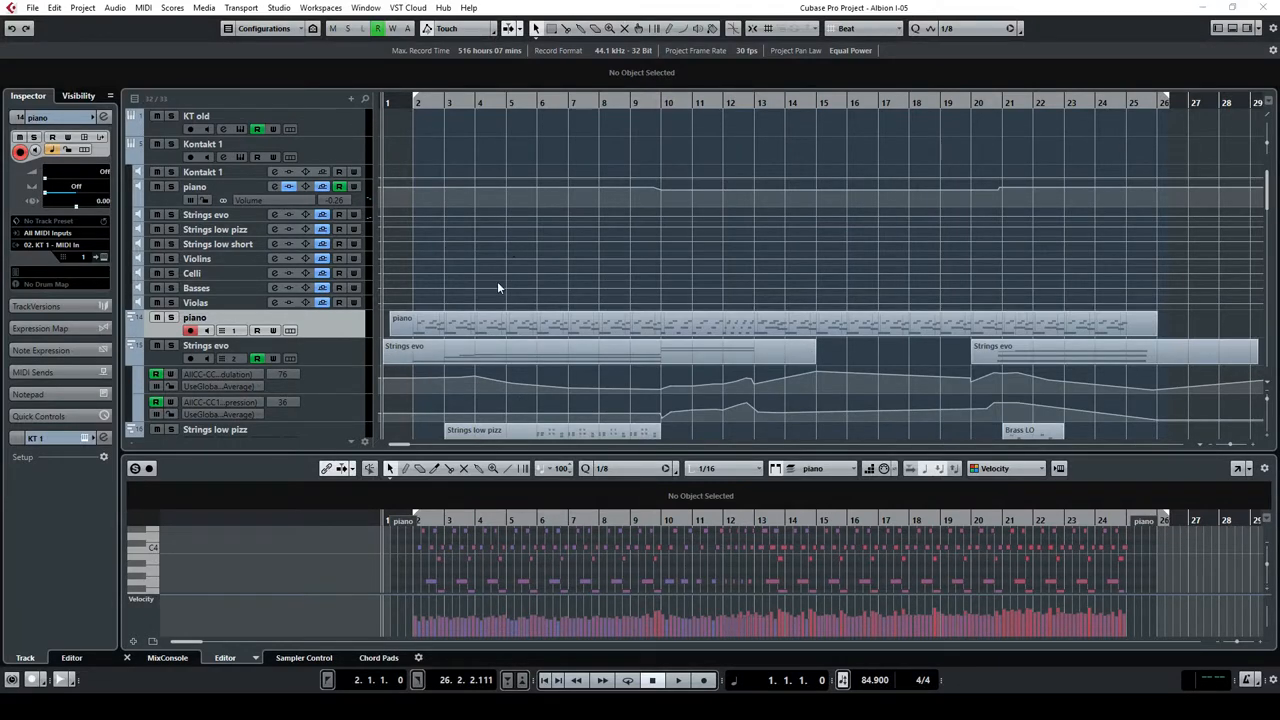
pyautogui.moveTo(506, 268)
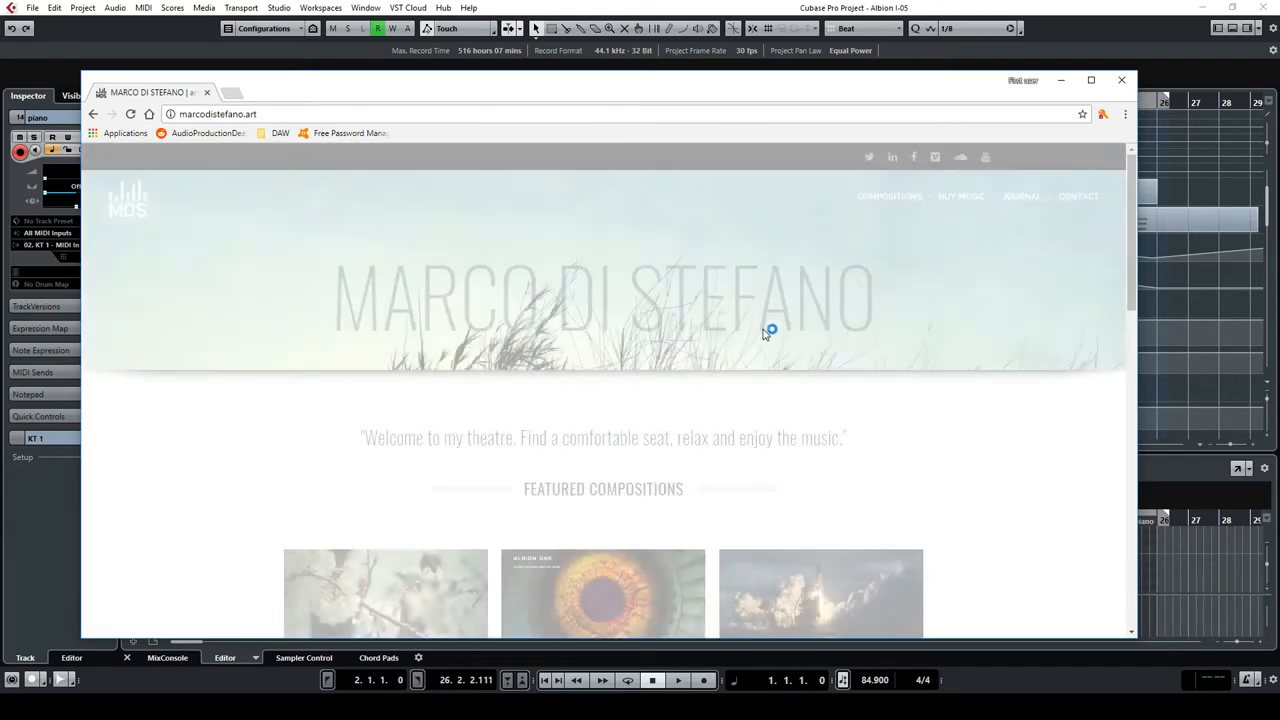
# Step: Scroll the compositions list and open the Spitfire Audio – Albion One Trailer page
pyautogui.scroll(-3)
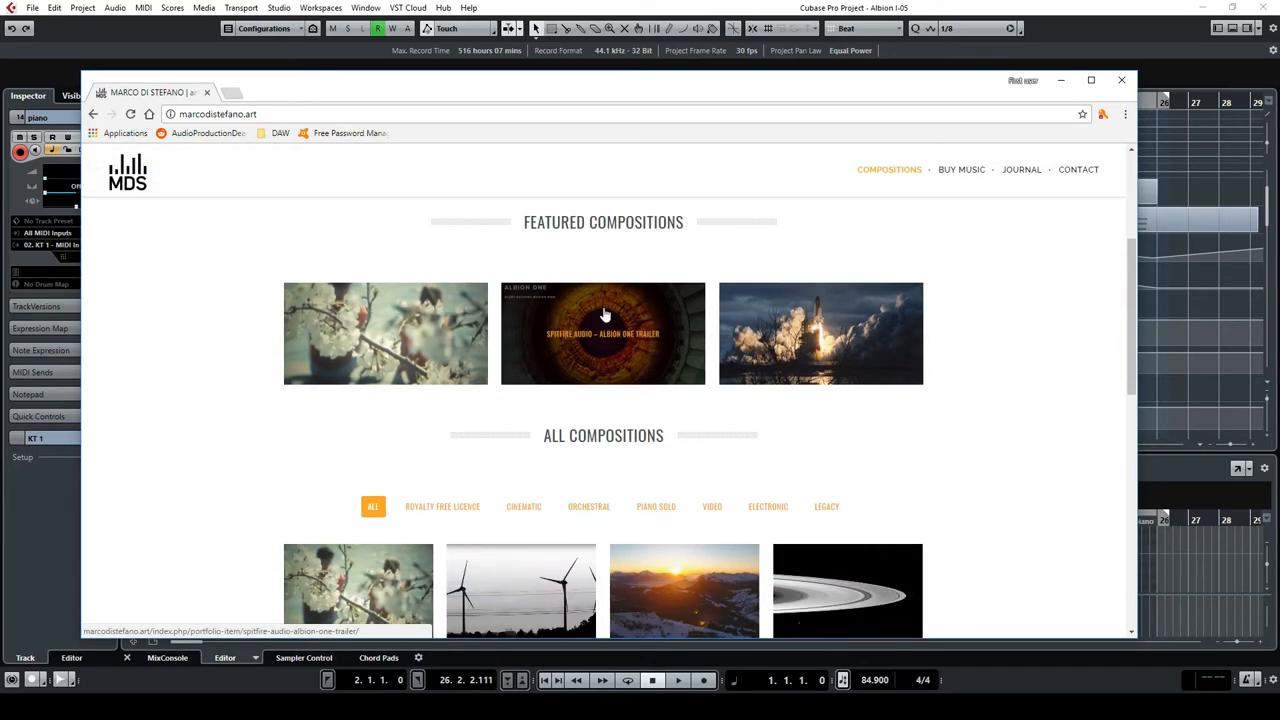
pyautogui.scroll(-3)
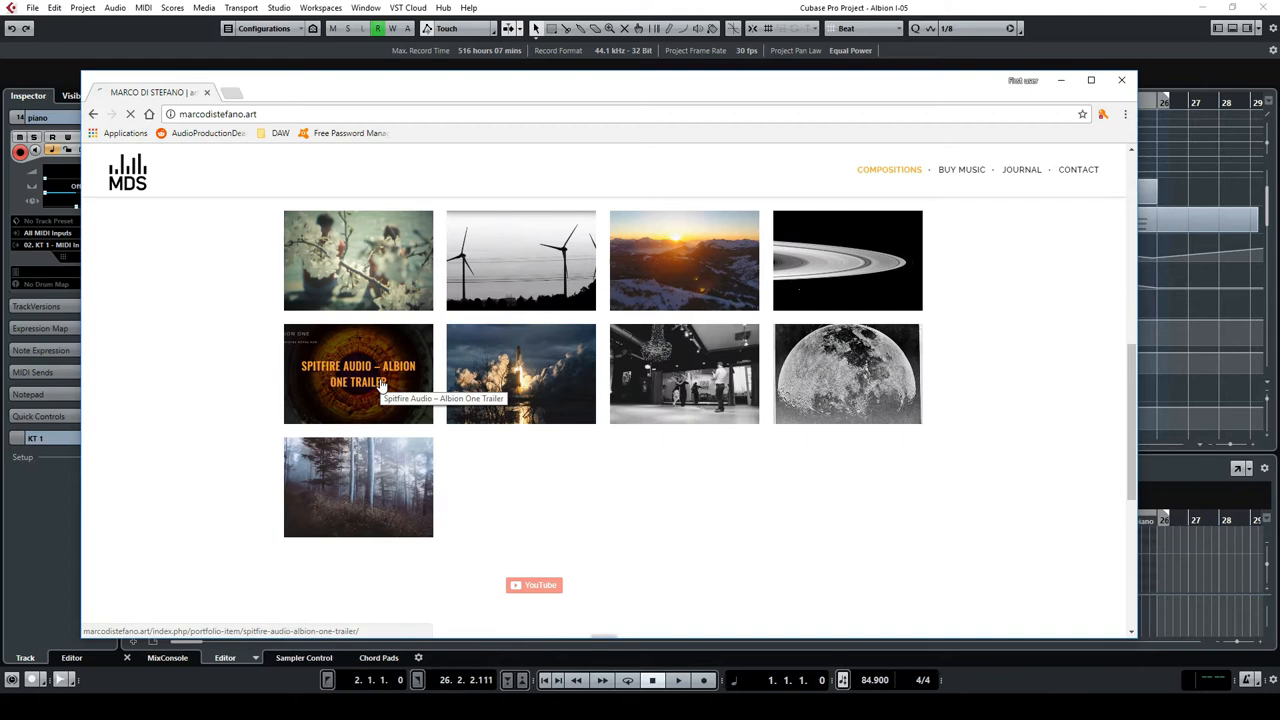
pyautogui.click(358, 374)
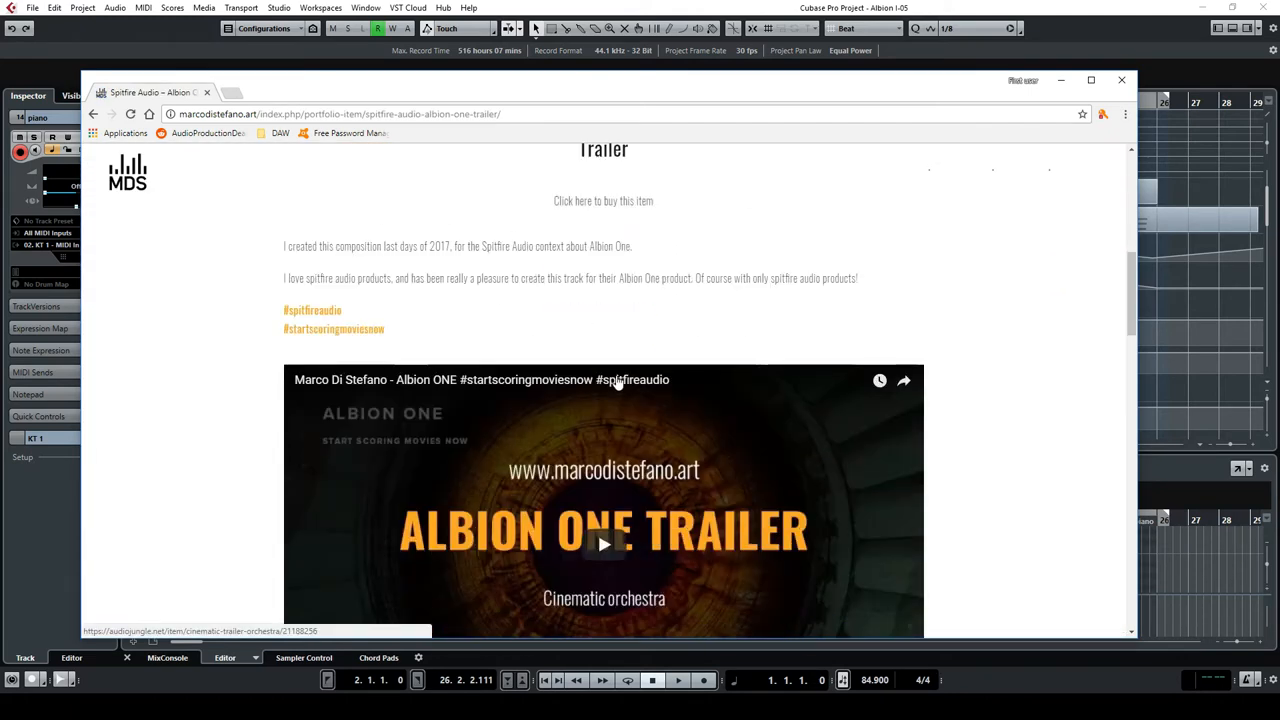
pyautogui.scroll(-3)
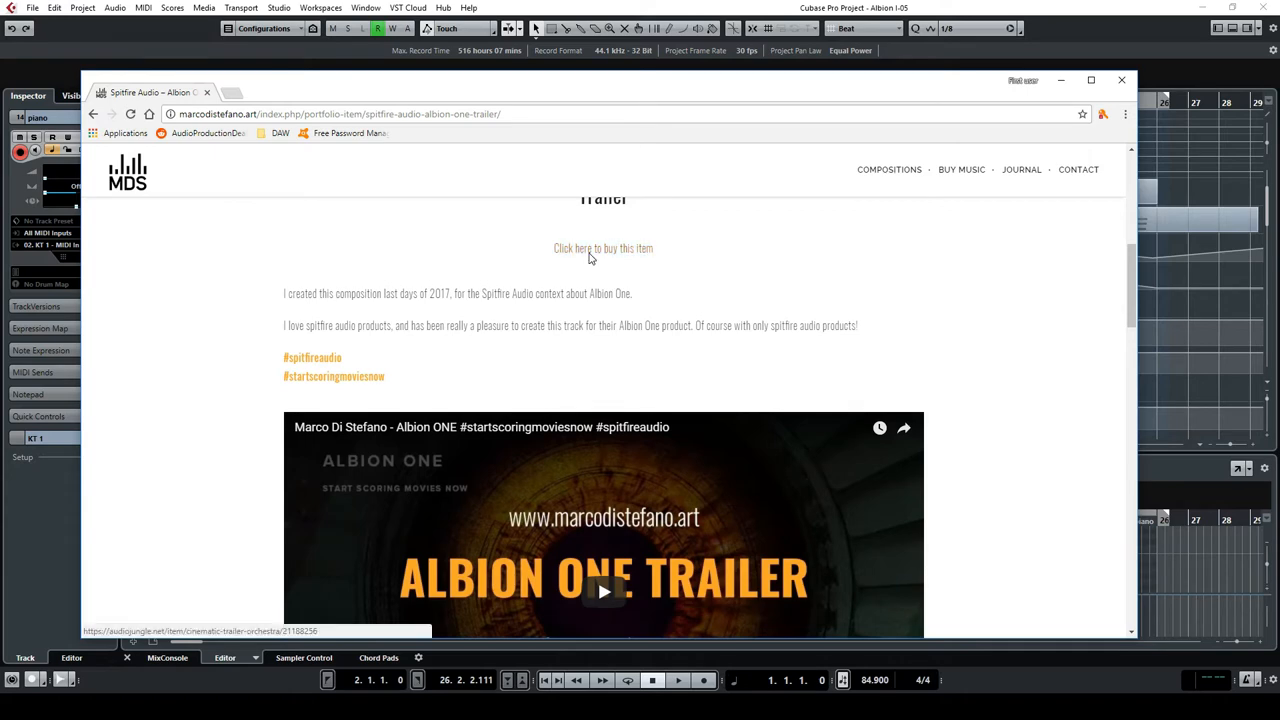
pyautogui.click(604, 248)
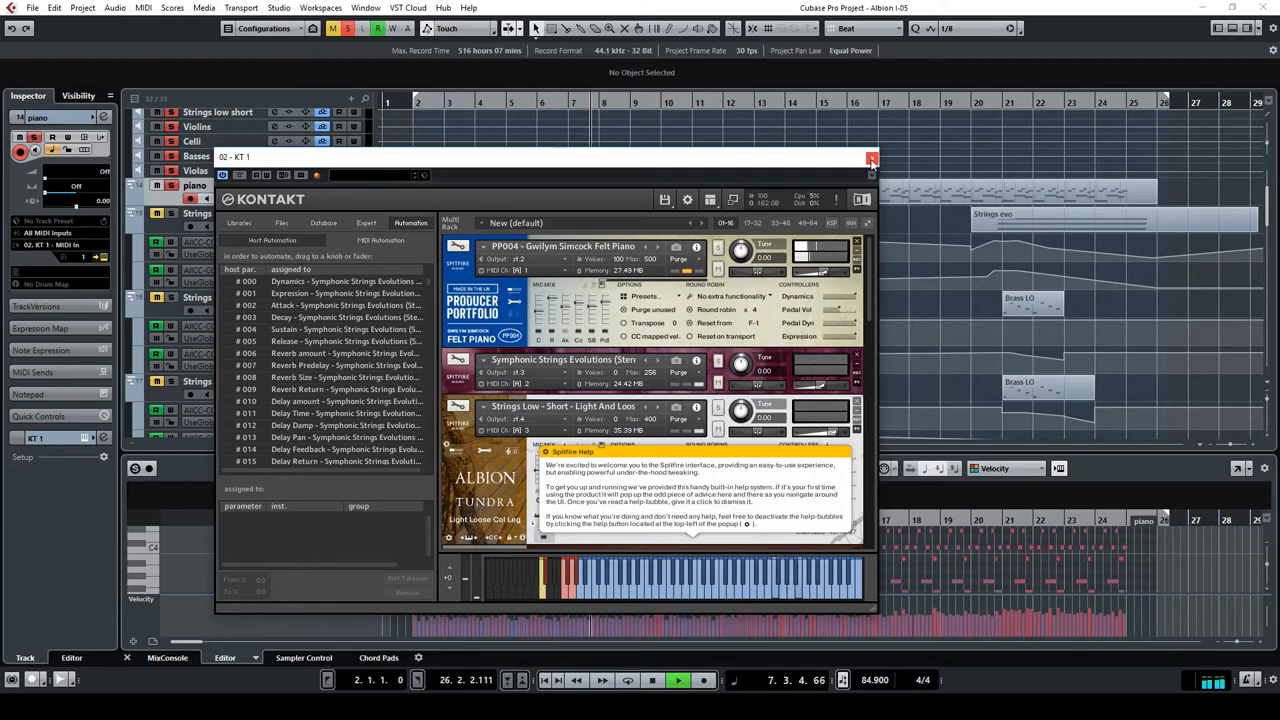
# Step: Dismiss the Kontakt info notice, then close the rack to return to the tracks
pyautogui.click(872, 158)
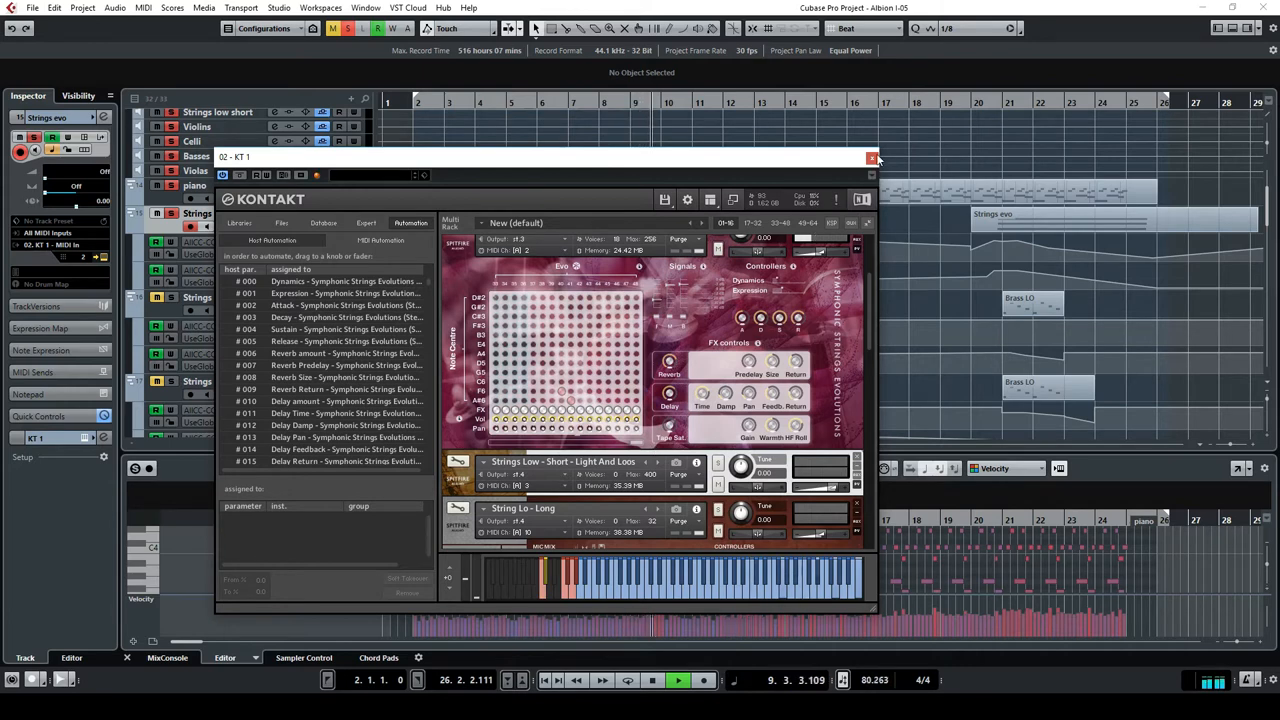
pyautogui.click(872, 158)
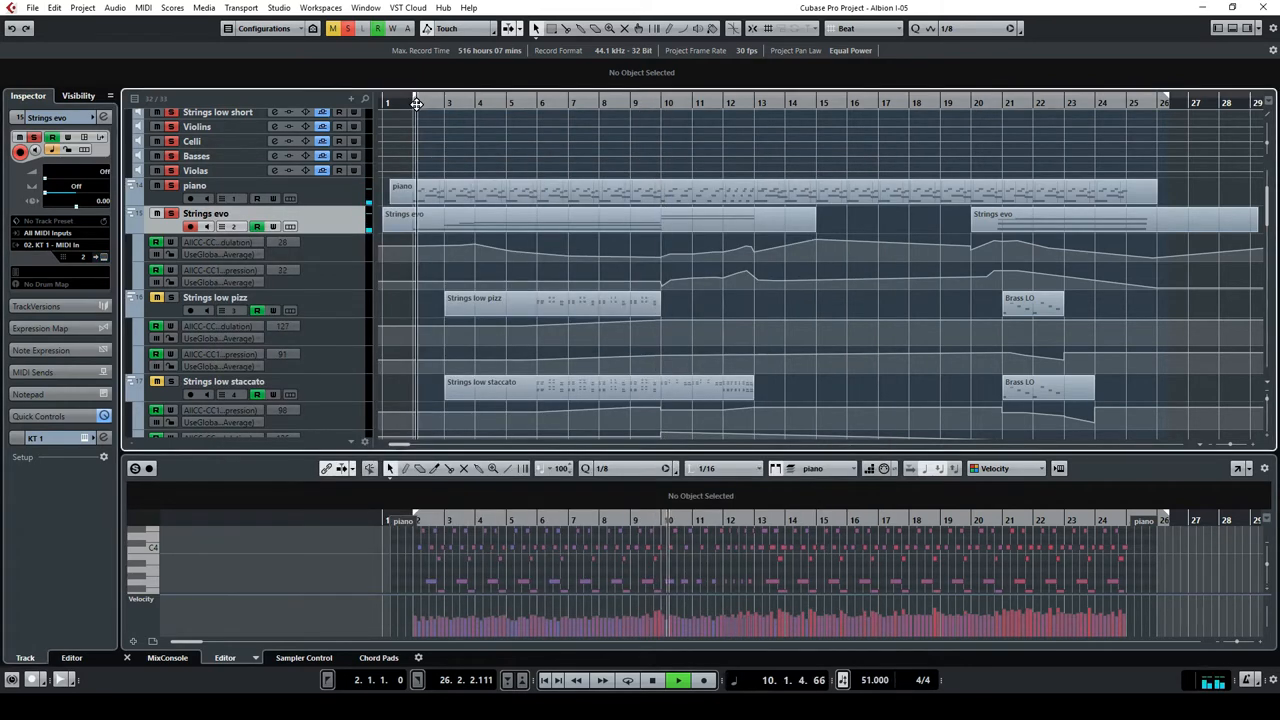
# Step: Scroll down through the woodwind and brass expression curves while auditioning them
pyautogui.click(652, 680)
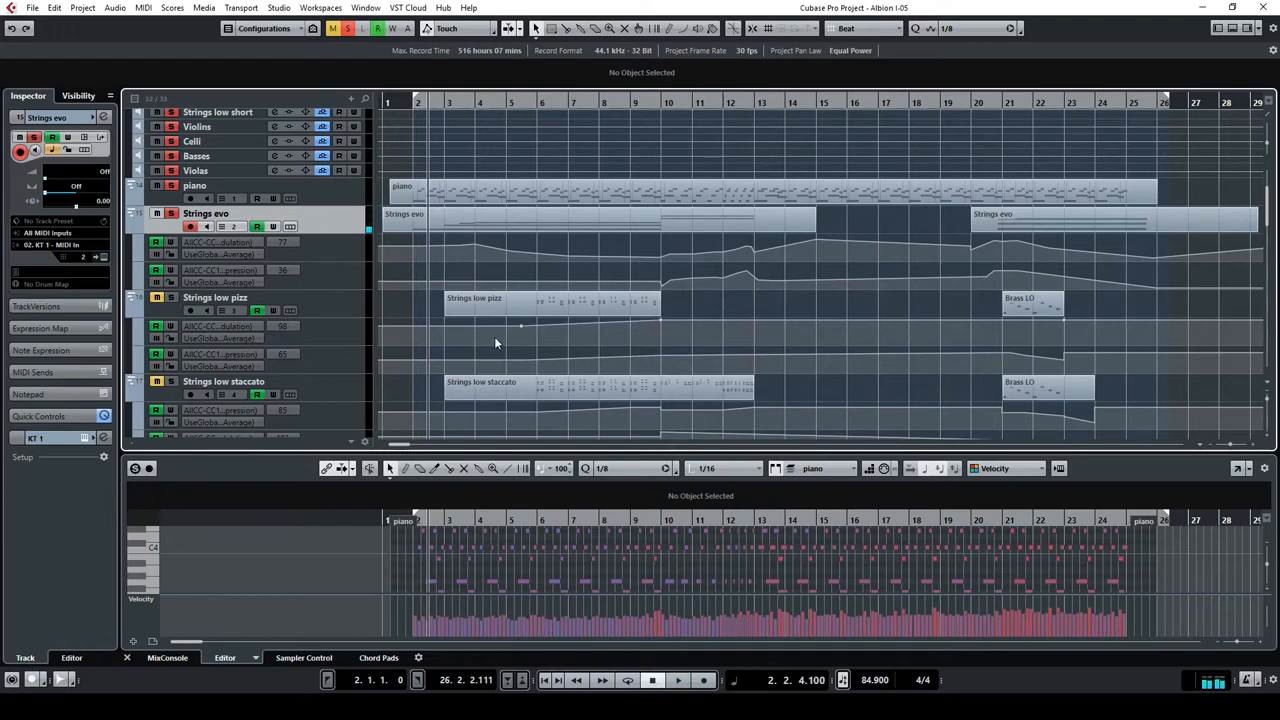
pyautogui.scroll(-3)
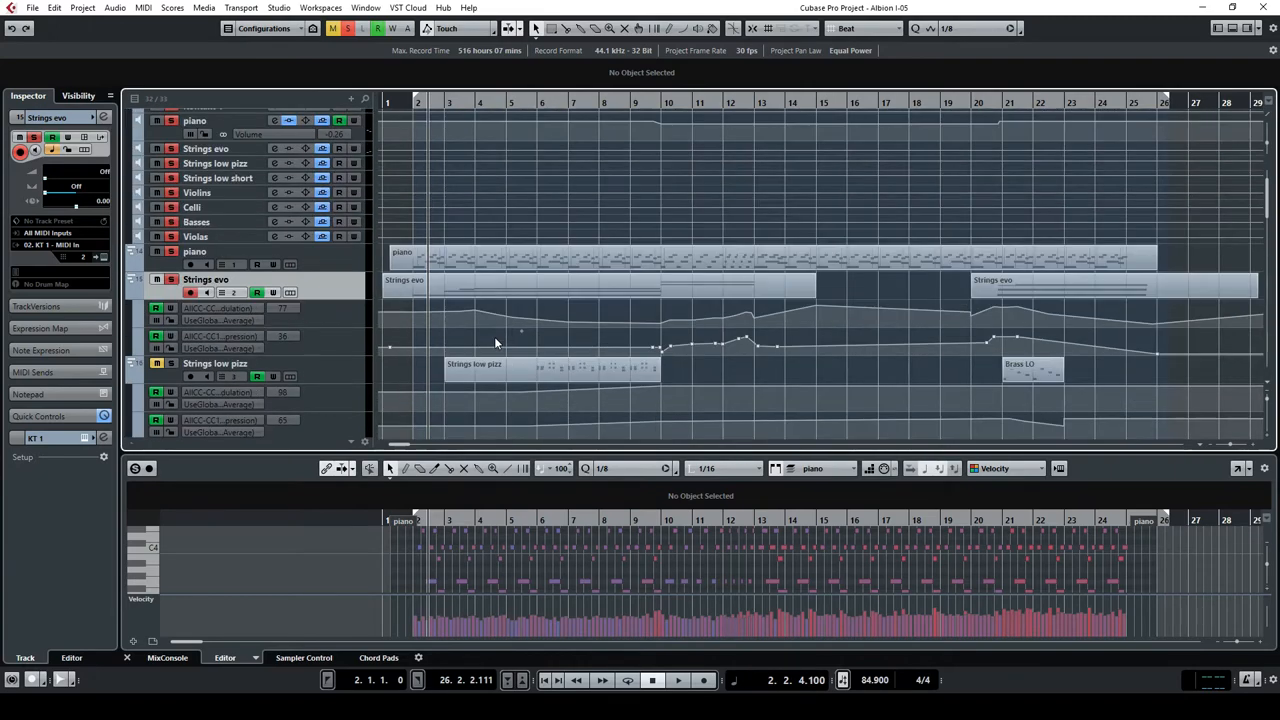
pyautogui.scroll(-3)
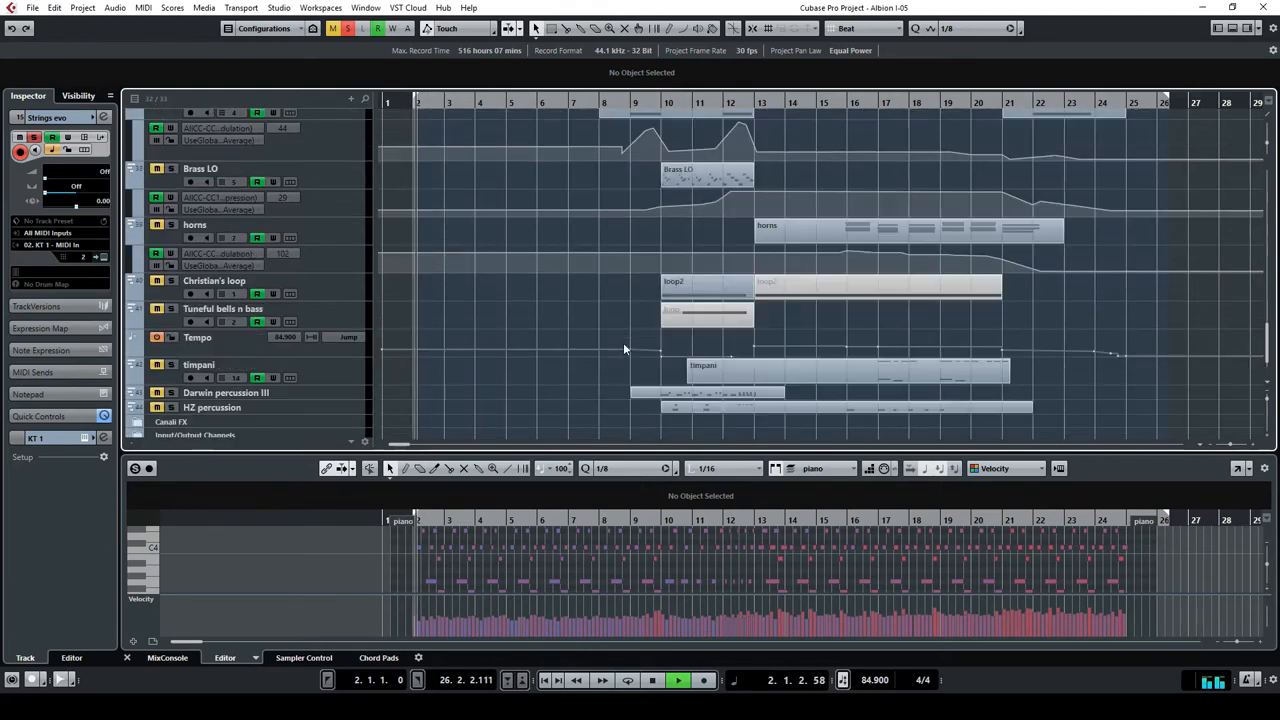
pyautogui.scroll(-3)
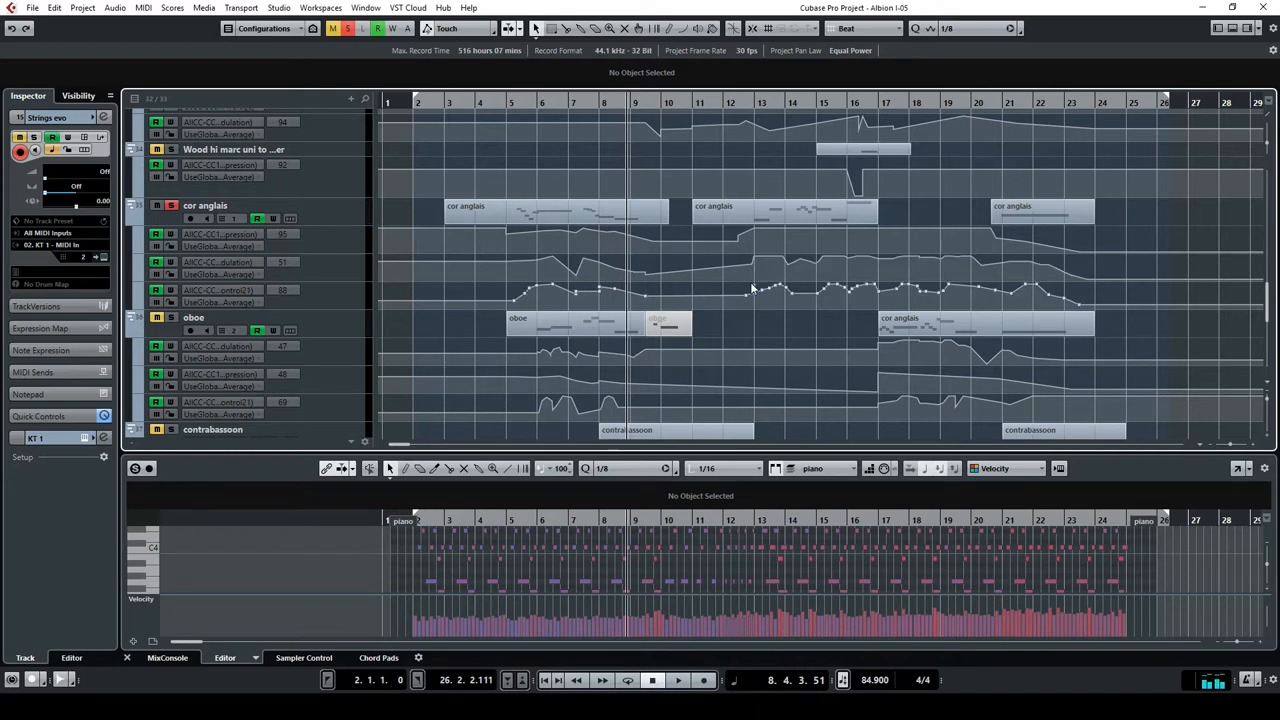
pyautogui.scroll(-3)
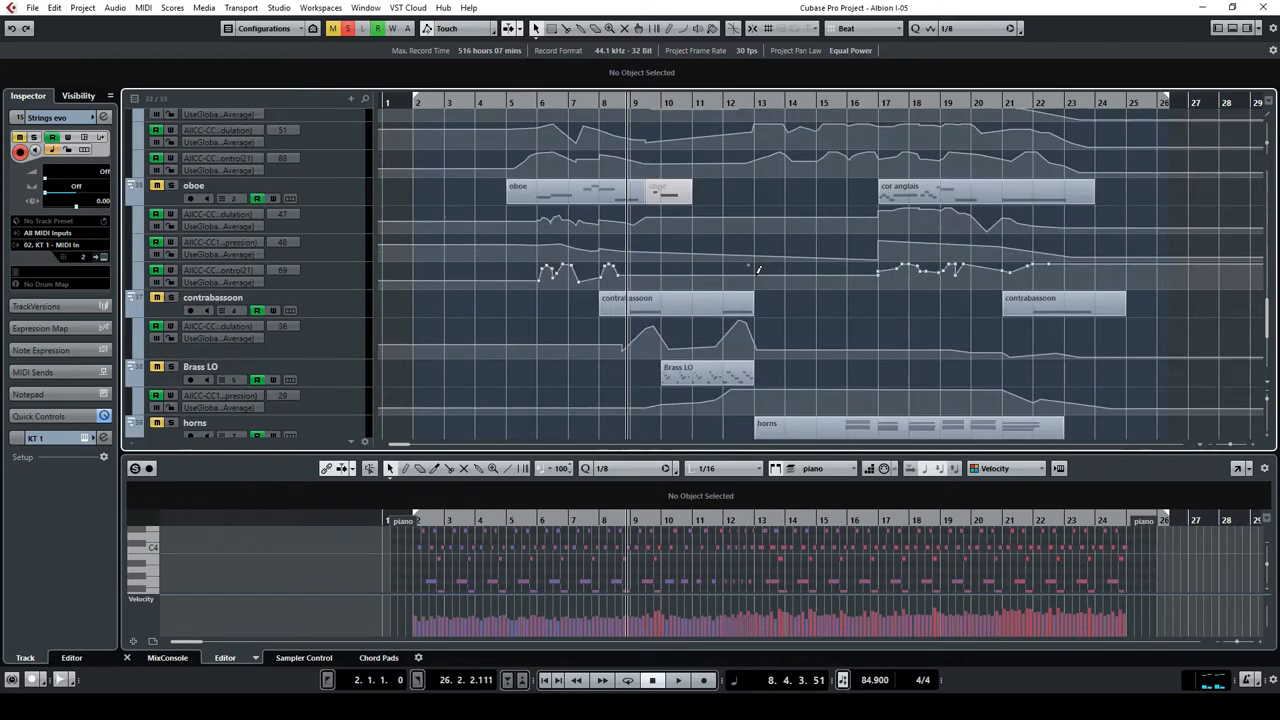
pyautogui.scroll(-3)
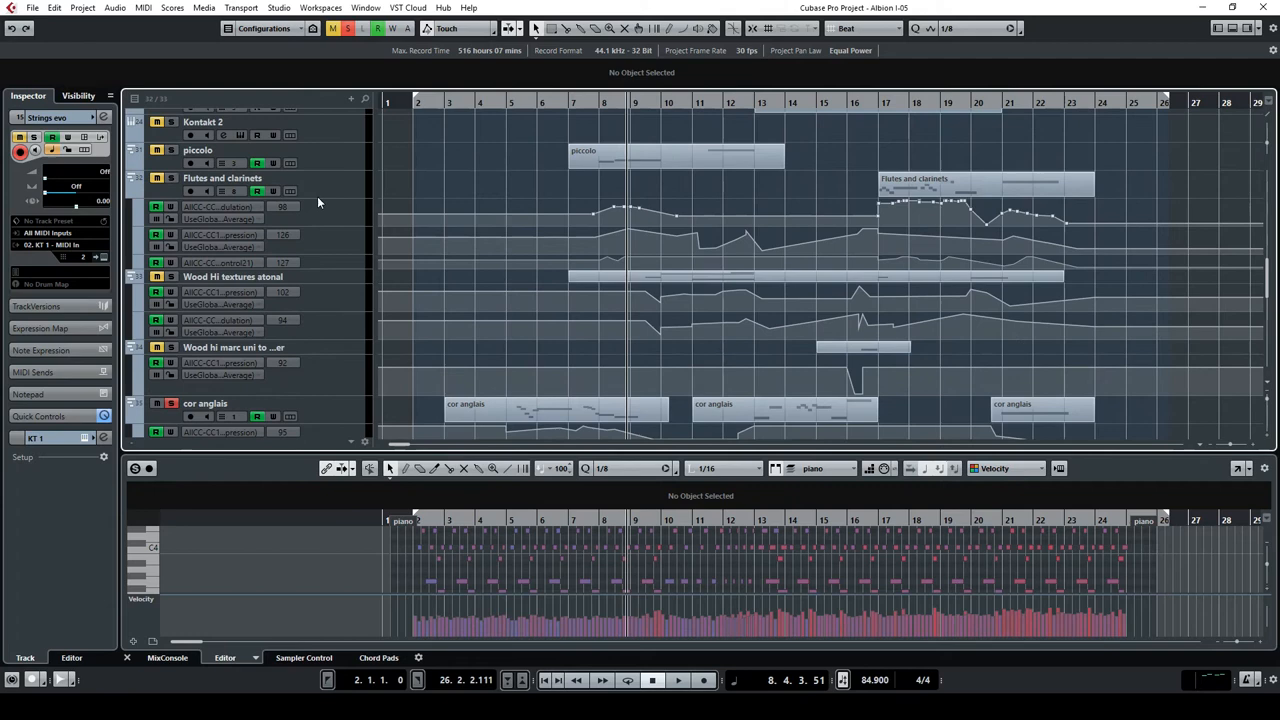
pyautogui.scroll(-3)
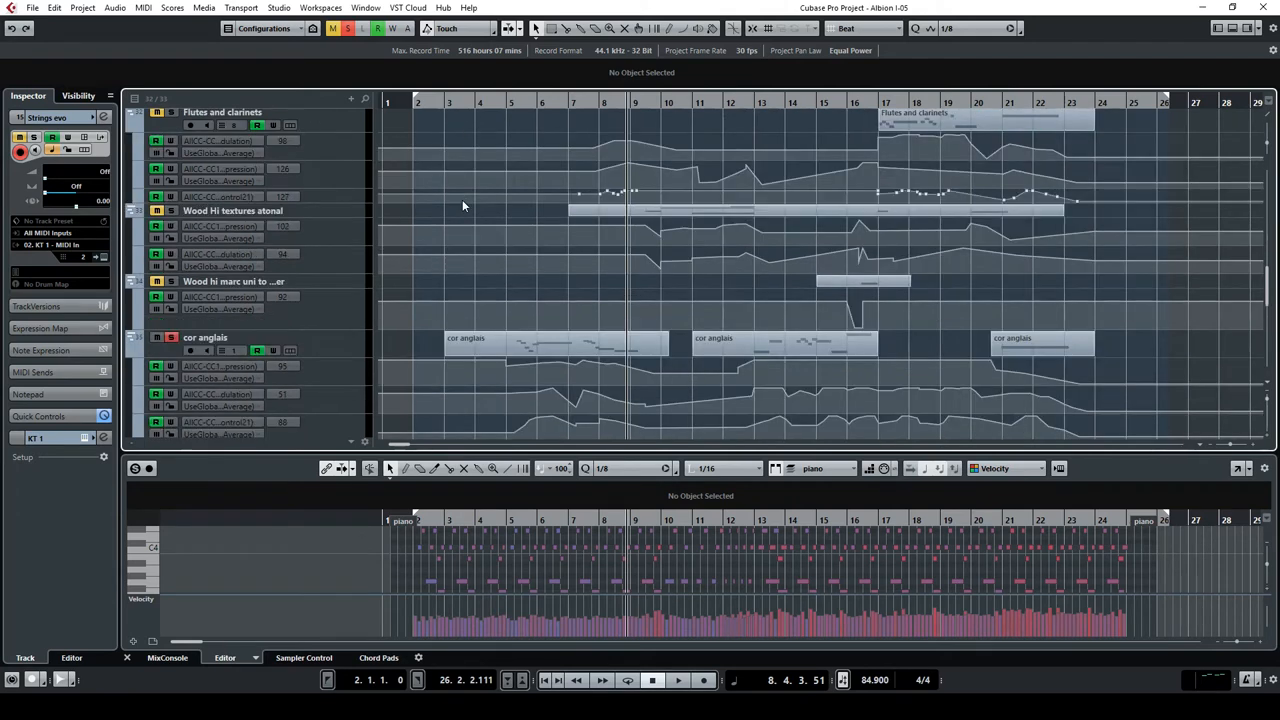
pyautogui.click(678, 680)
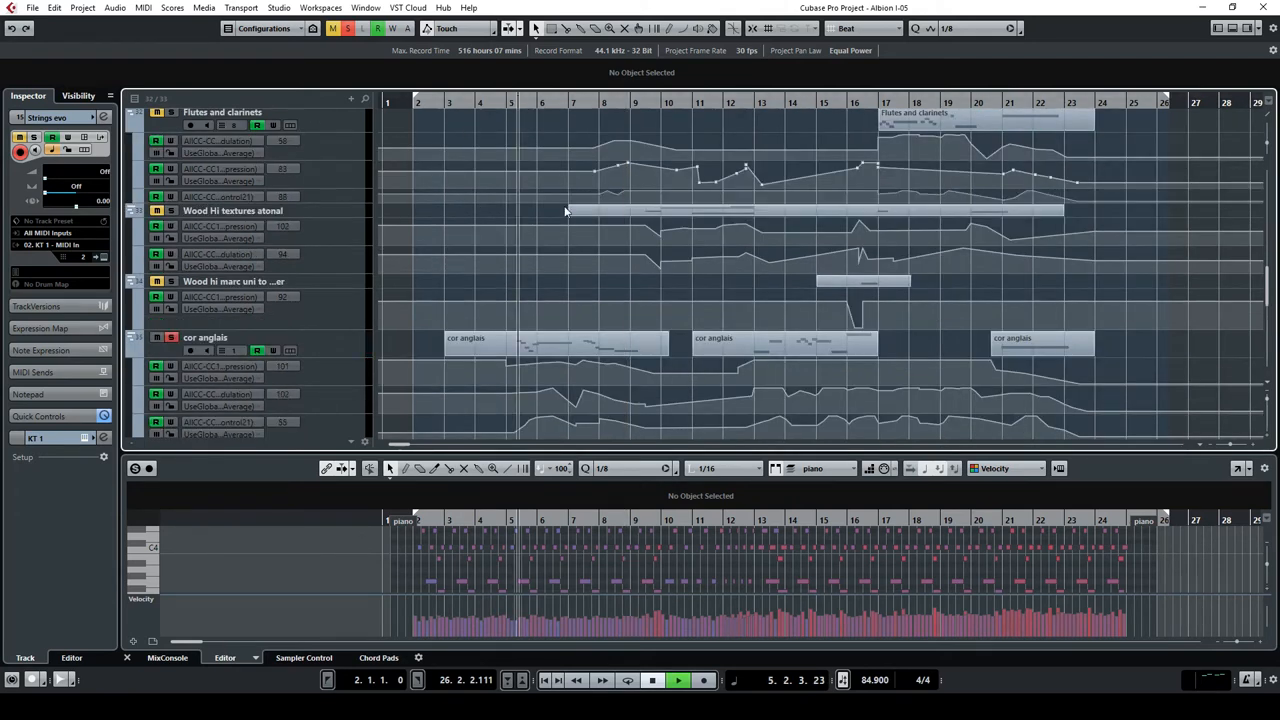
pyautogui.scroll(-3)
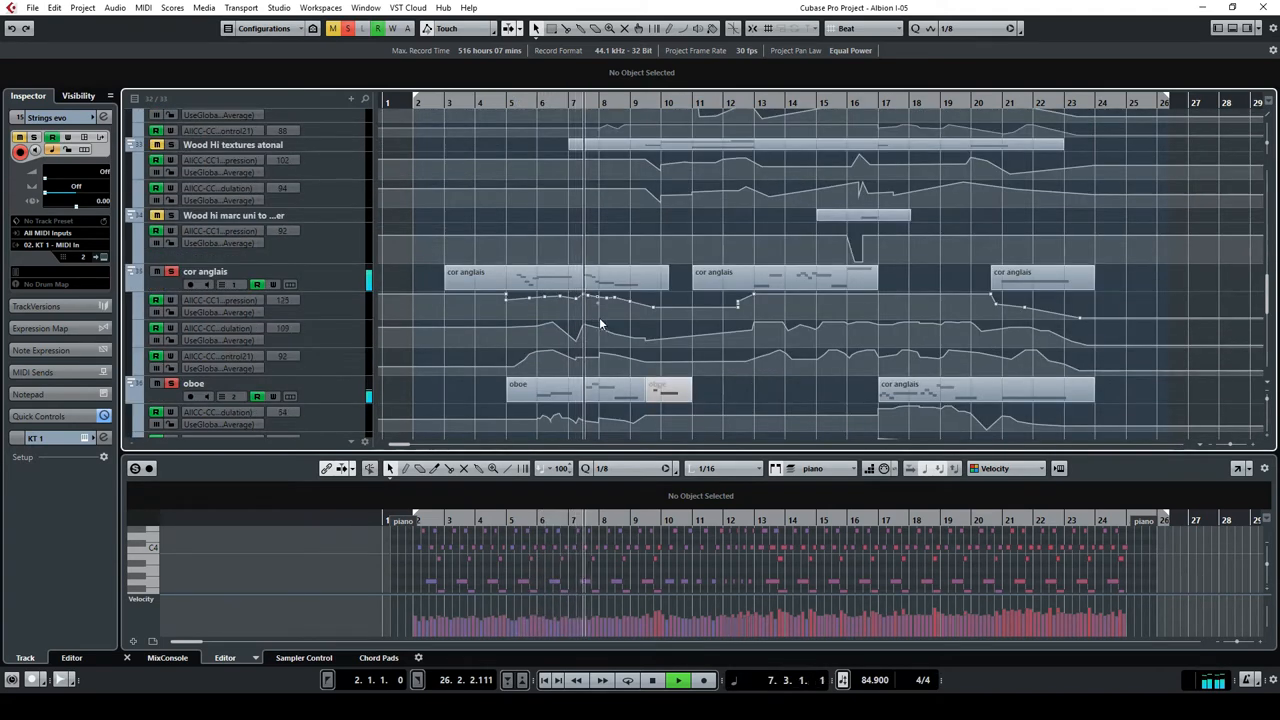
# Step: Hide every automation lane via the track list's Hide All Automation option
pyautogui.rightClick(204, 272)
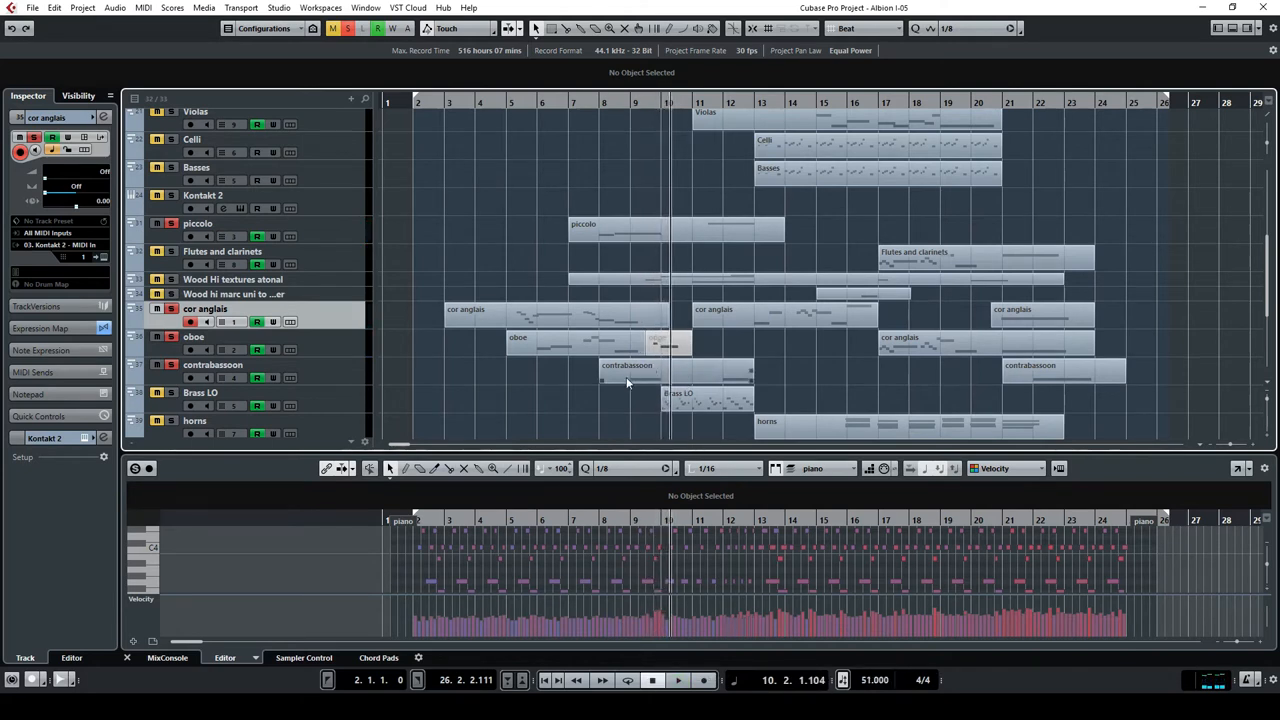
pyautogui.moveTo(664, 380)
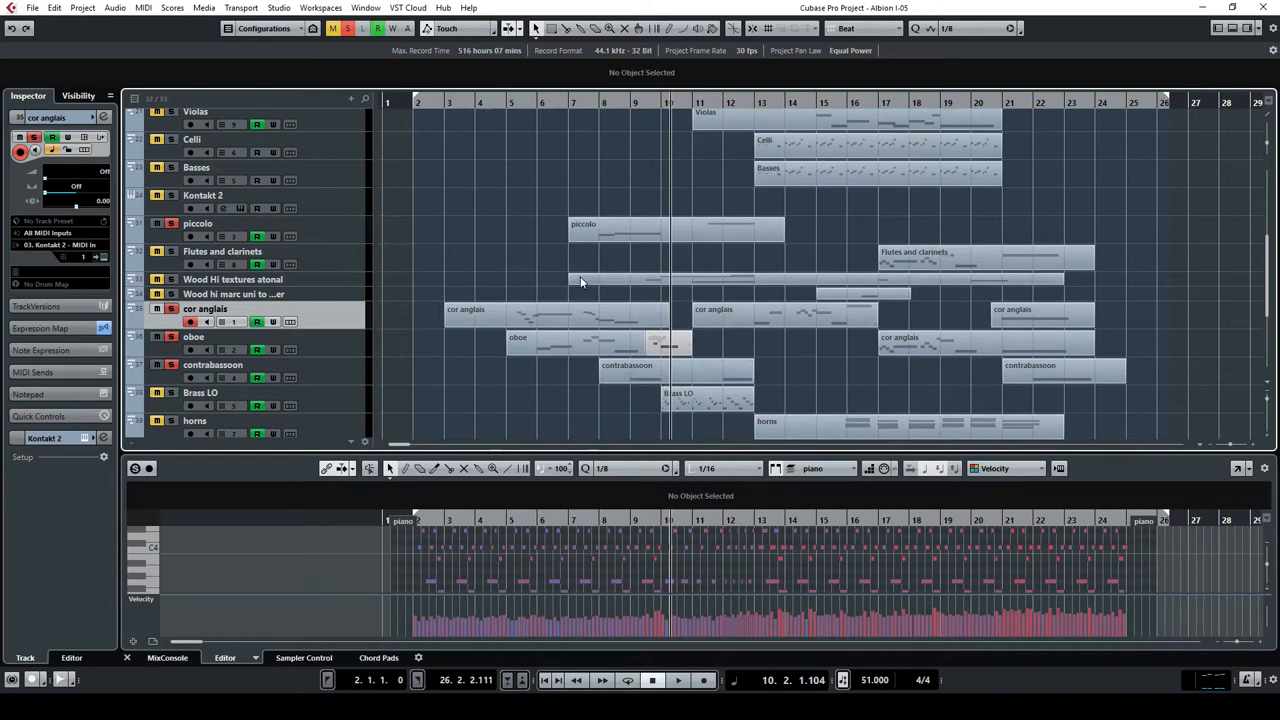
pyautogui.moveTo(352, 320)
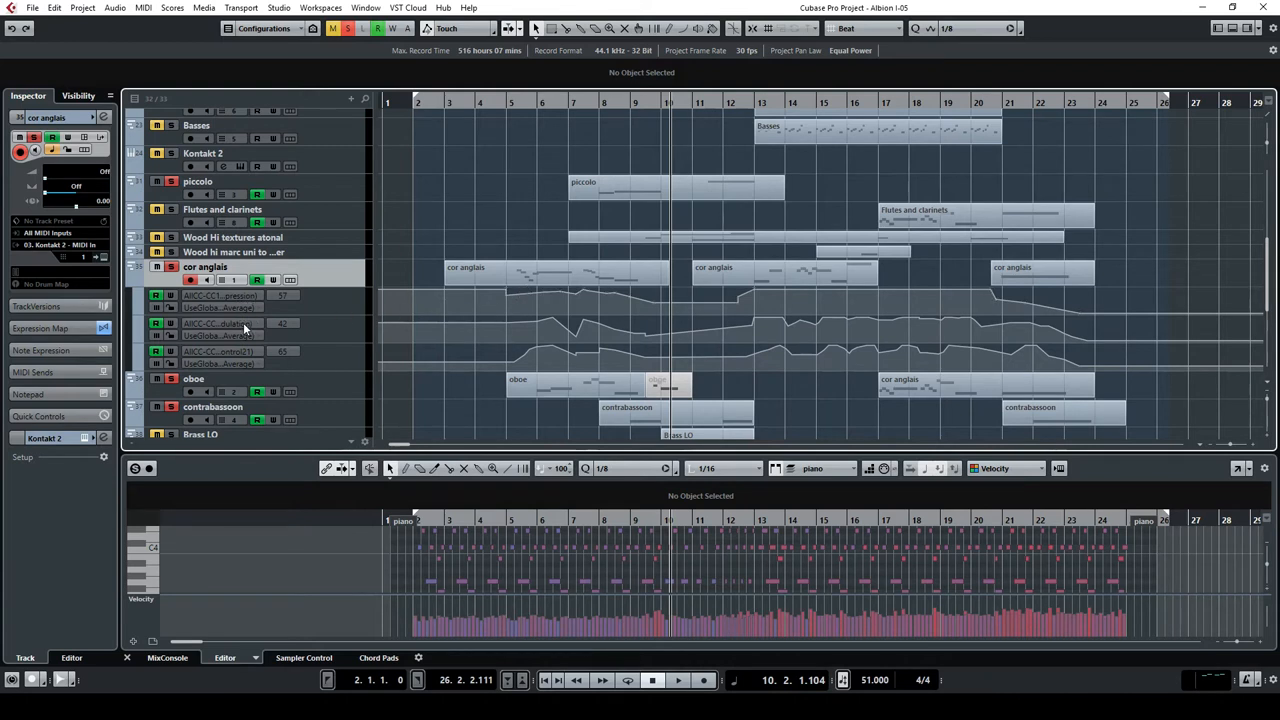
pyautogui.moveTo(252, 360)
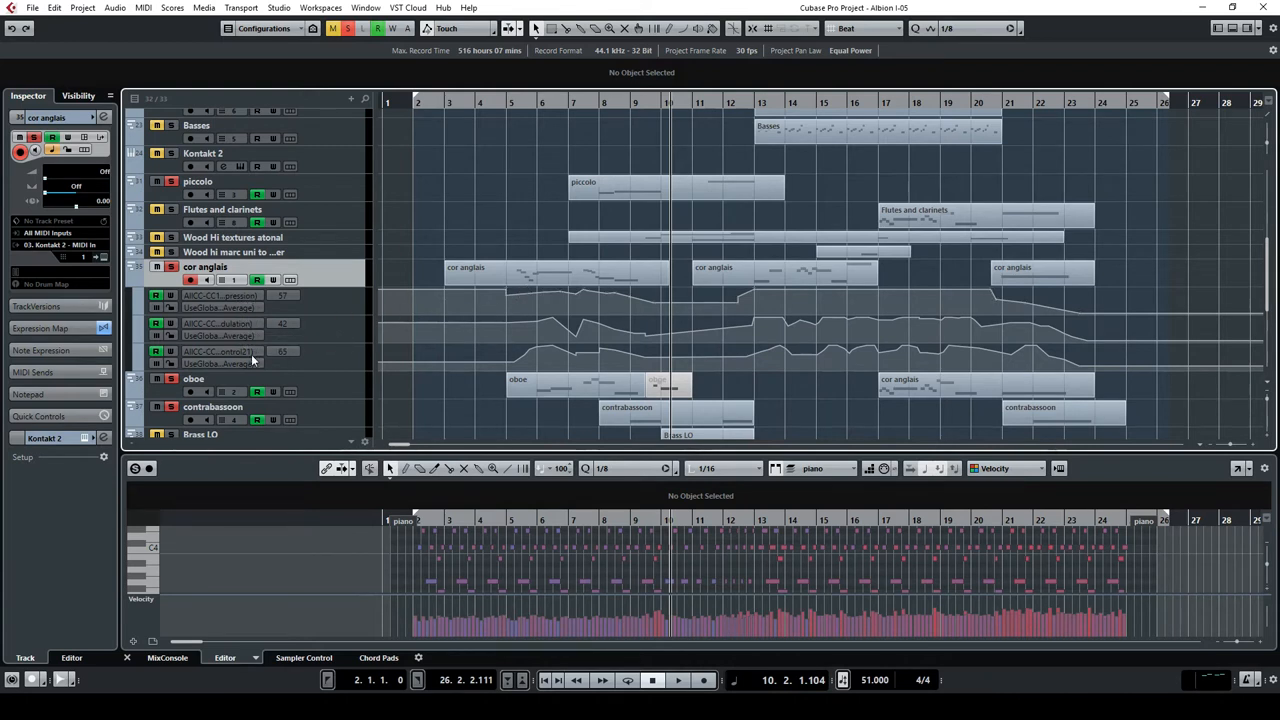
pyautogui.moveTo(288, 348)
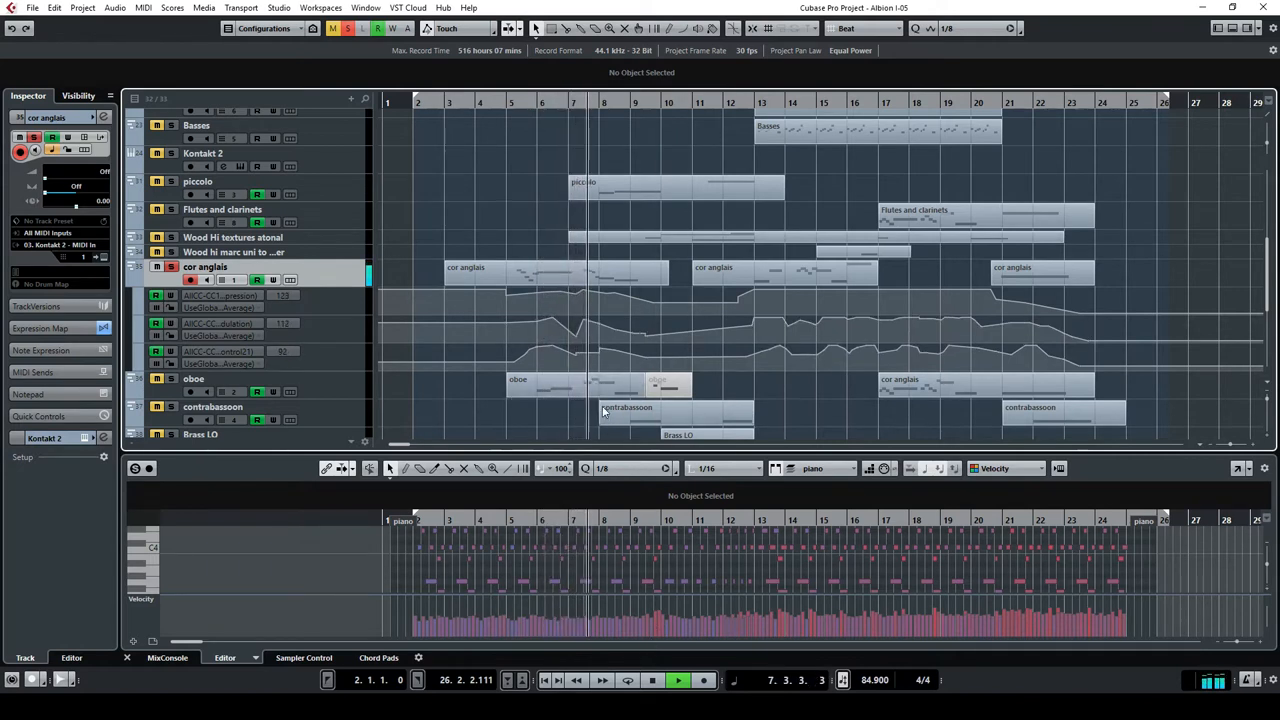
# Step: Stop playback after listening through the cor anglais passage
pyautogui.click(652, 680)
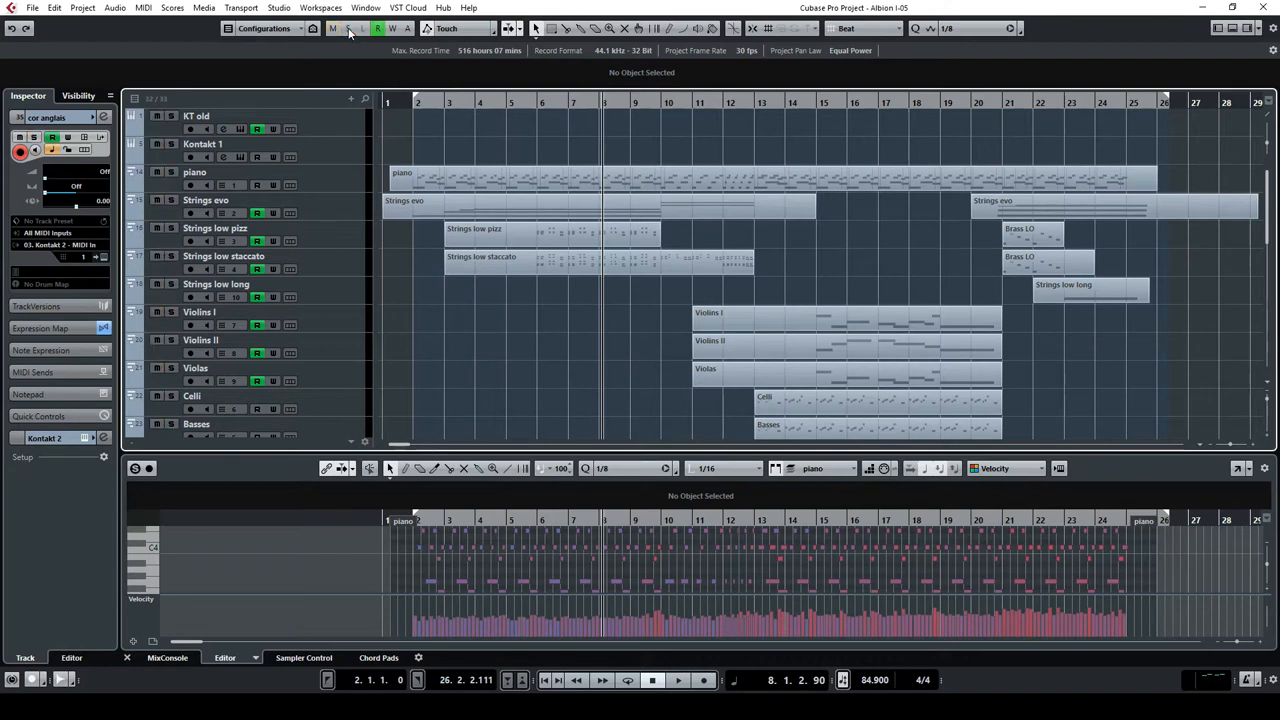
pyautogui.moveTo(178, 184)
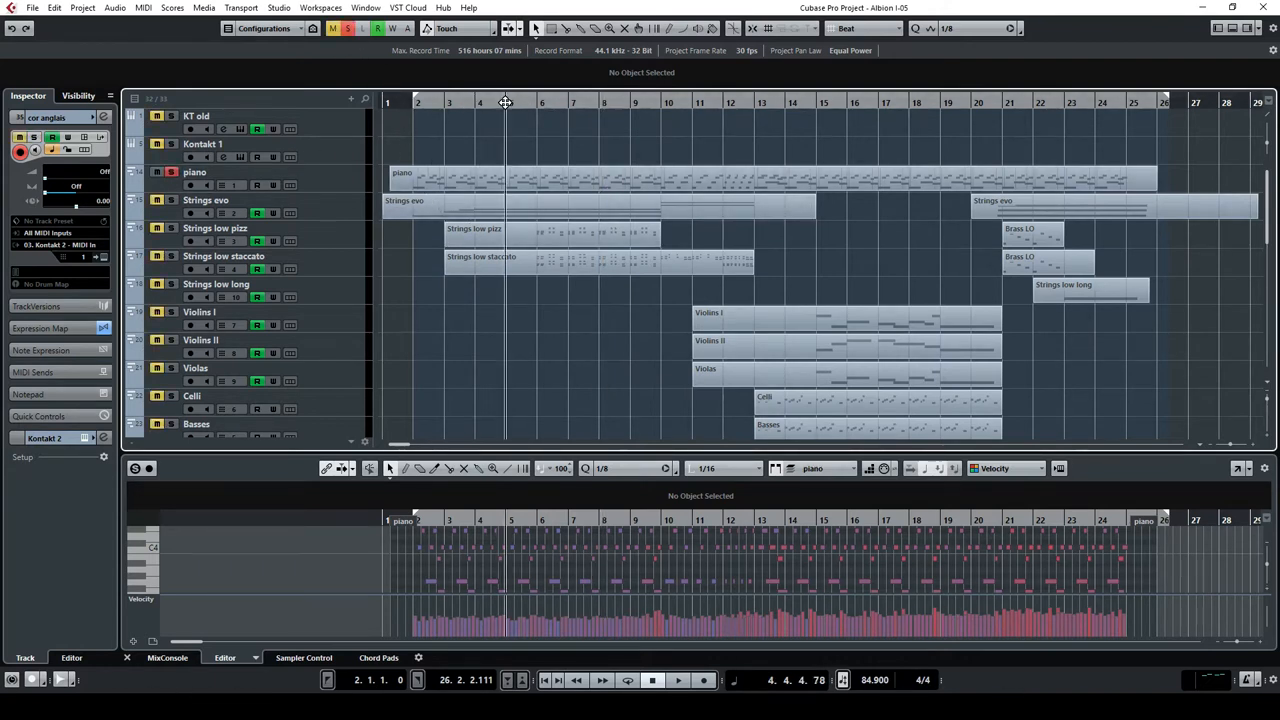
# Step: Scroll back to the piano and upper strings and play the arrangement from near bar 2
pyautogui.click(678, 680)
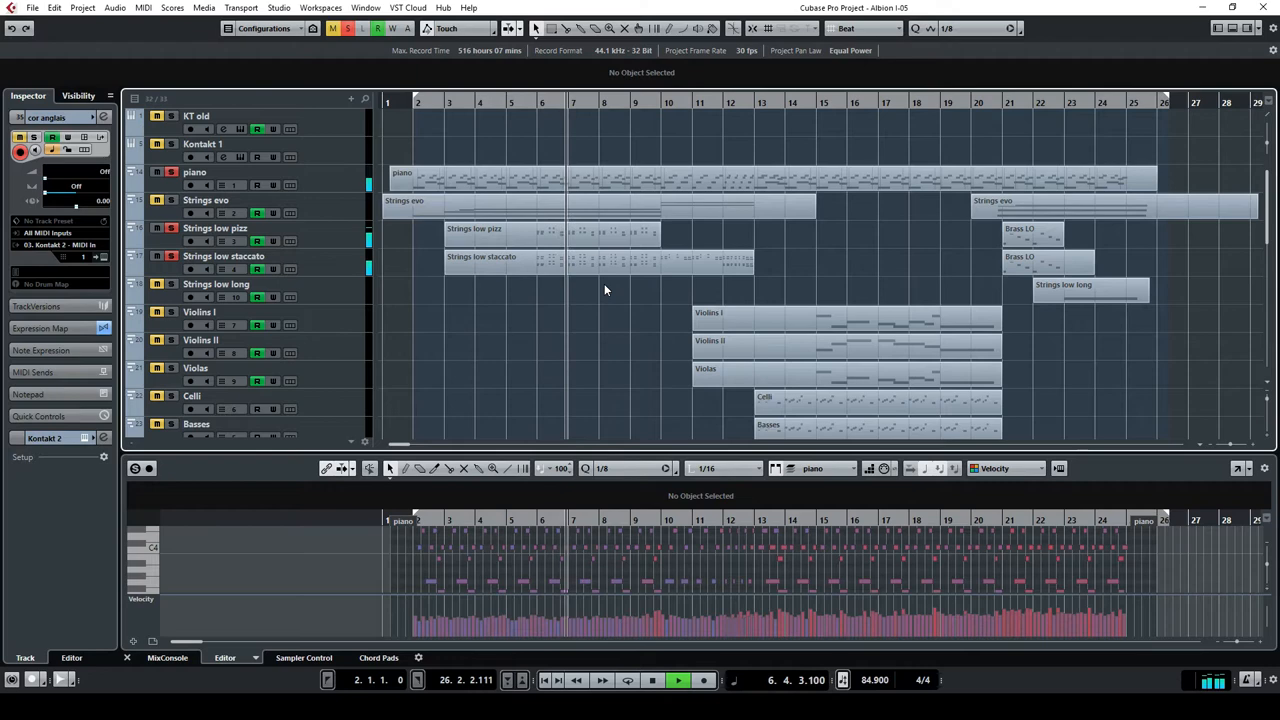
pyautogui.scroll(-3)
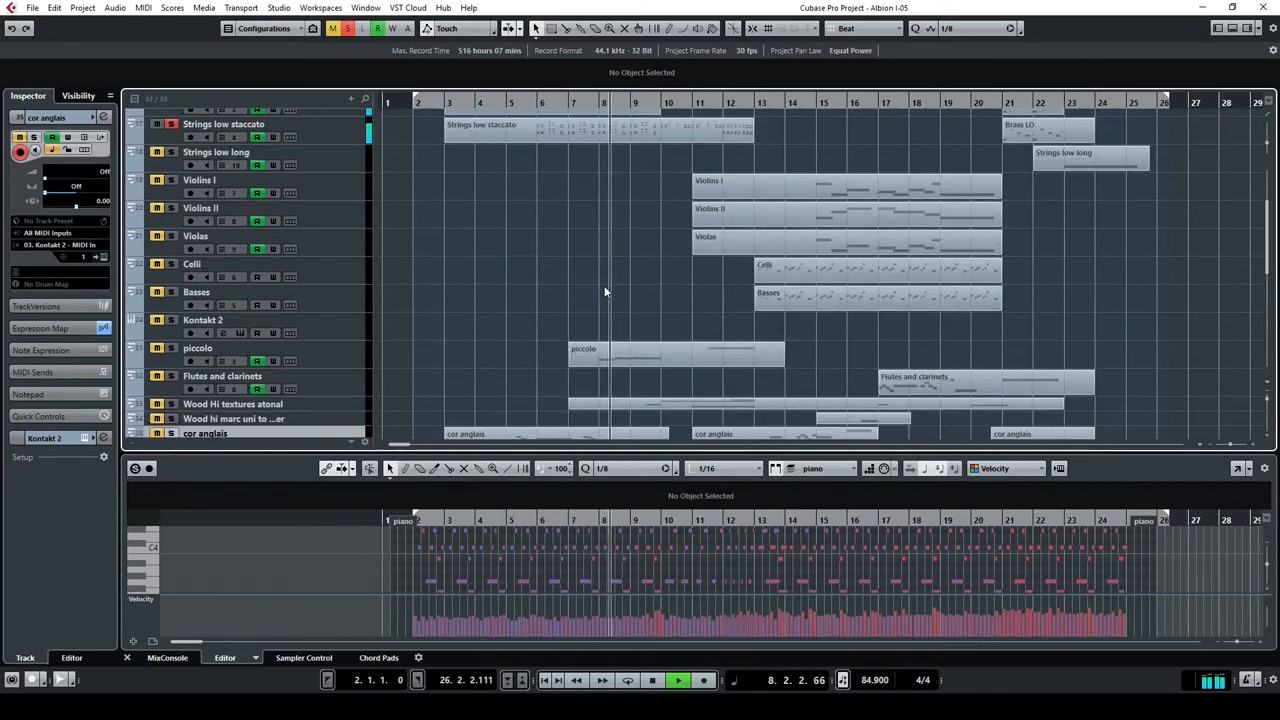
pyautogui.scroll(3)
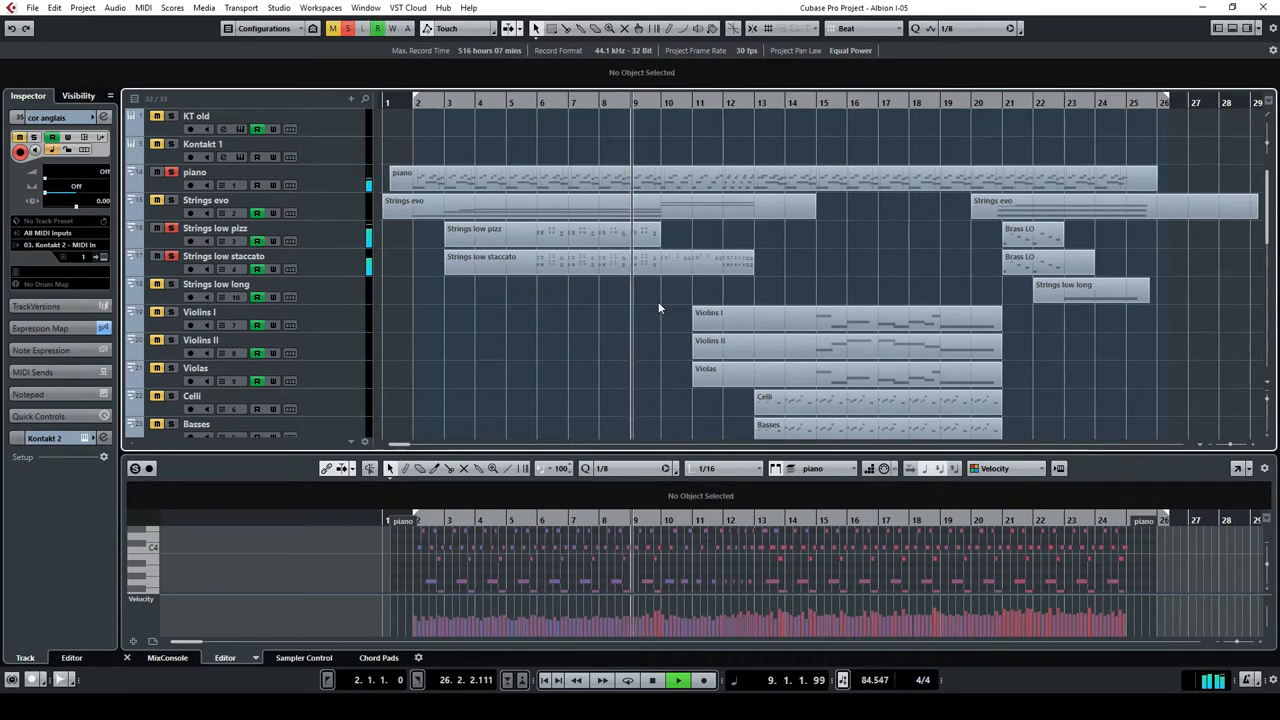
pyautogui.click(678, 680)
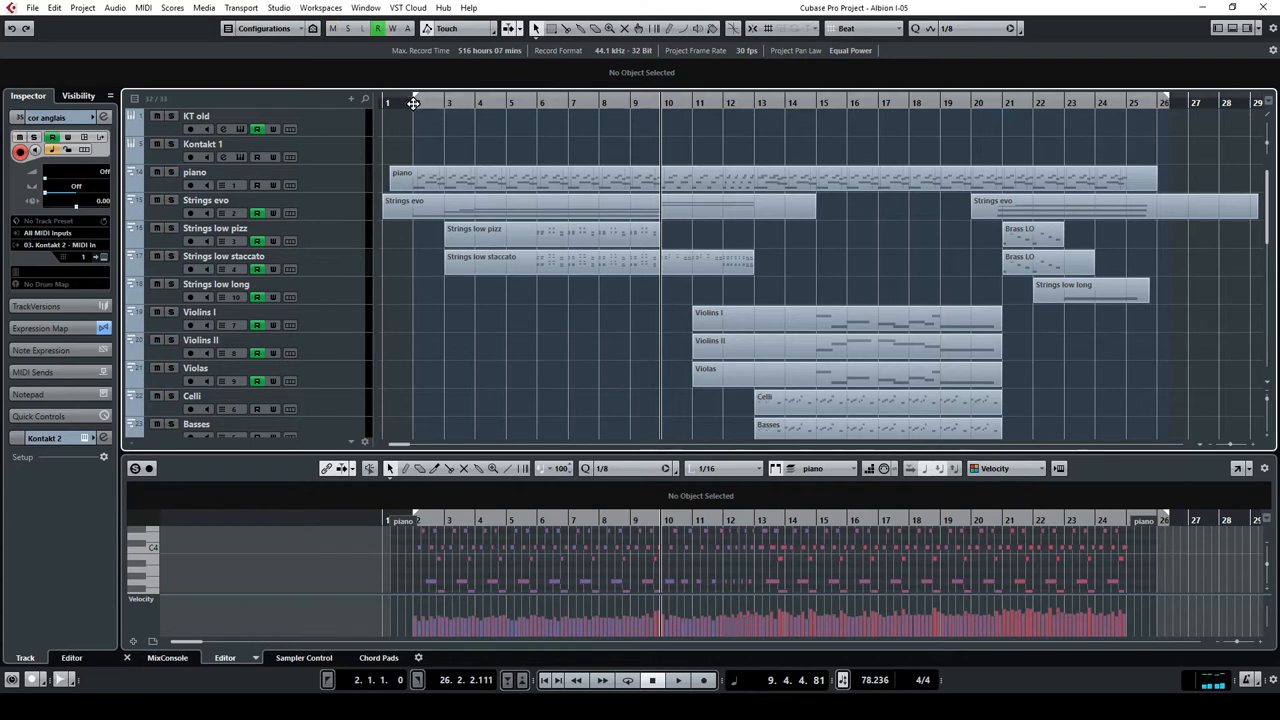
pyautogui.click(678, 680)
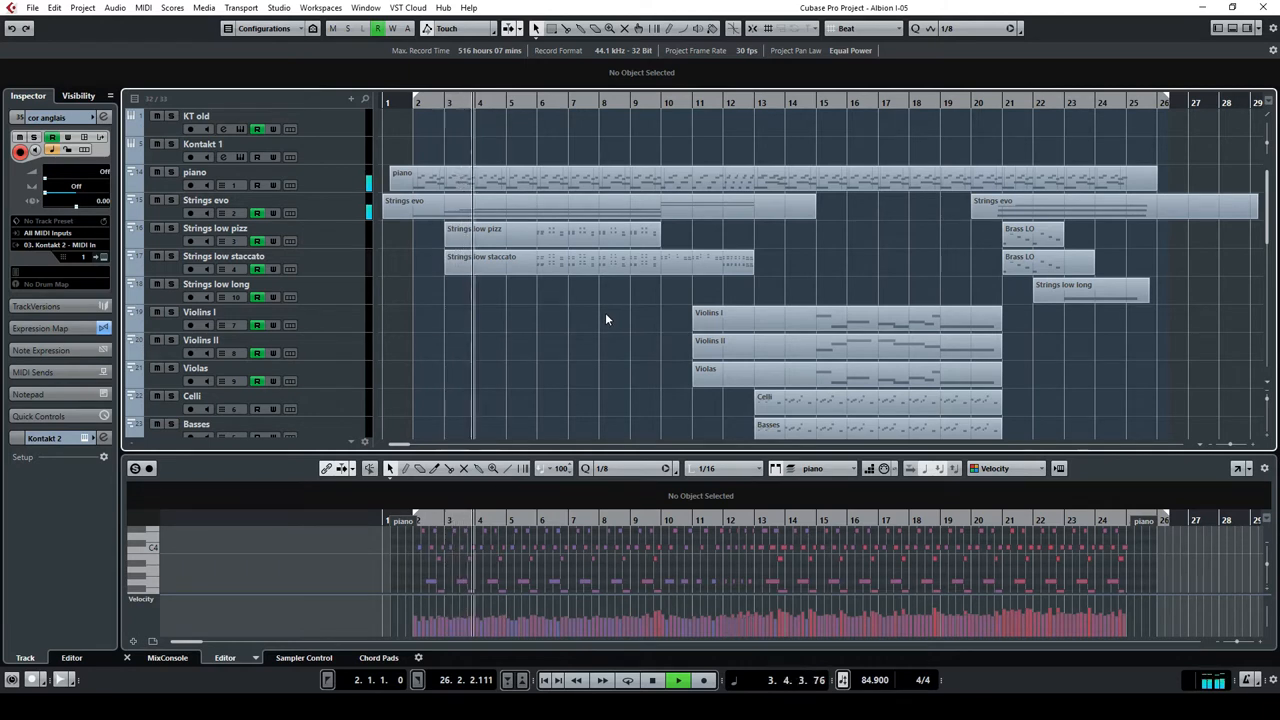
pyautogui.scroll(-3)
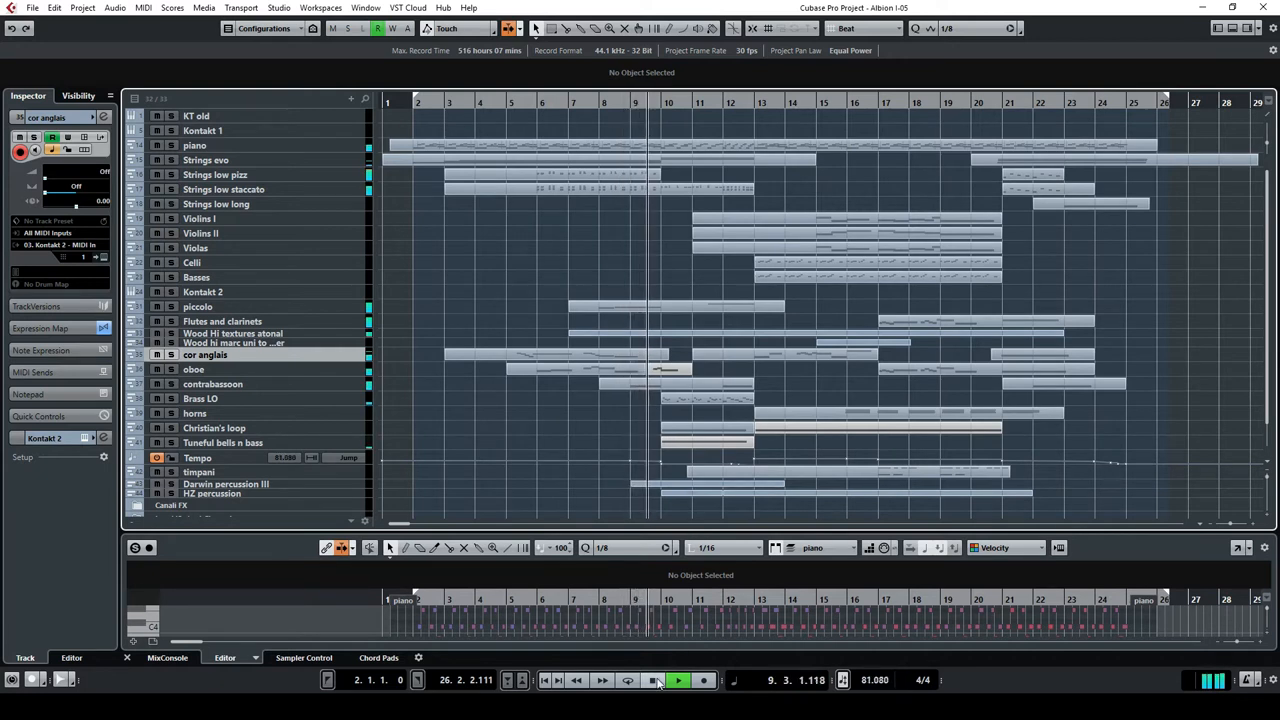
# Step: Play the arrangement with all tracks fitted, focusing the Wood Hi textures atonal part, then stop
pyautogui.click(680, 680)
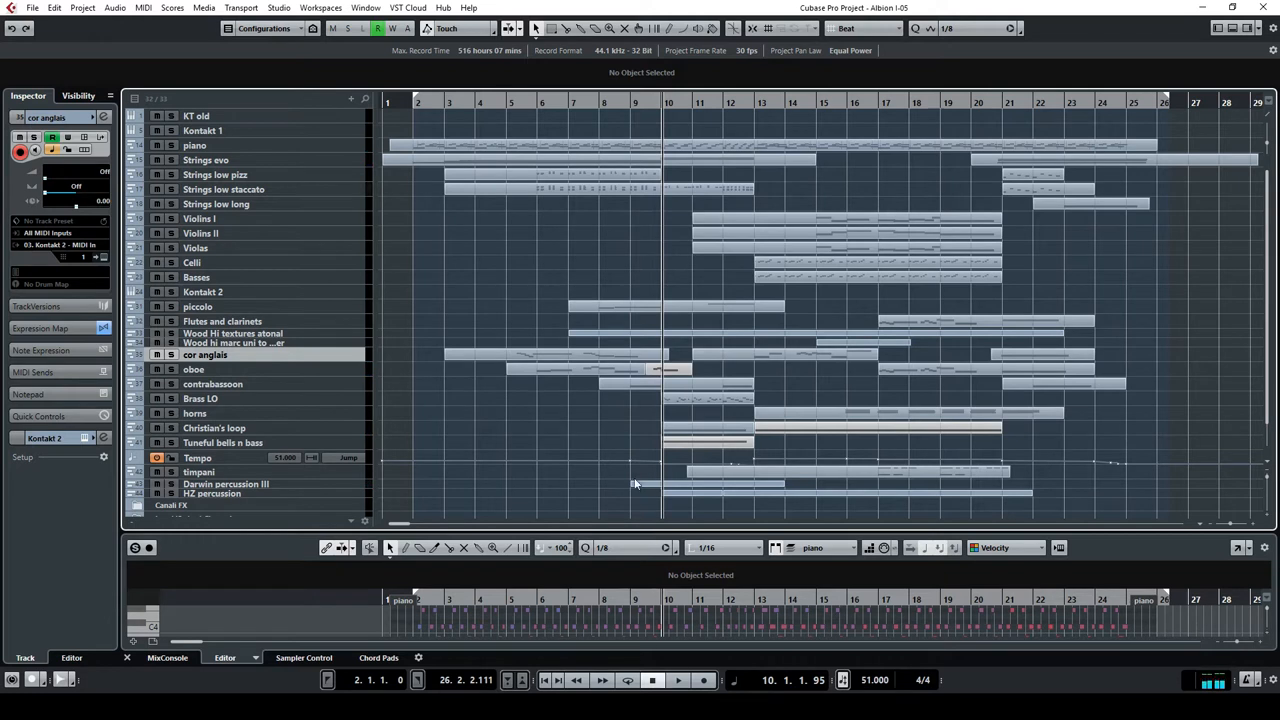
pyautogui.moveTo(612, 336)
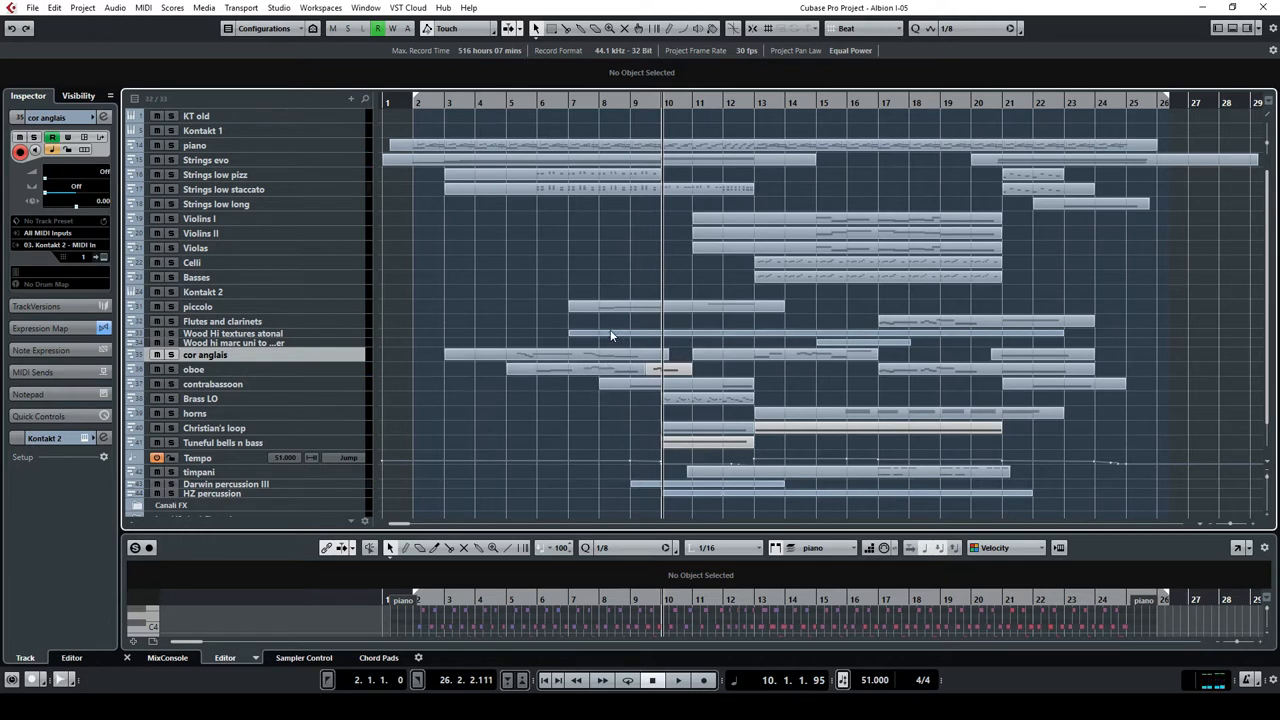
pyautogui.moveTo(636, 398)
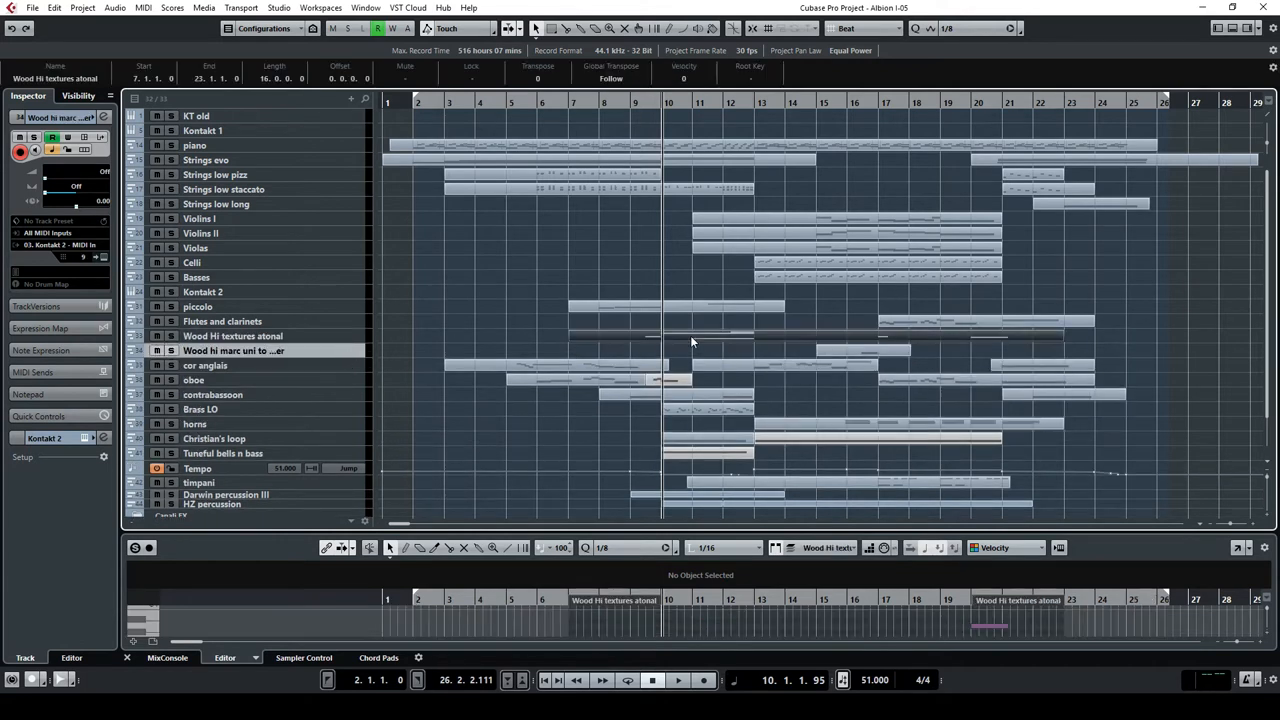
pyautogui.moveTo(104, 272)
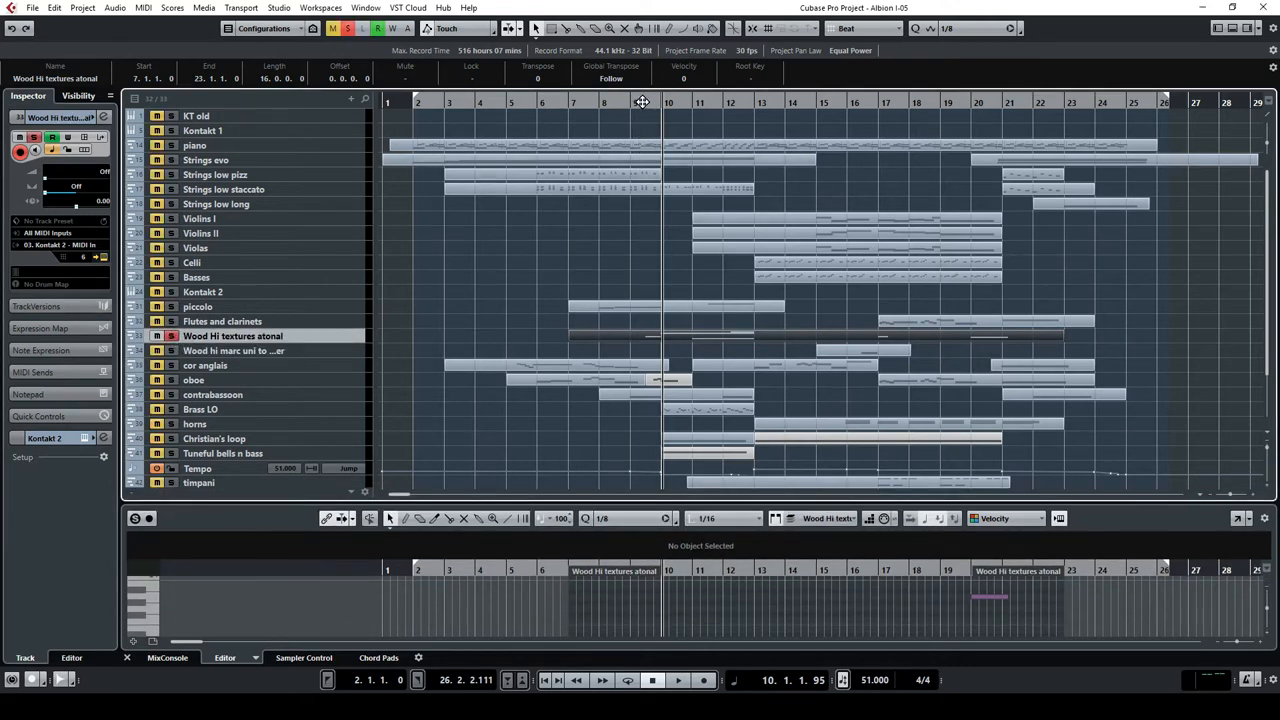
pyautogui.click(678, 680)
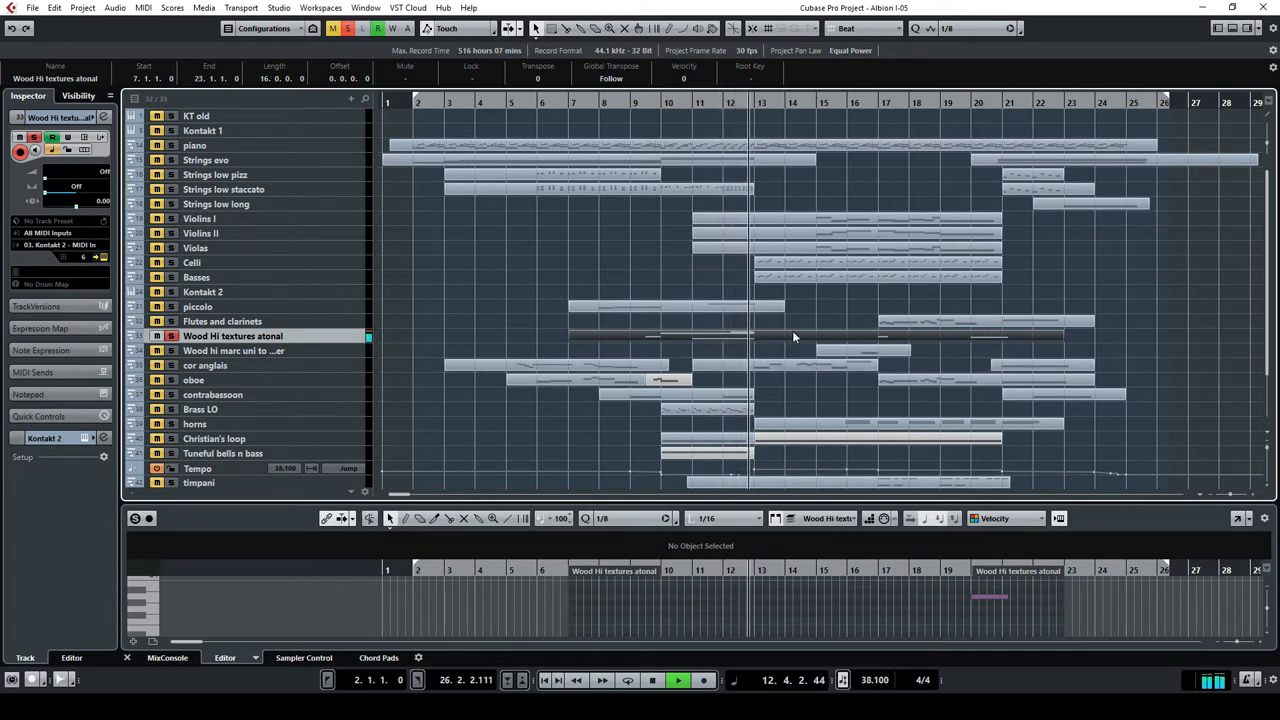
pyautogui.click(652, 680)
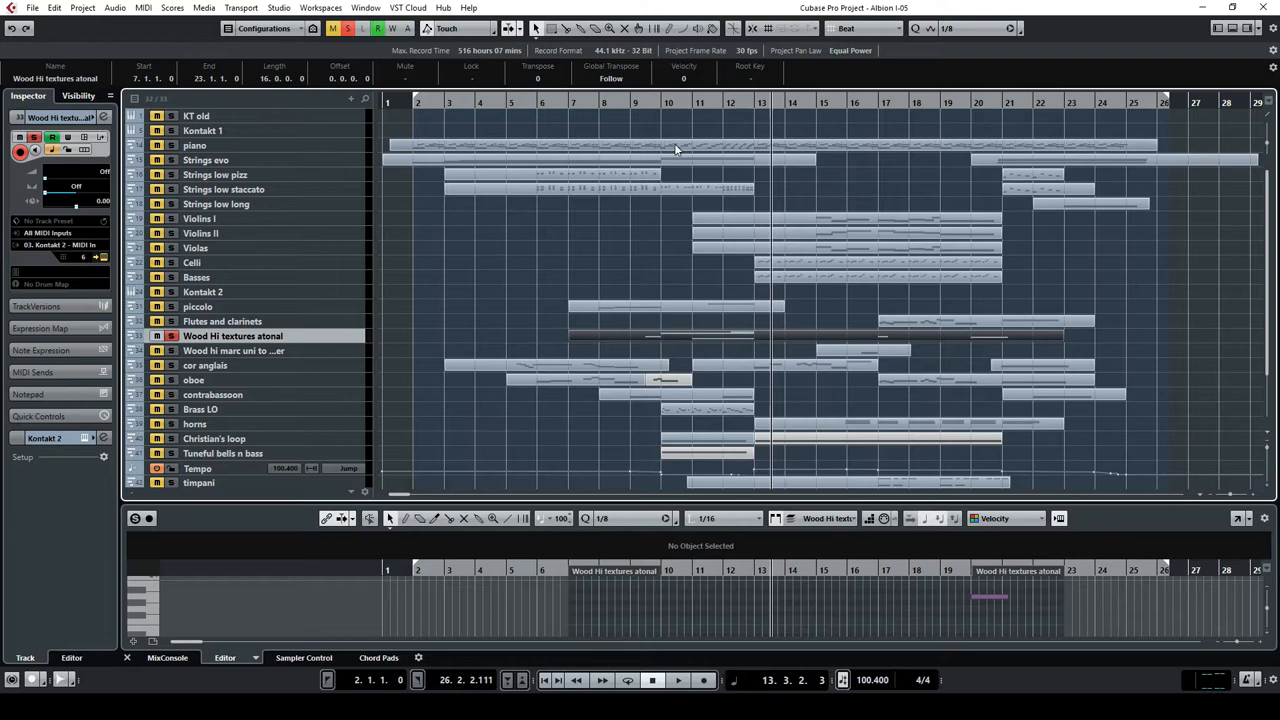
# Step: Select the Christian's loop percussion track and play it from bar 10, then stop
pyautogui.scroll(-3)
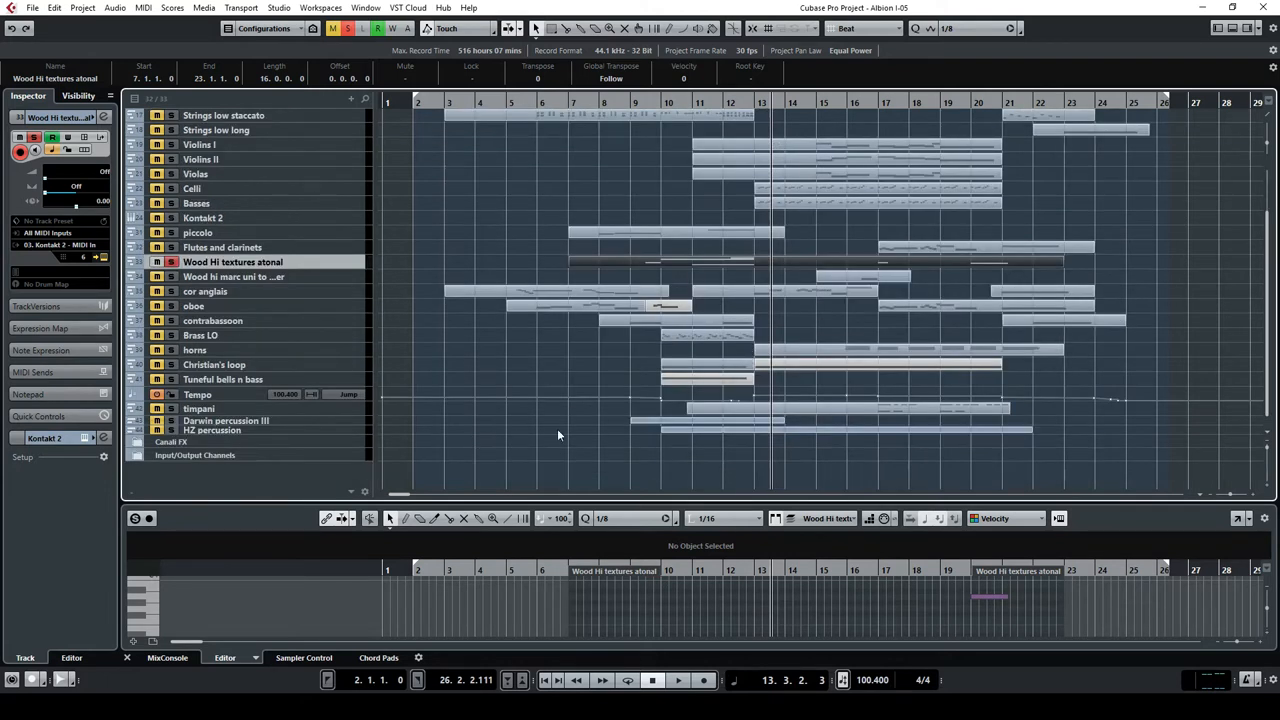
pyautogui.moveTo(304, 432)
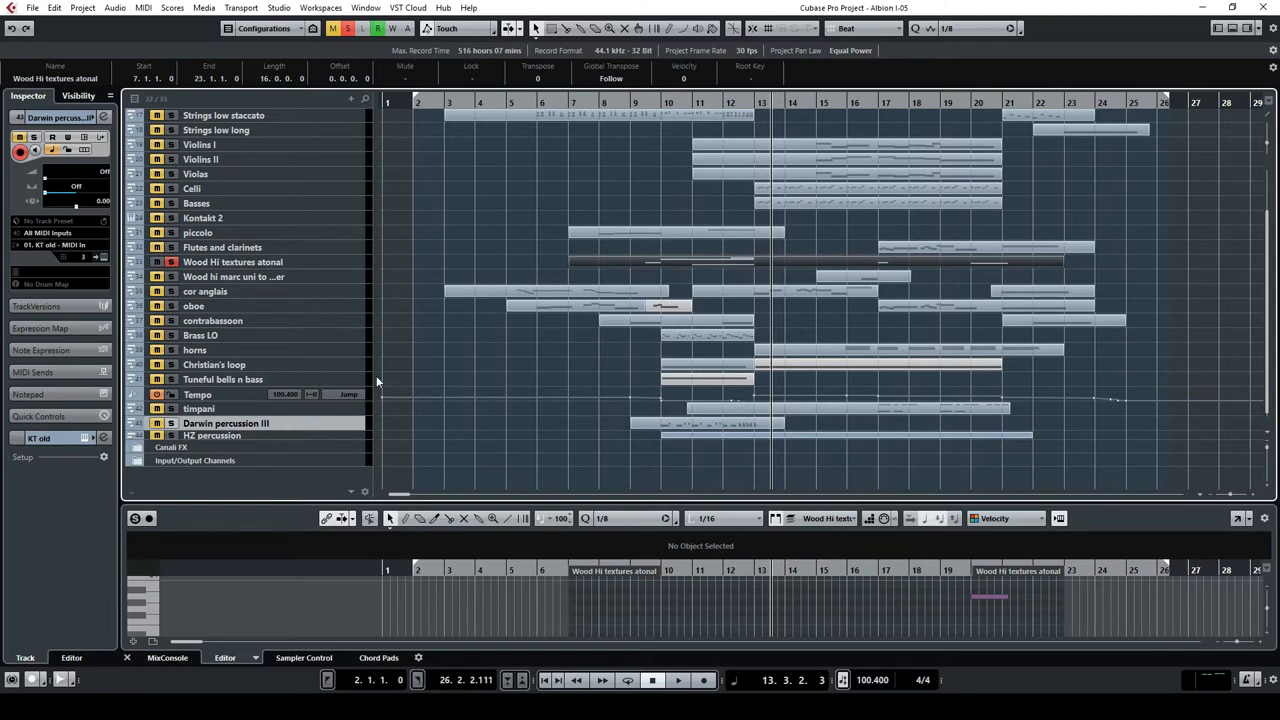
pyautogui.click(212, 364)
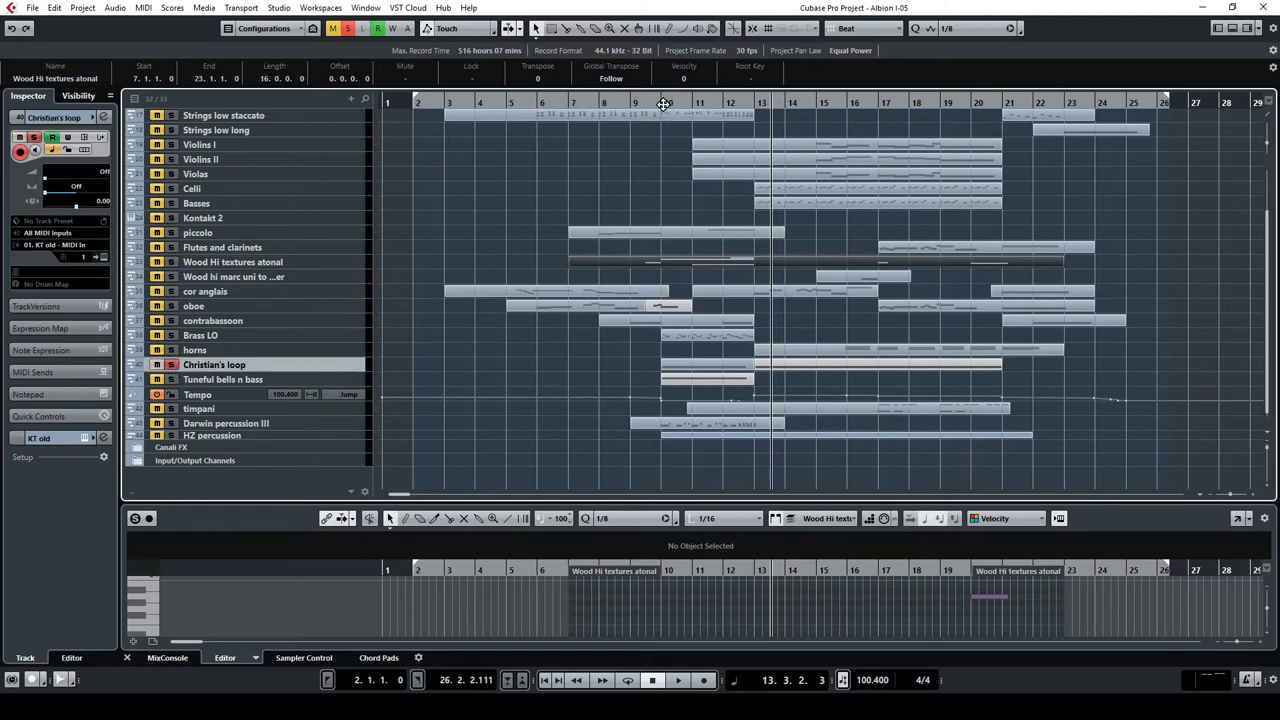
pyautogui.click(676, 680)
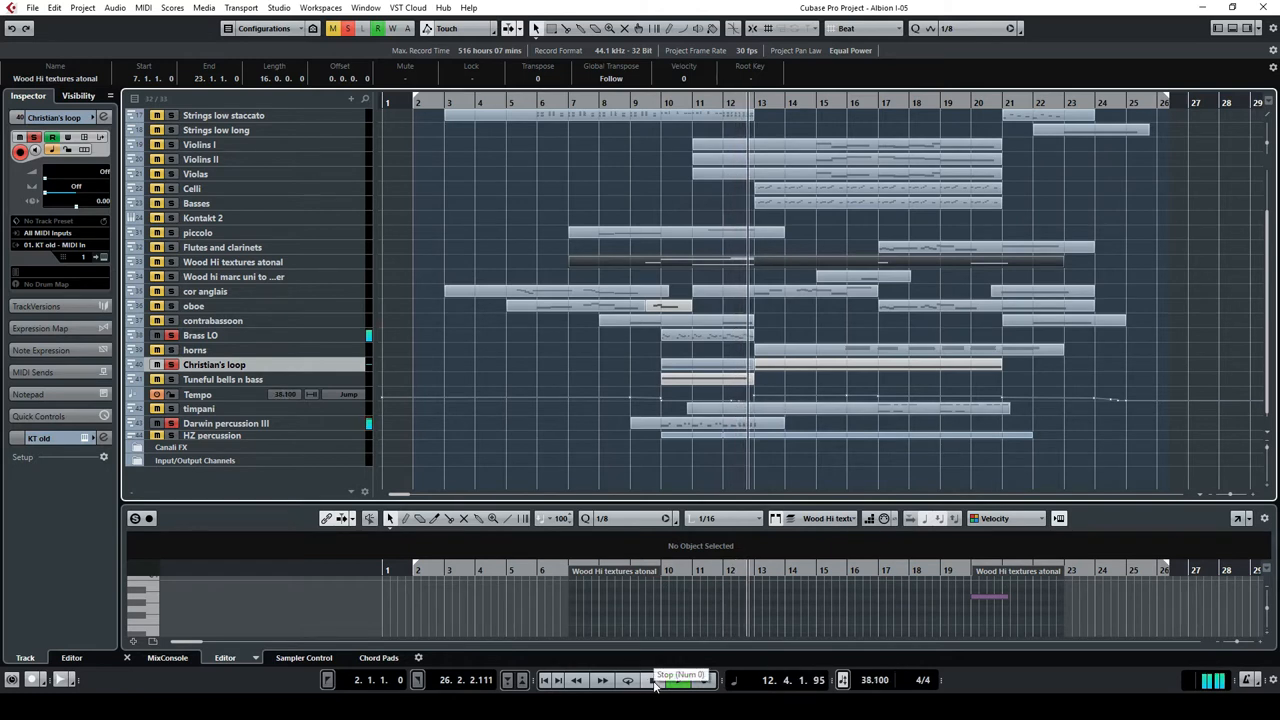
pyautogui.click(656, 680)
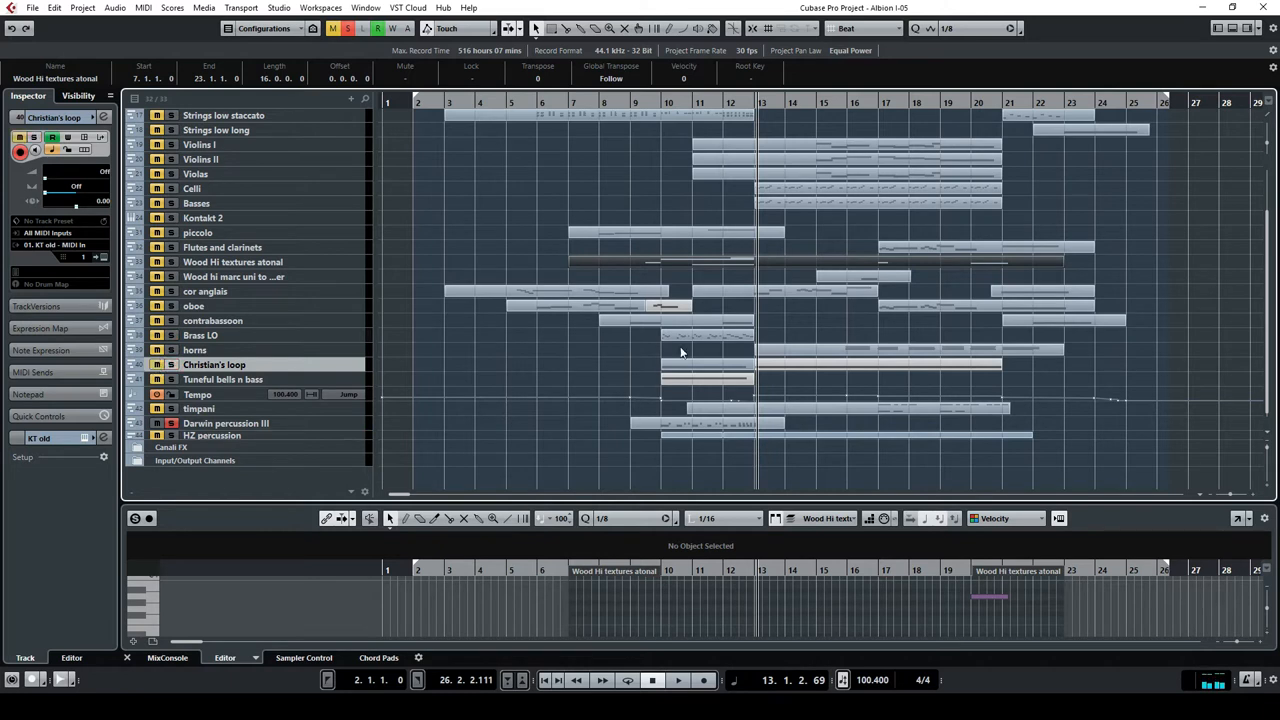
# Step: Play the Darwin percussion III drum hits around bars 10–13, then stop
pyautogui.click(678, 680)
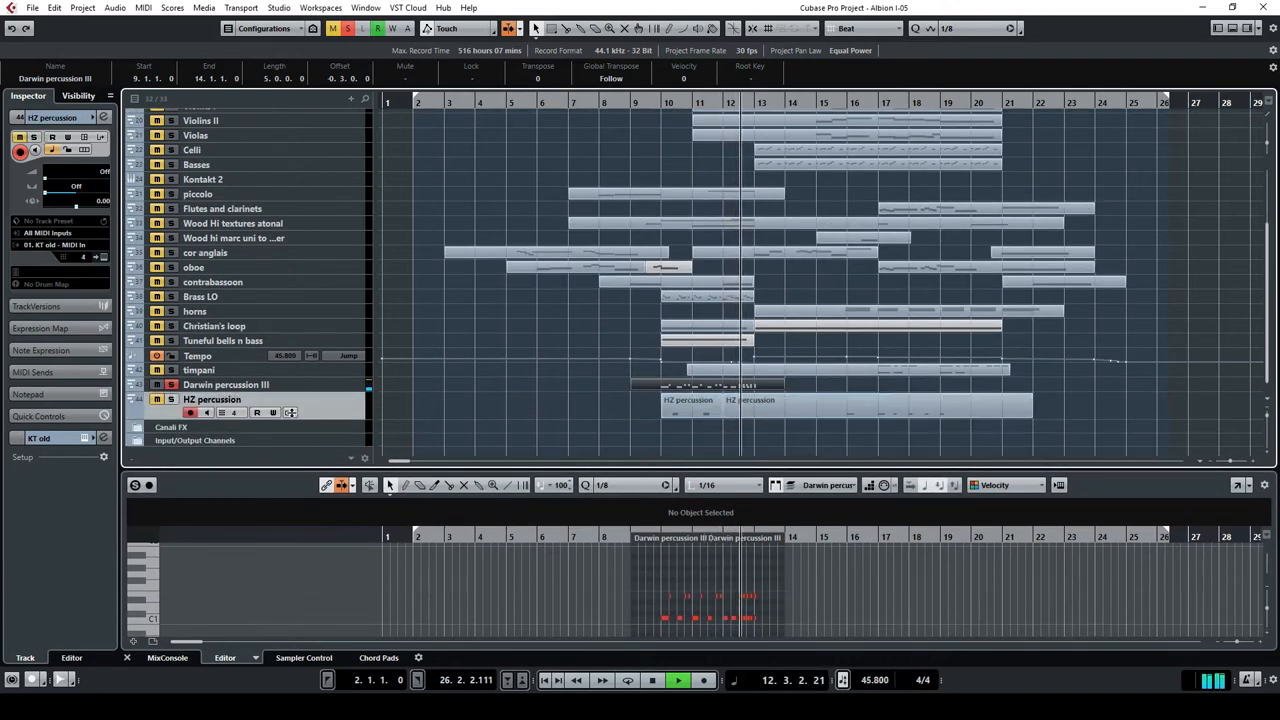
pyautogui.click(652, 680)
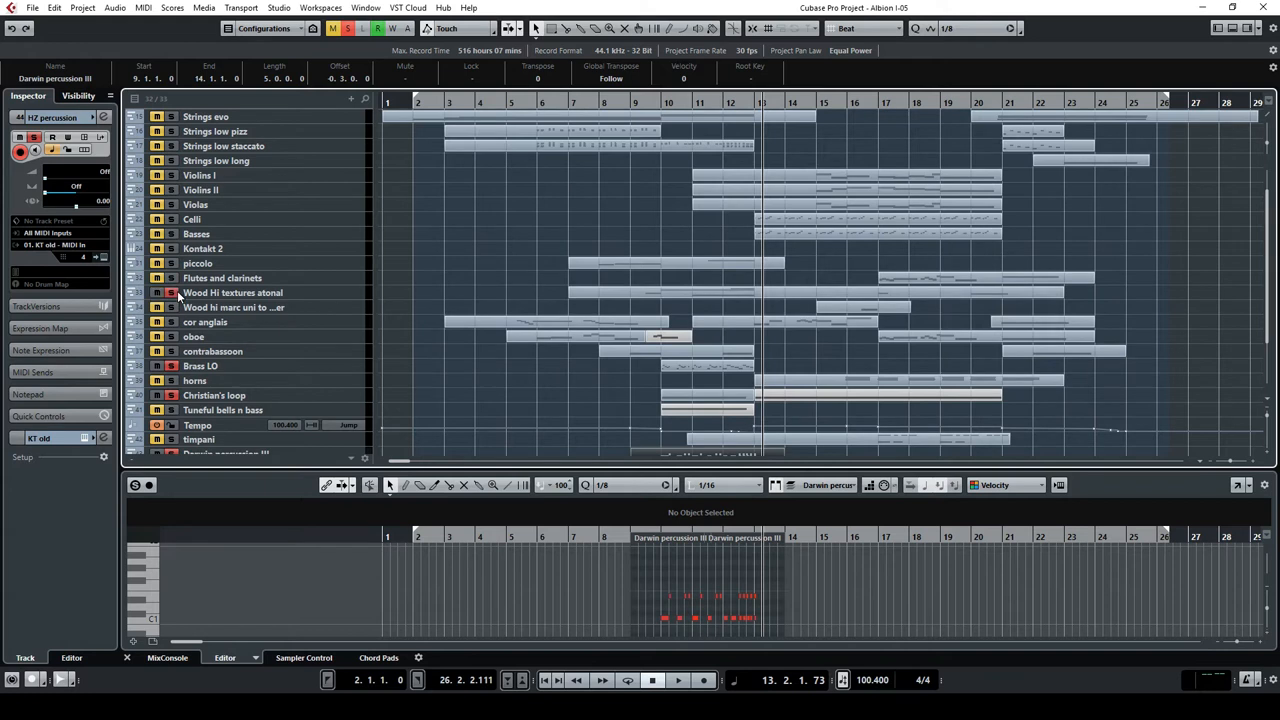
pyautogui.moveTo(658, 100)
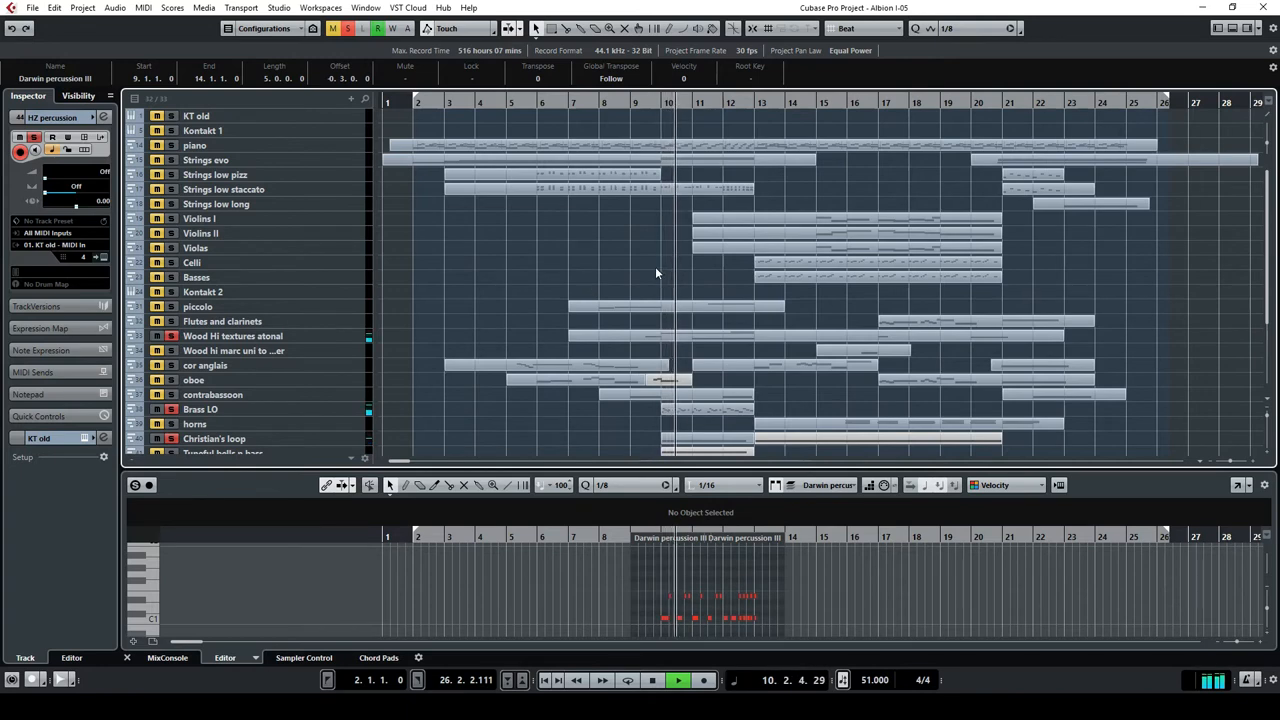
pyautogui.scroll(-3)
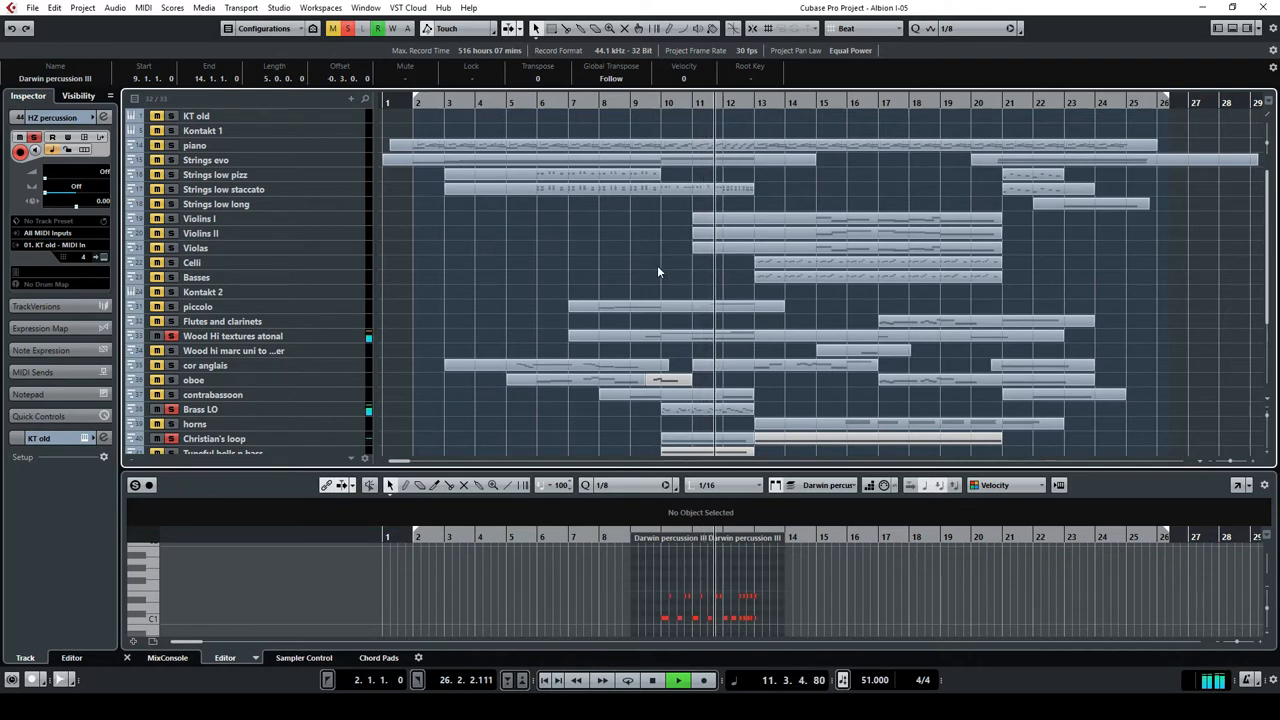
pyautogui.scroll(-3)
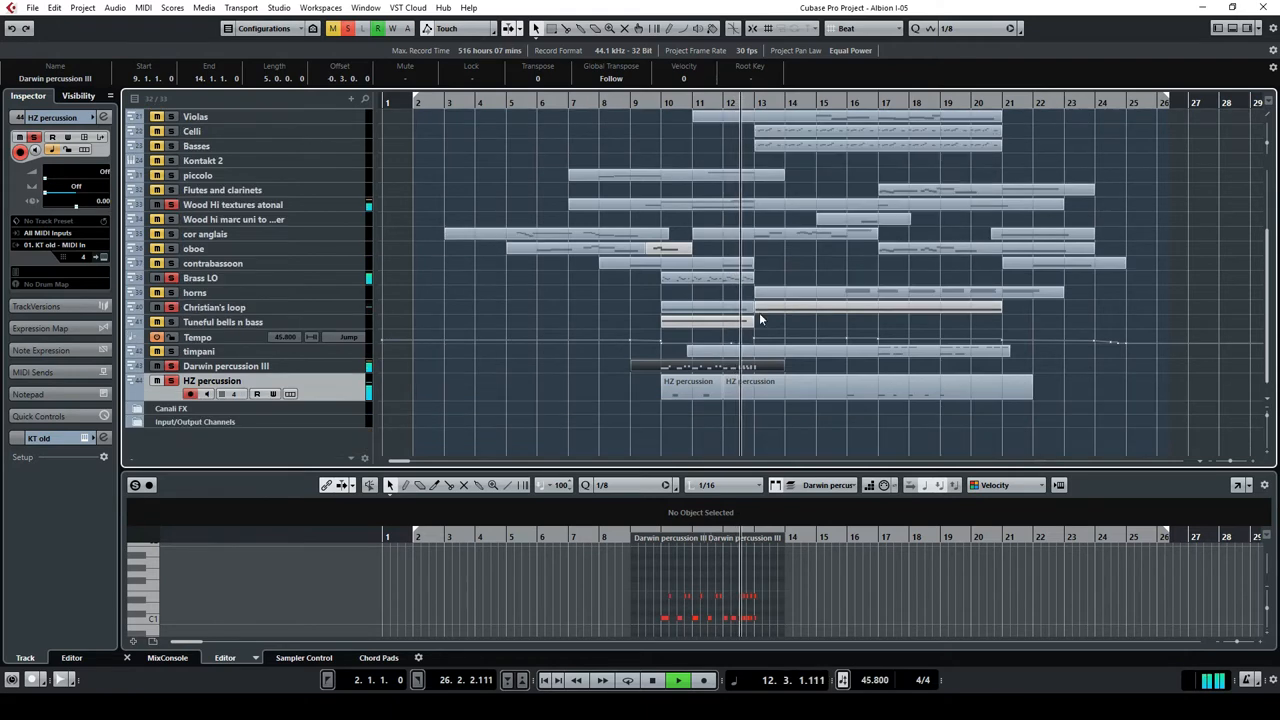
pyautogui.click(652, 680)
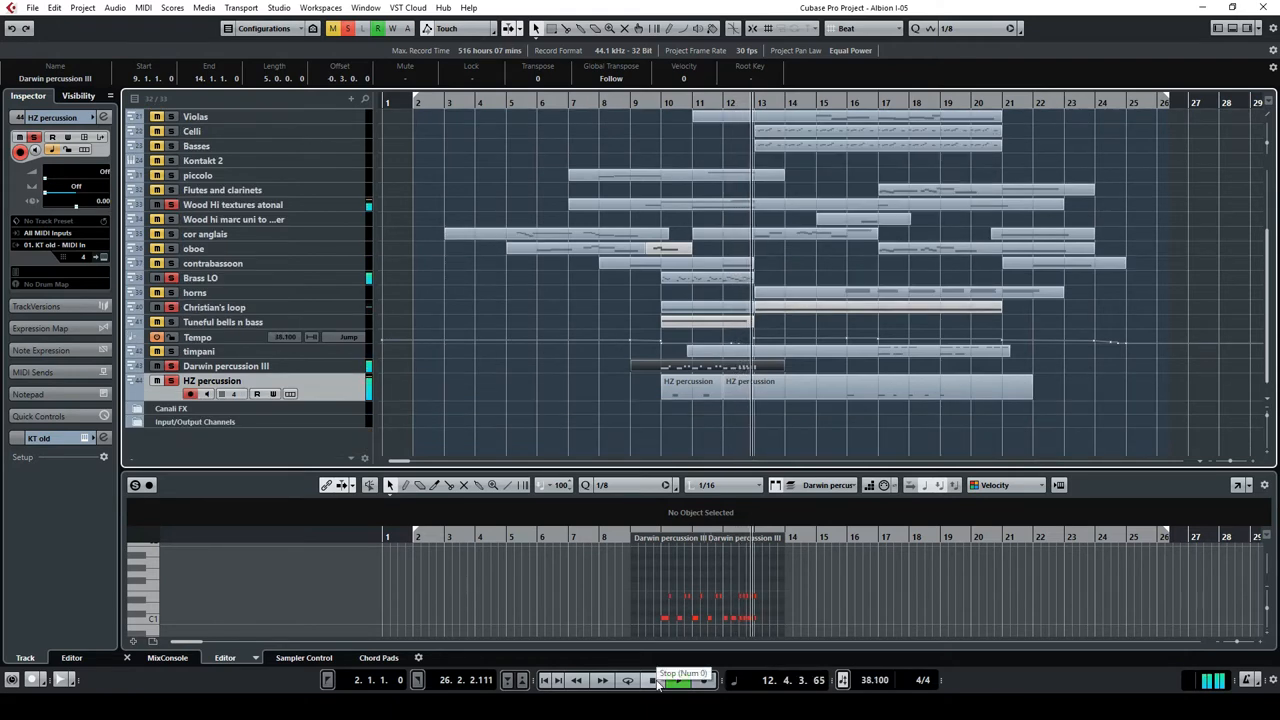
pyautogui.click(656, 680)
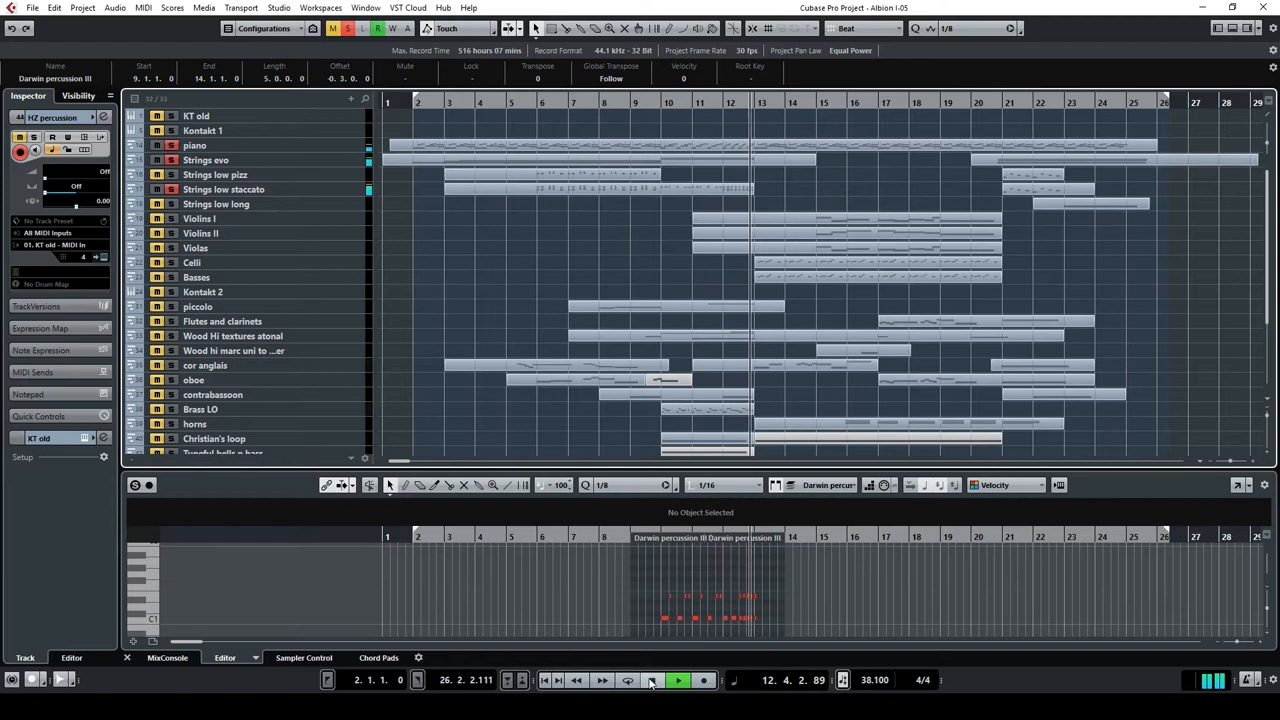
pyautogui.click(678, 680)
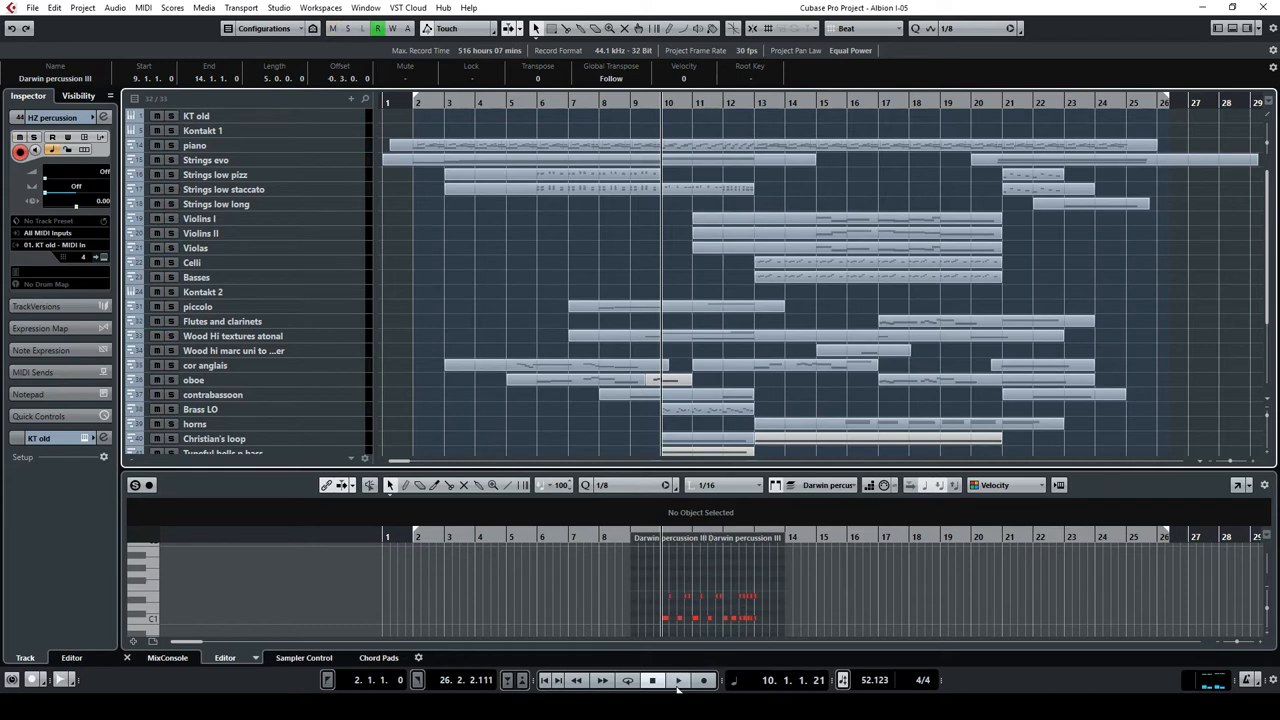
pyautogui.click(678, 680)
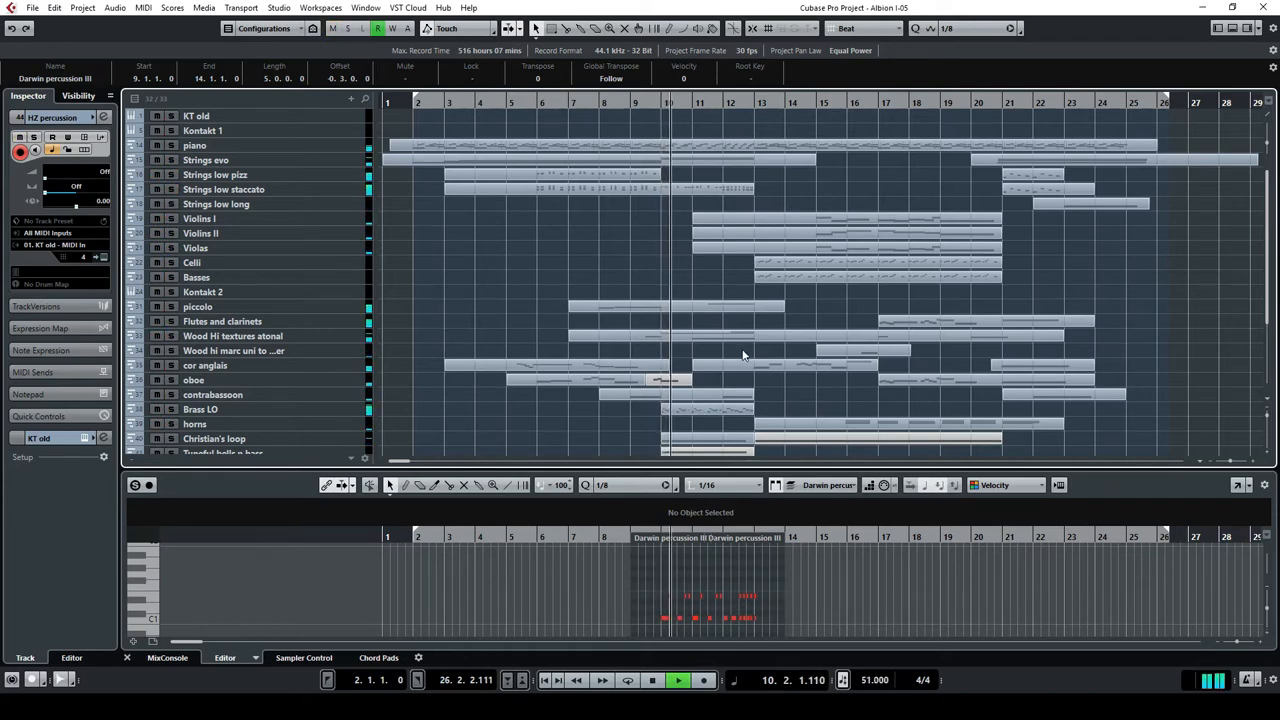
pyautogui.scroll(-3)
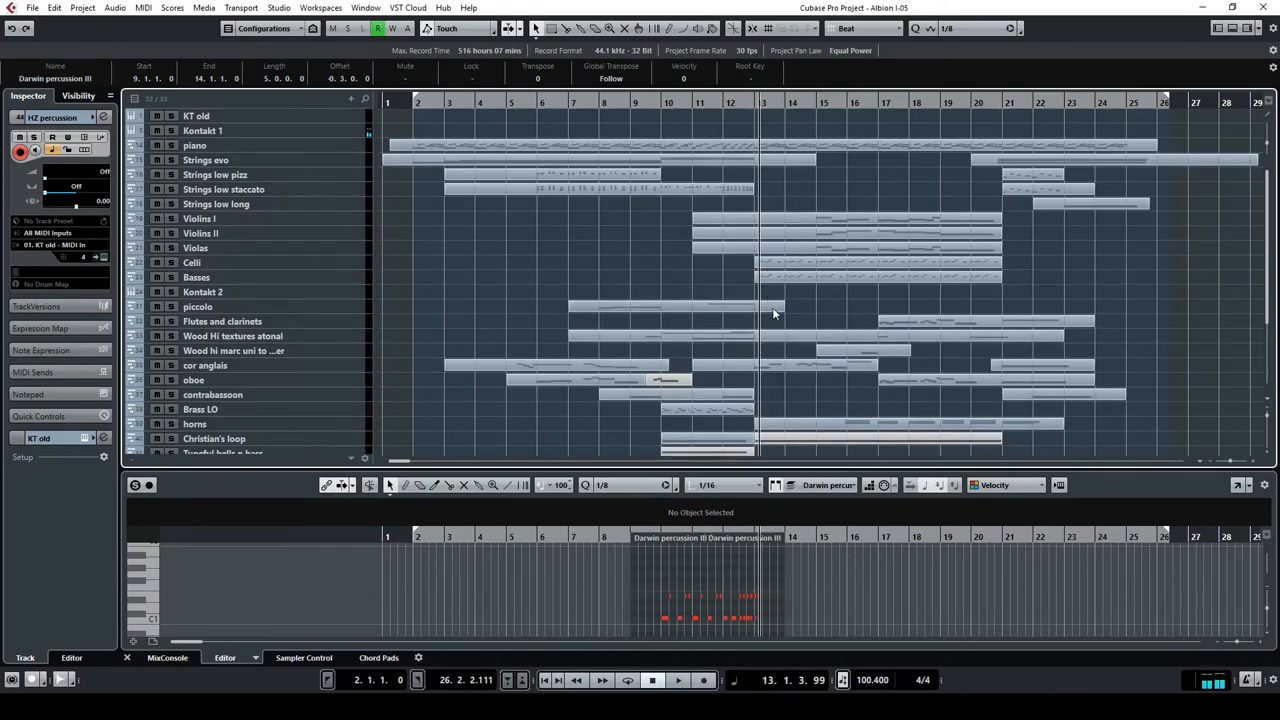
pyautogui.moveTo(804, 310)
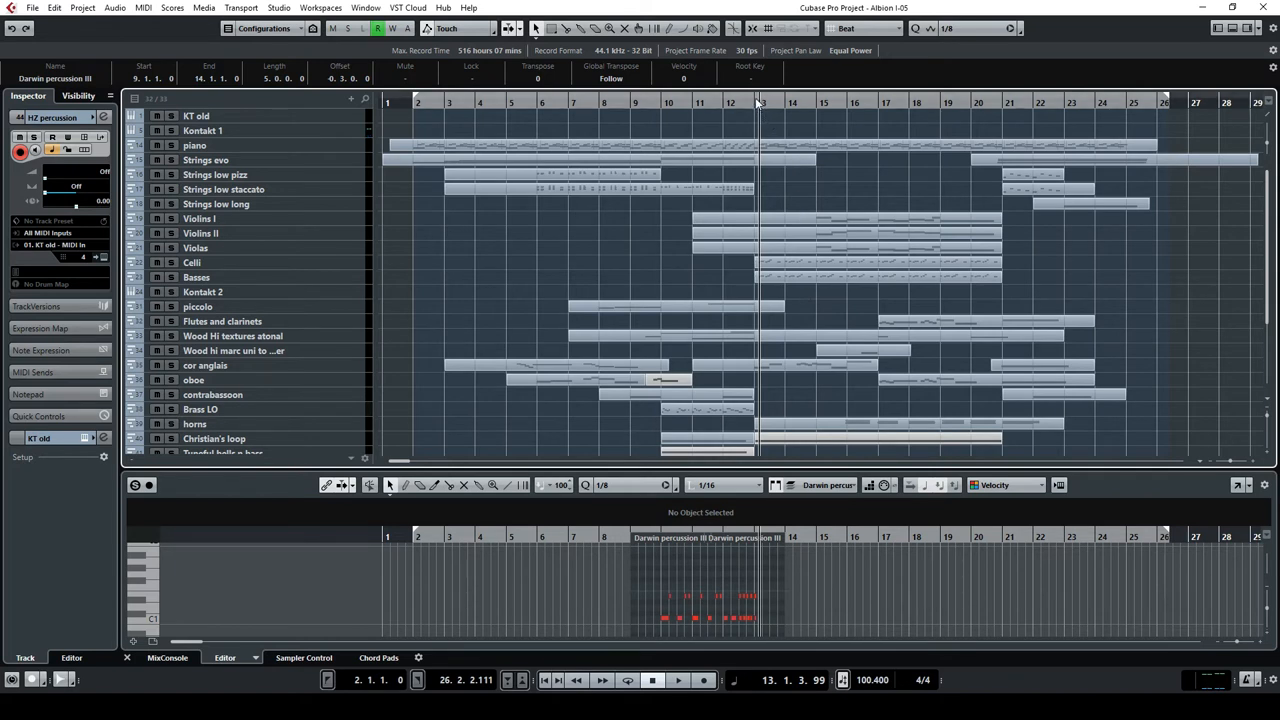
# Step: Play from bar 12 while selecting the flutes and cor anglais tracks, then stop
pyautogui.click(172, 144)
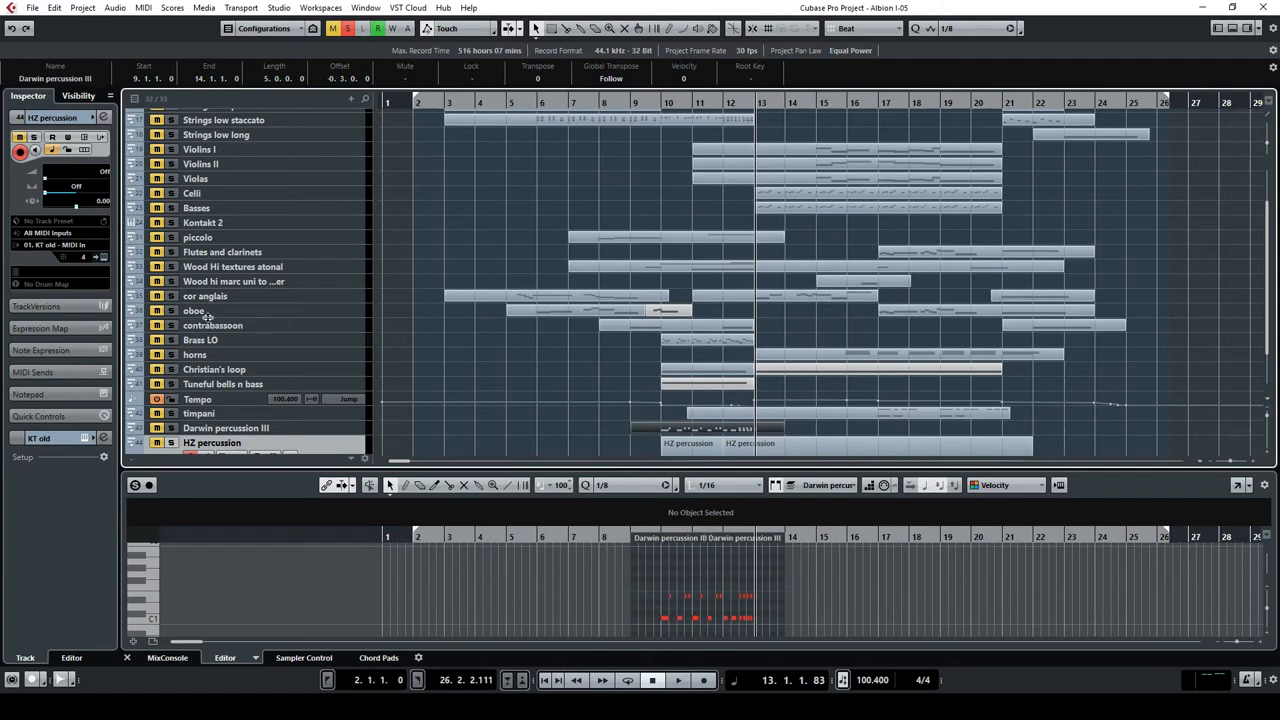
pyautogui.click(680, 680)
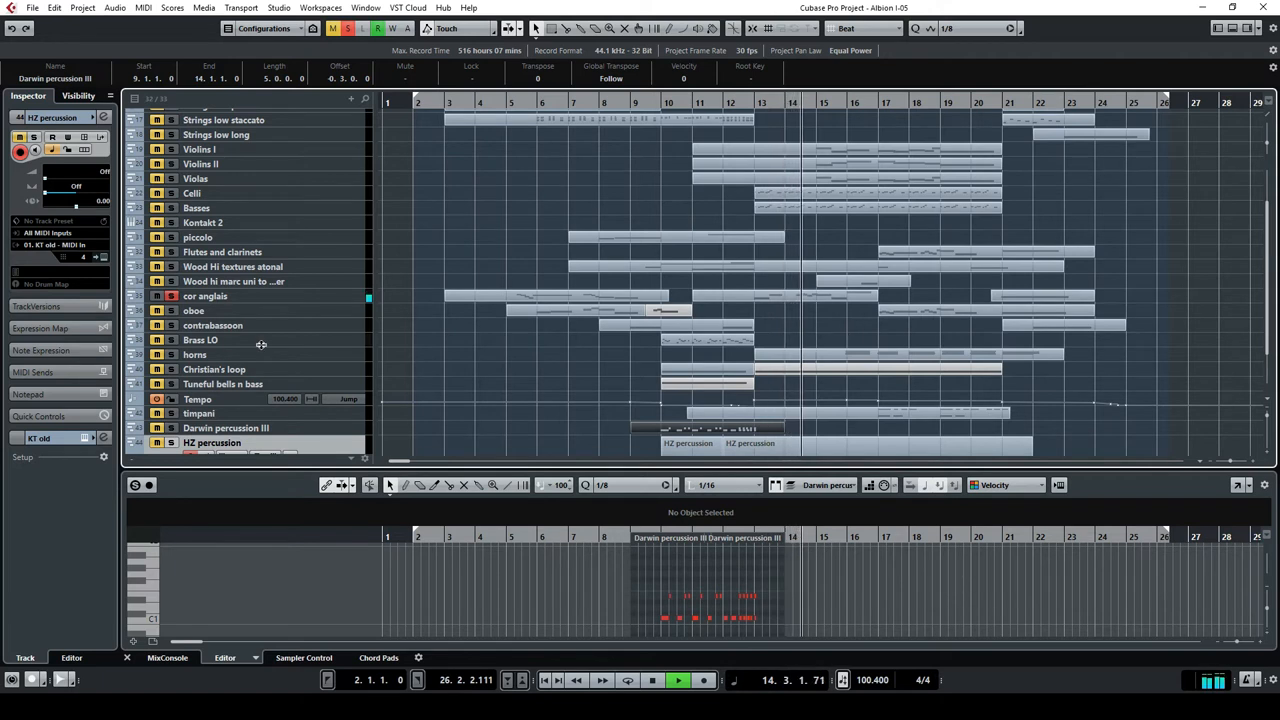
pyautogui.click(210, 310)
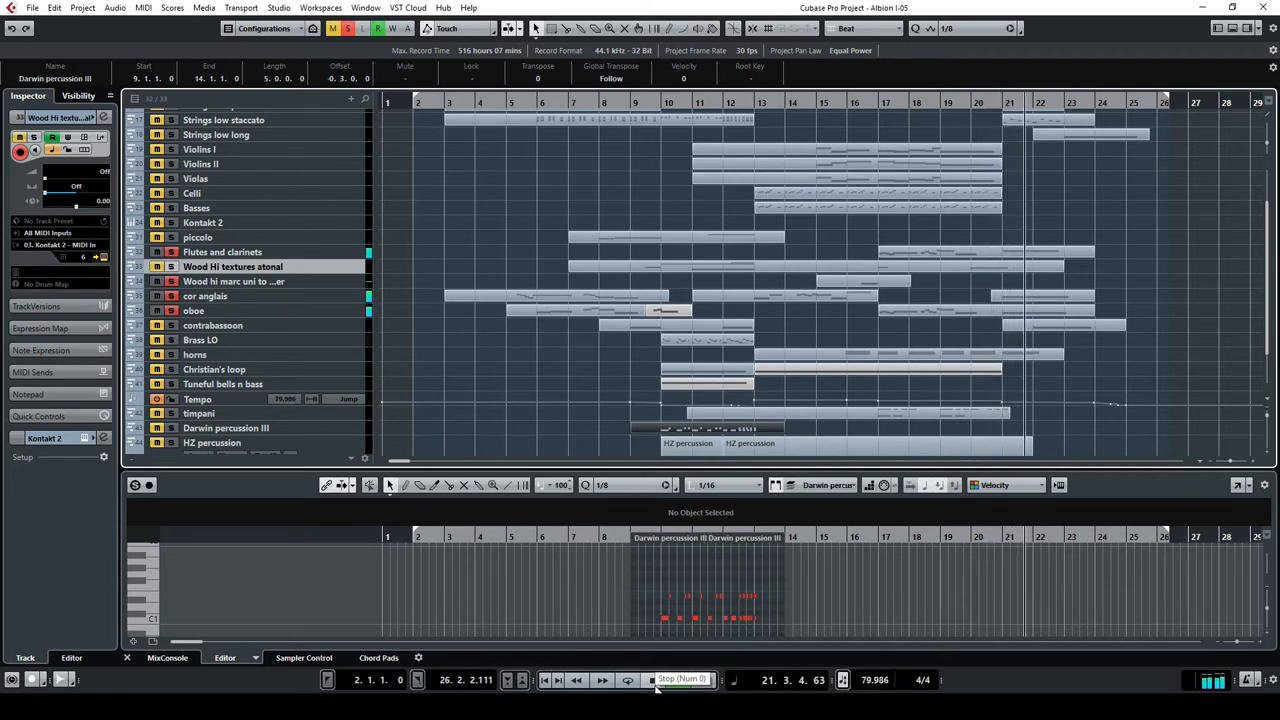
pyautogui.click(652, 680)
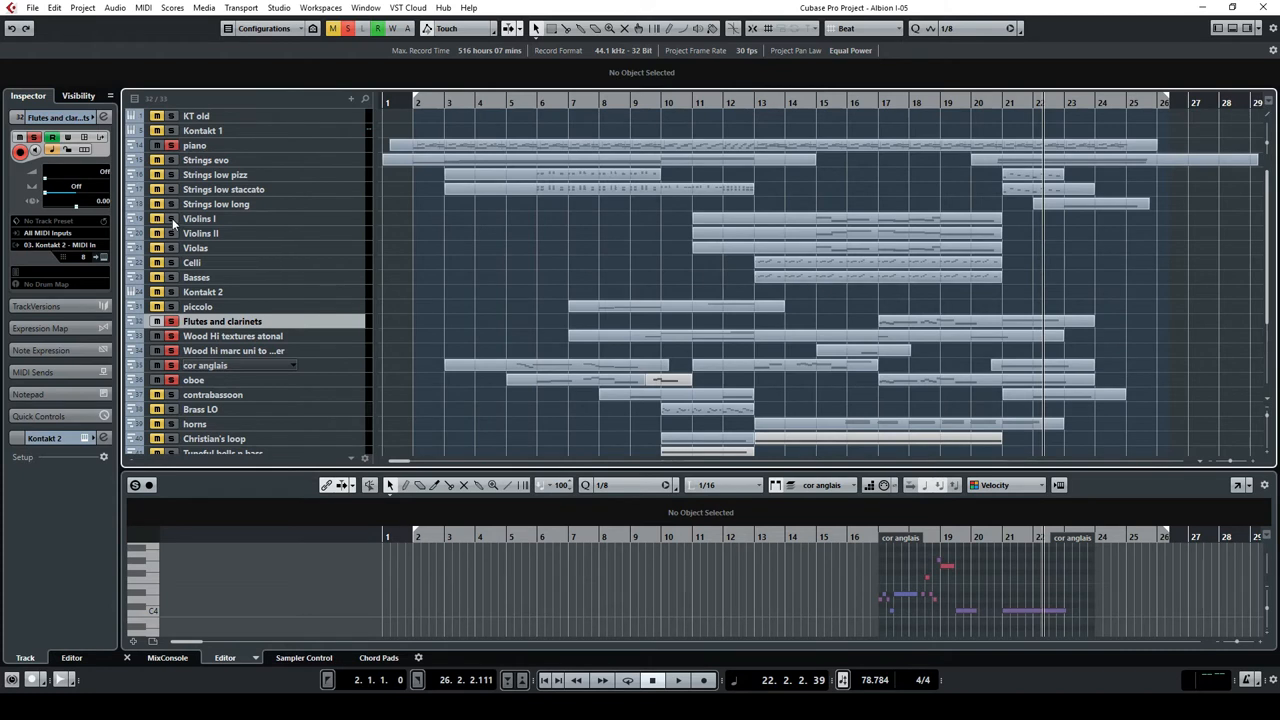
pyautogui.moveTo(172, 232)
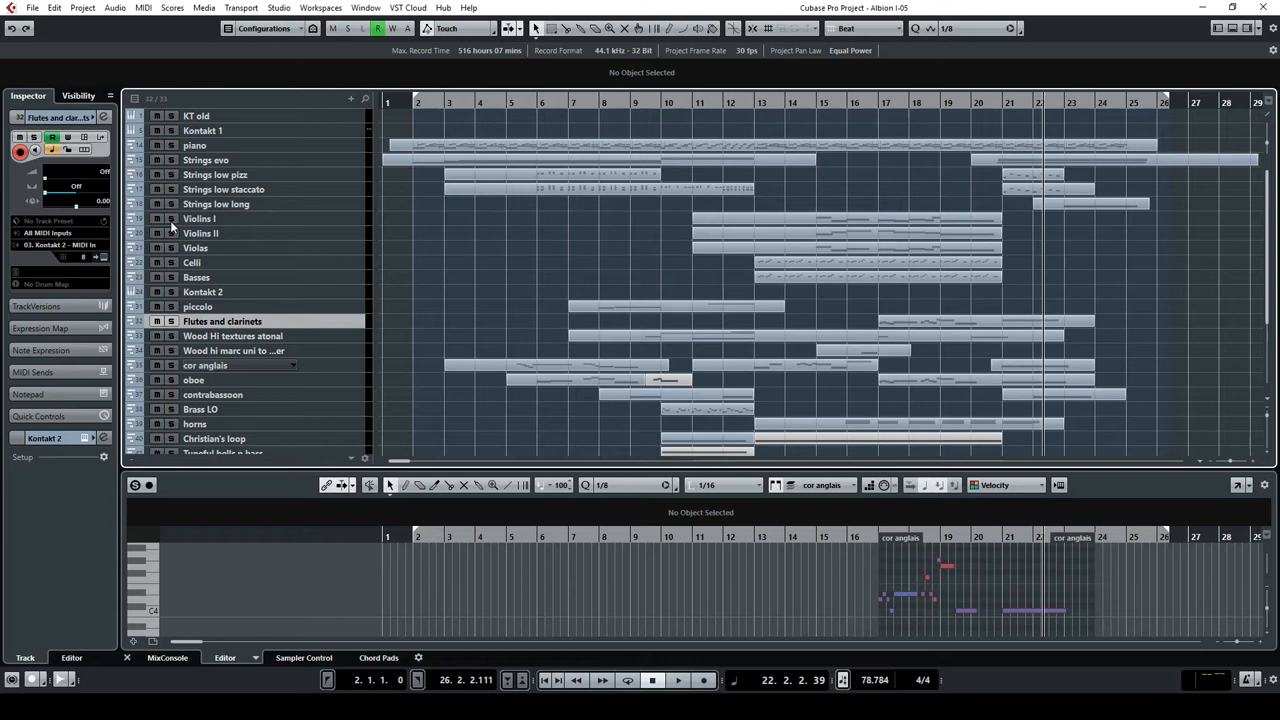
# Step: Select Violins II and audition the violins from bar 12, then stop
pyautogui.click(200, 232)
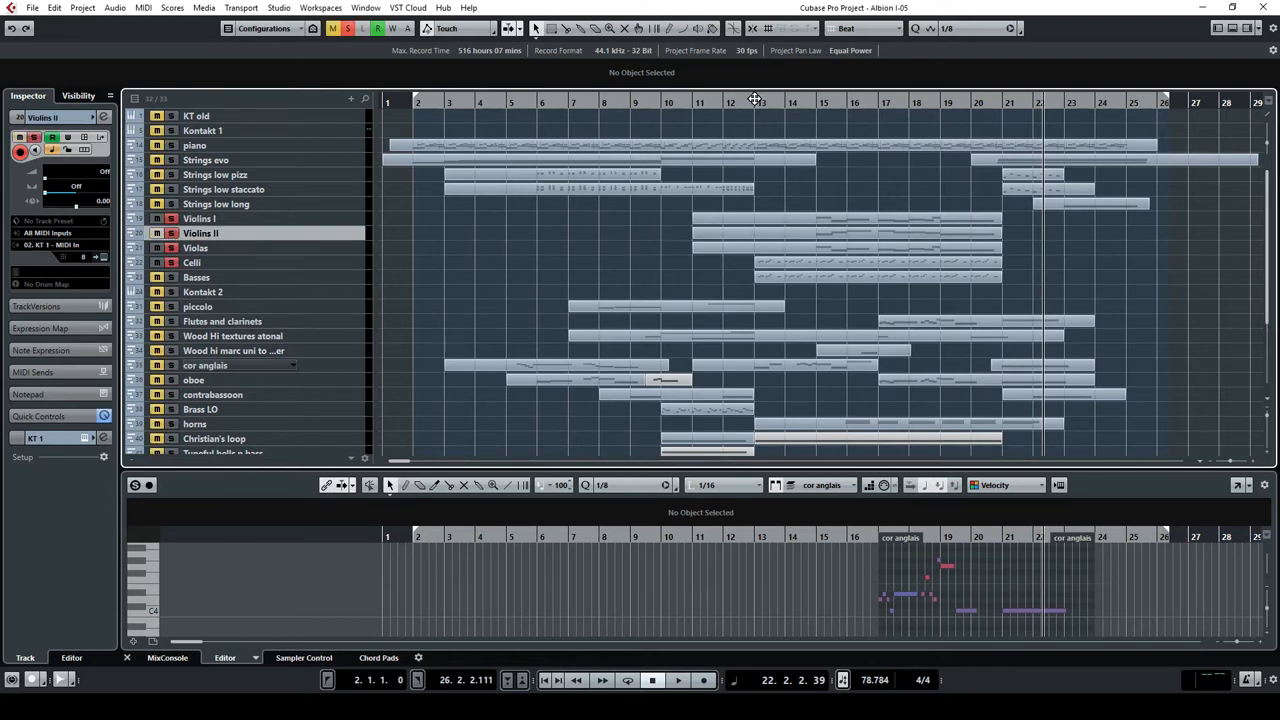
pyautogui.click(752, 100)
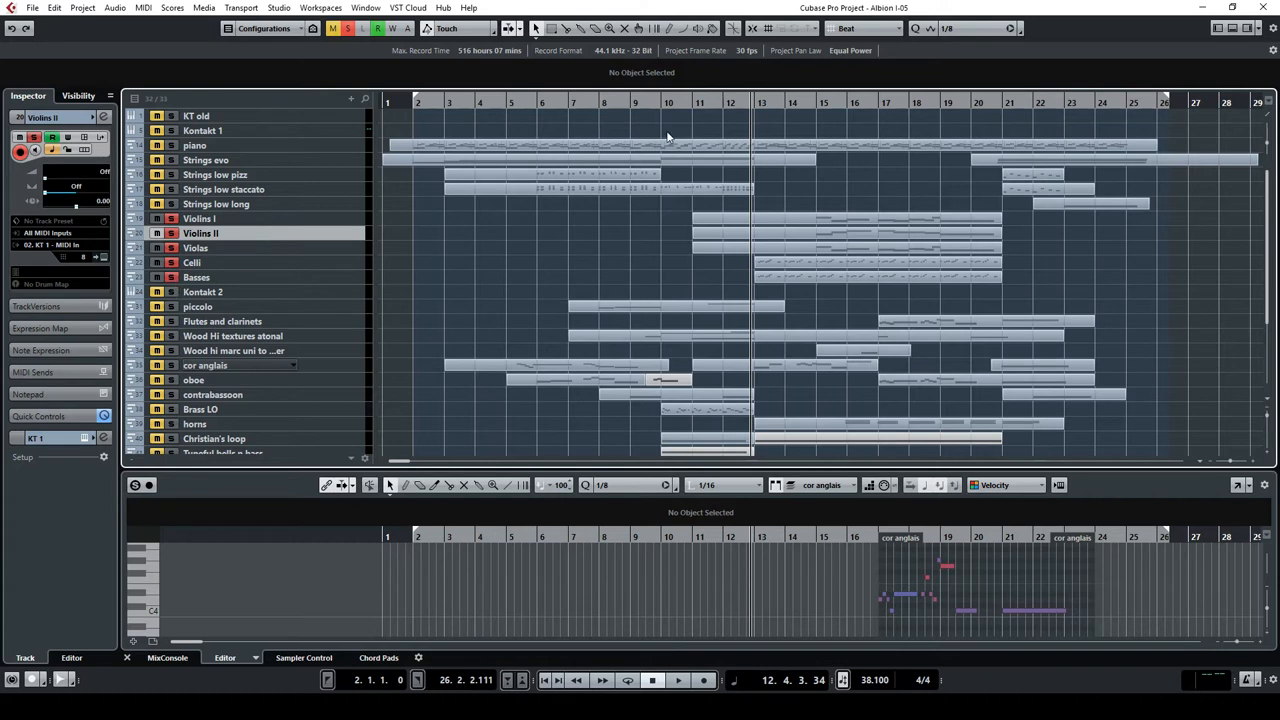
pyautogui.click(678, 680)
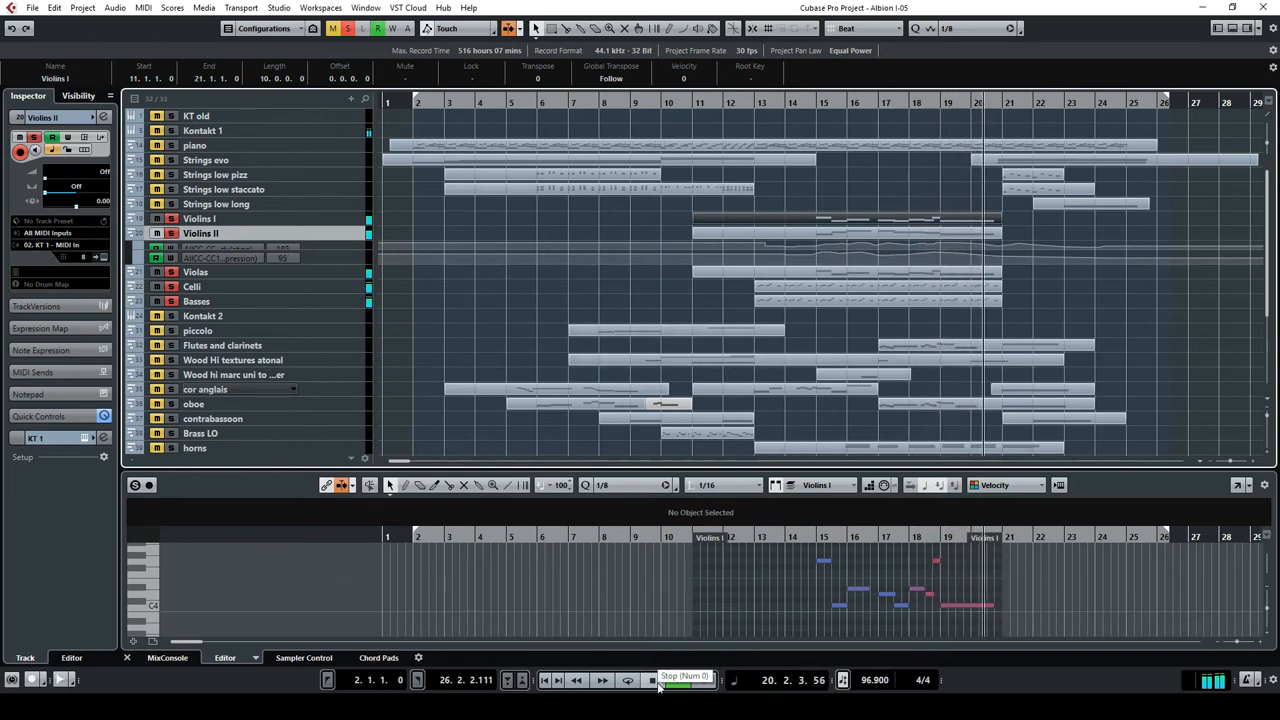
pyautogui.click(652, 680)
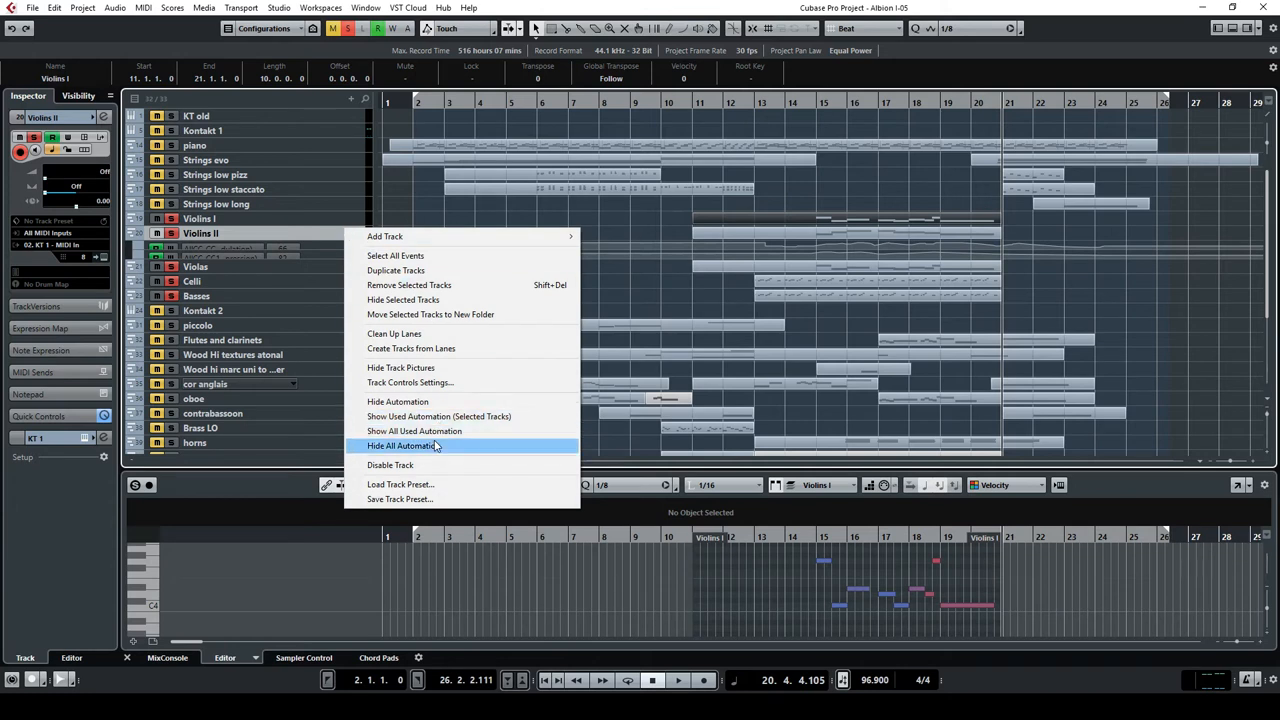
# Step: Hide all automation lanes in the project again
pyautogui.click(404, 446)
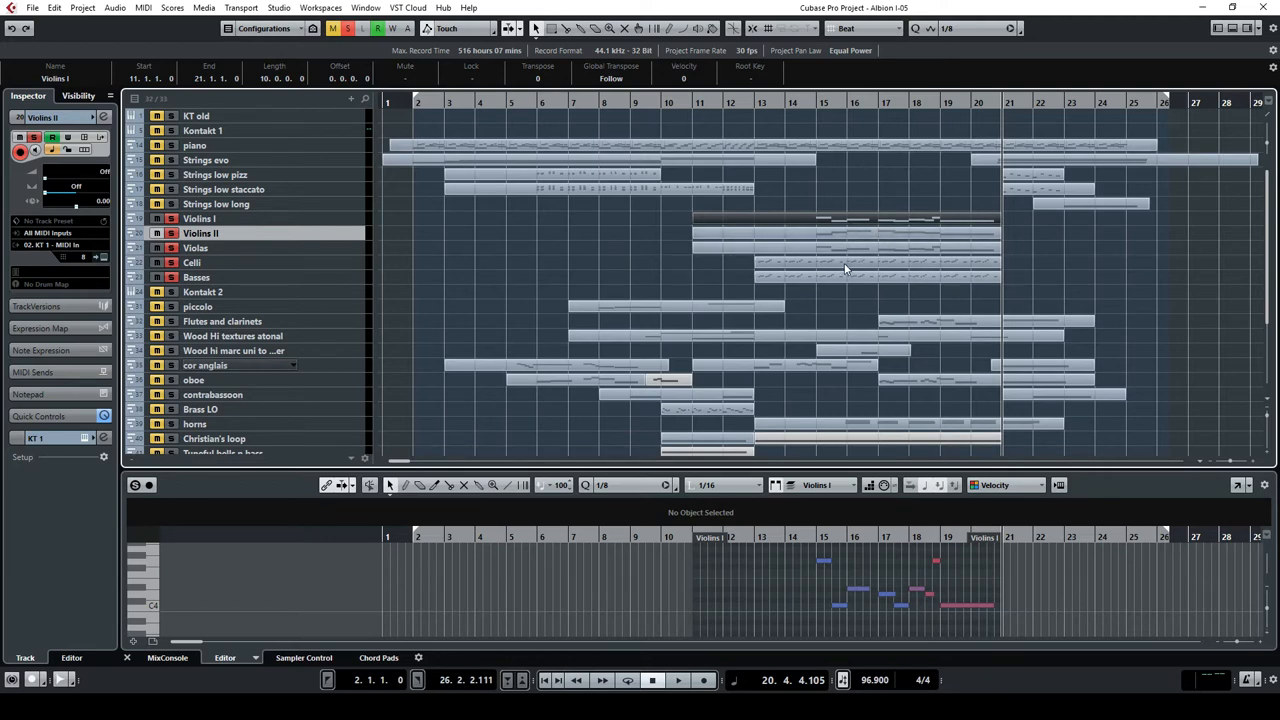
# Step: Select the horns track, load its part into the lower editor and play the passage near bar 21
pyautogui.scroll(-3)
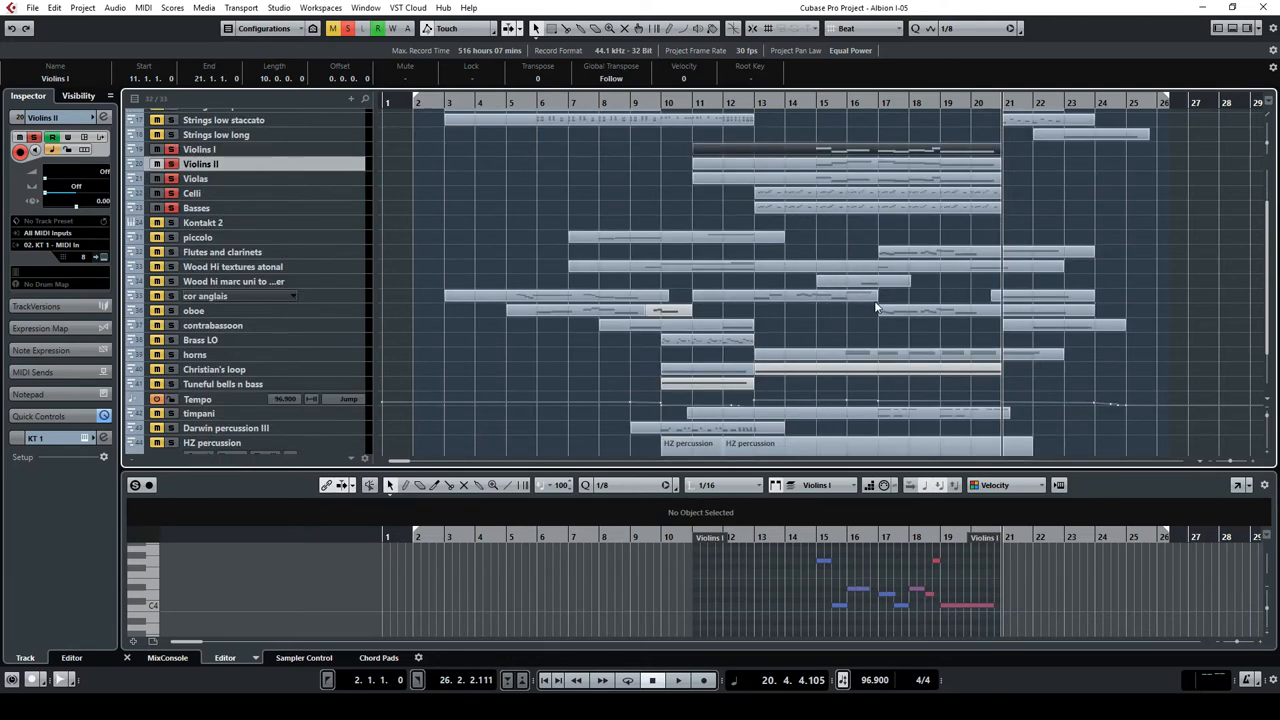
pyautogui.scroll(-3)
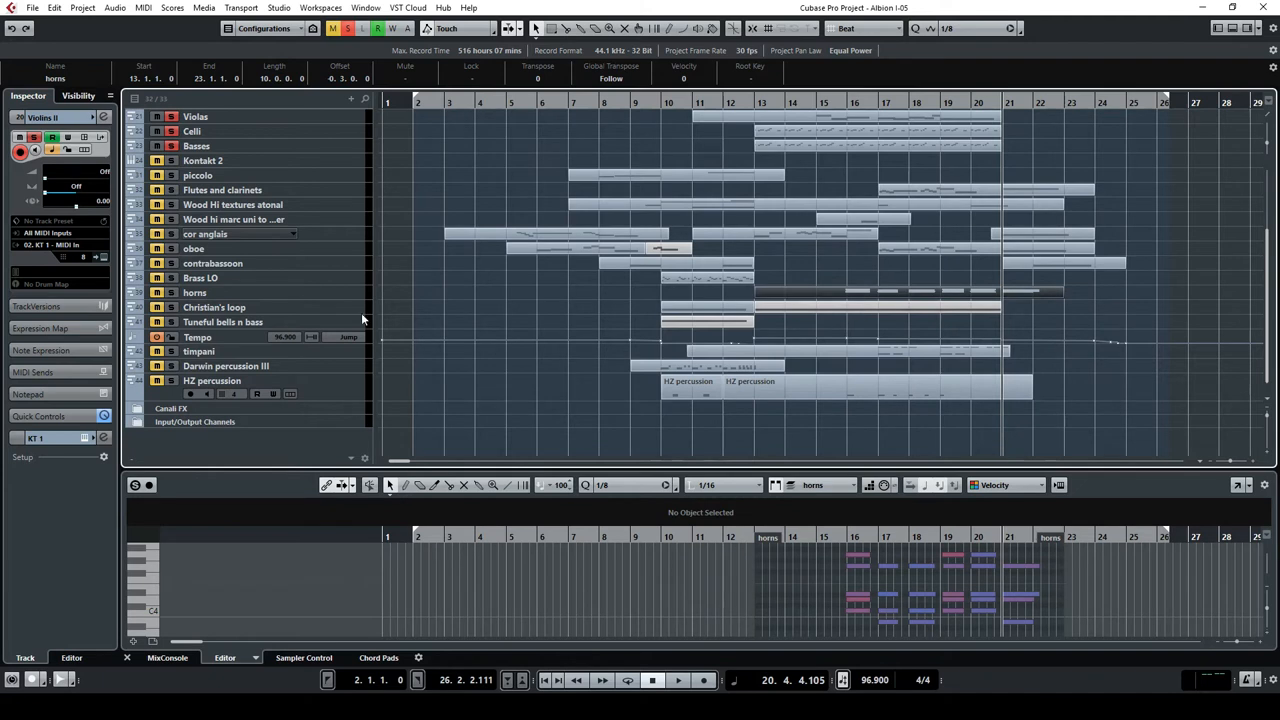
pyautogui.click(194, 292)
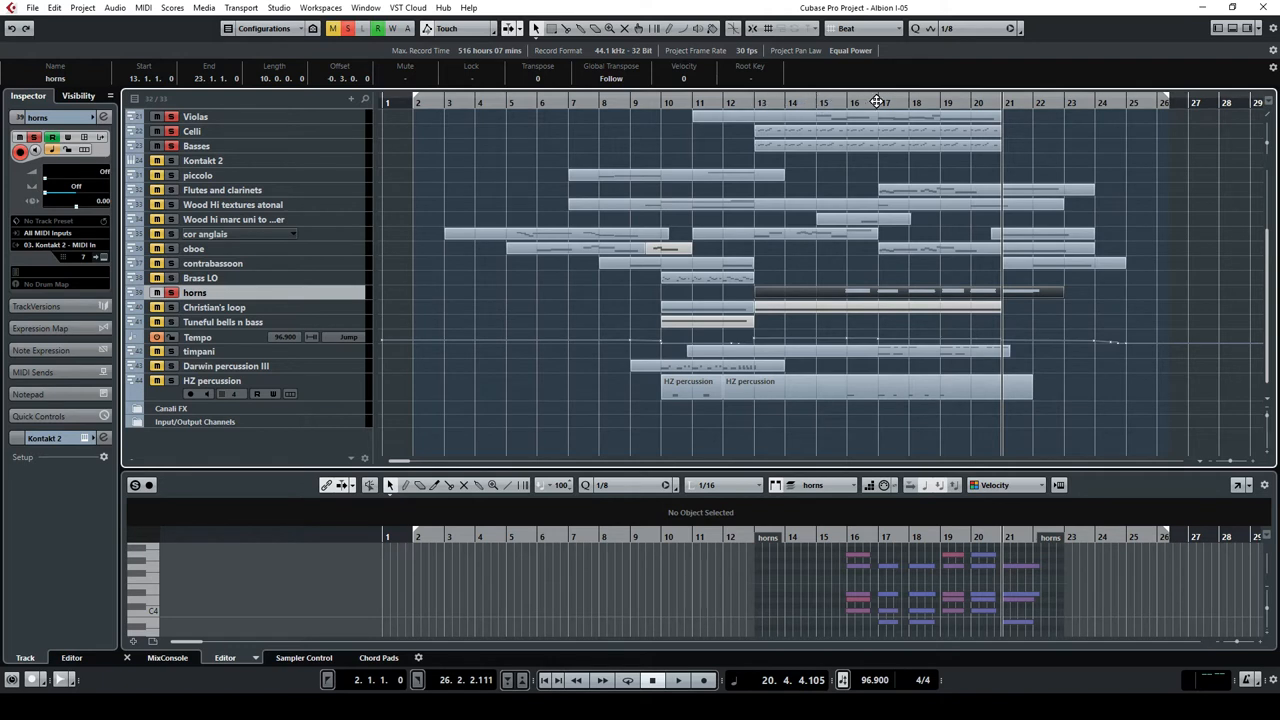
pyautogui.click(678, 680)
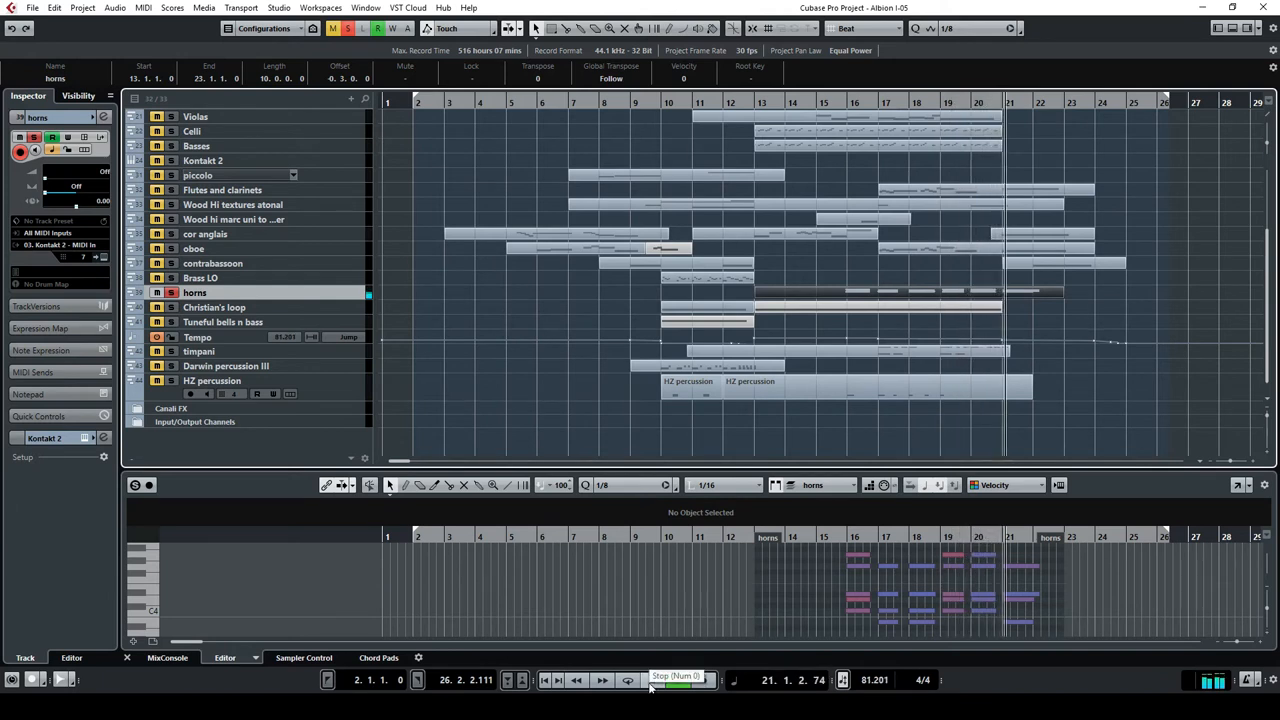
pyautogui.click(678, 680)
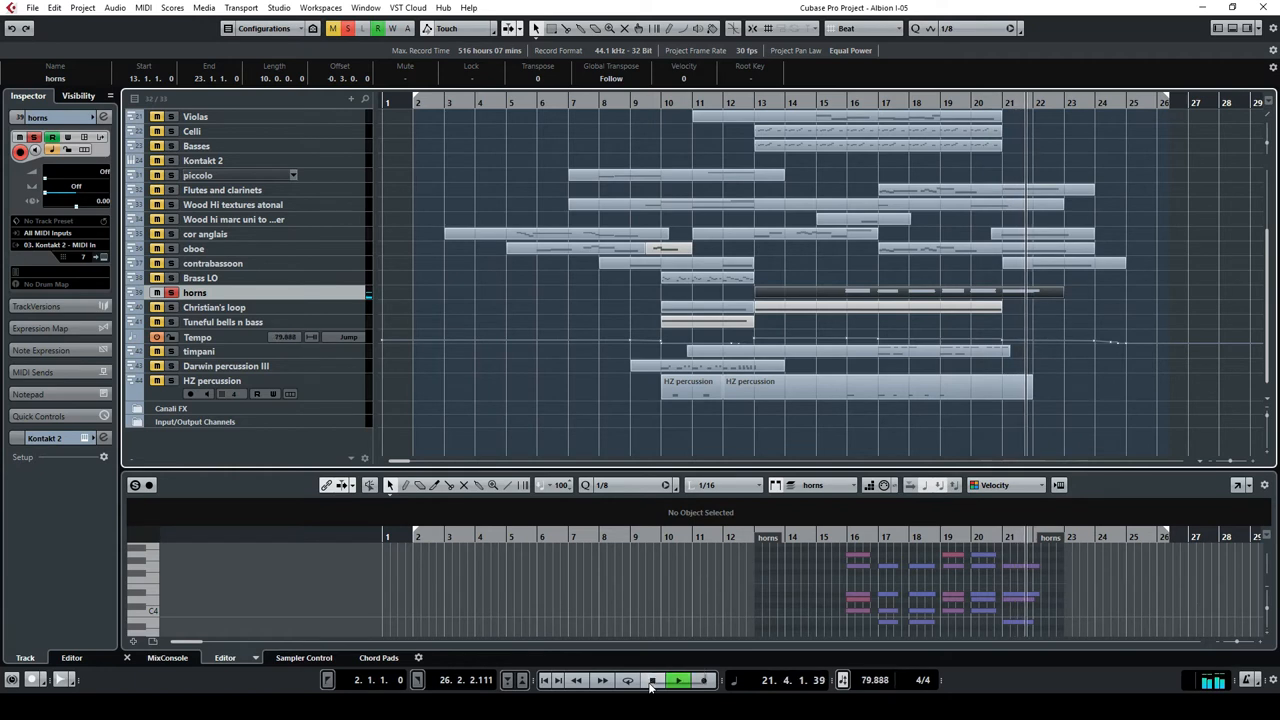
pyautogui.click(652, 680)
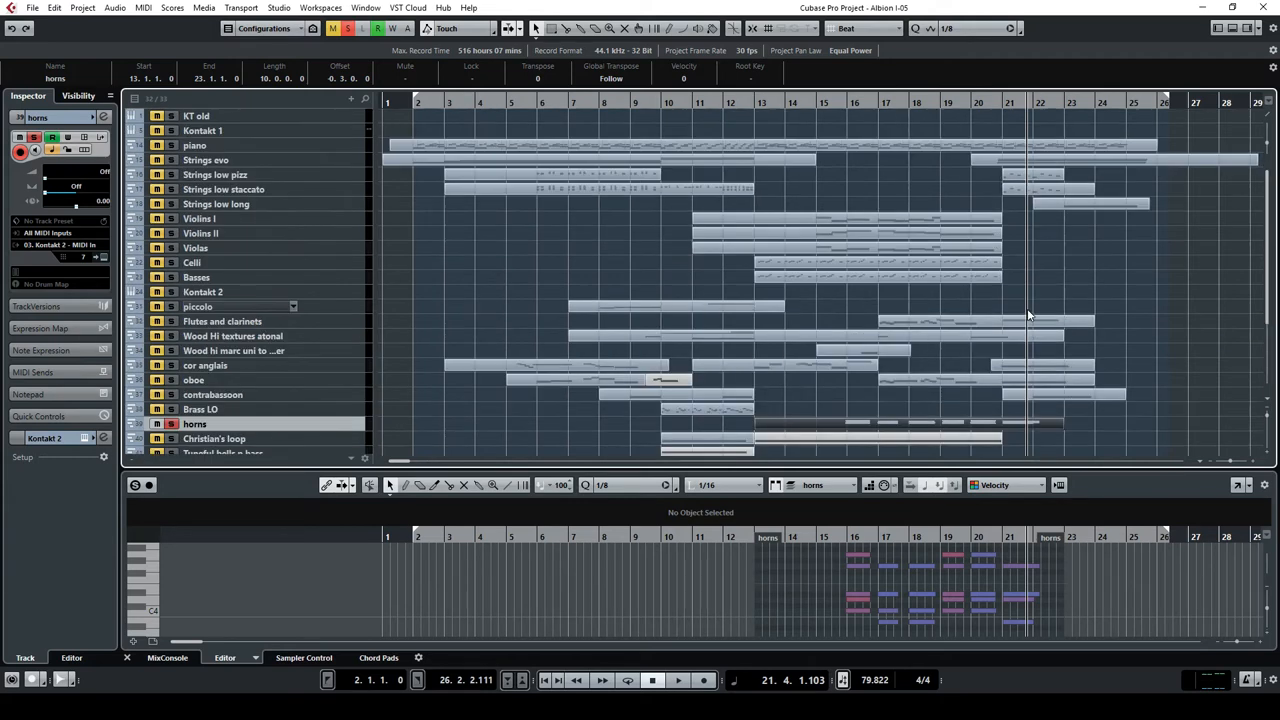
pyautogui.moveTo(1036, 208)
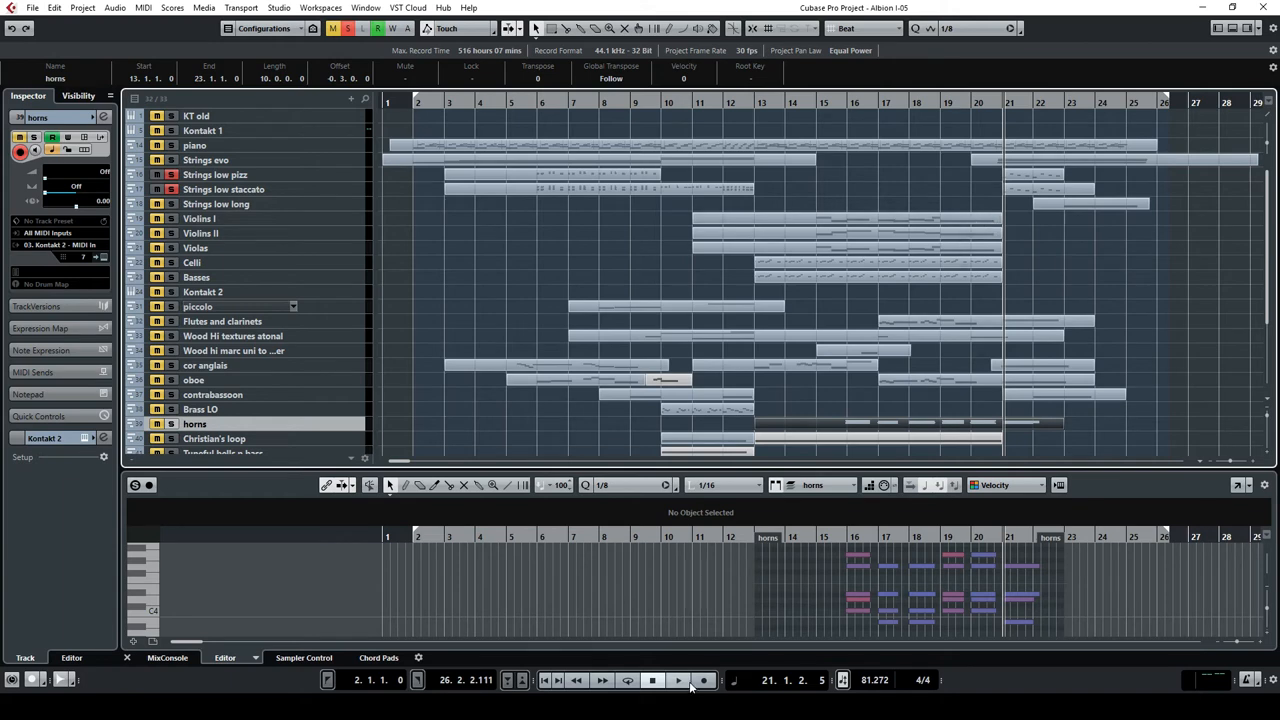
# Step: Play from bar 21, then select the contrabassoon track and load its part into the lower editor
pyautogui.click(678, 680)
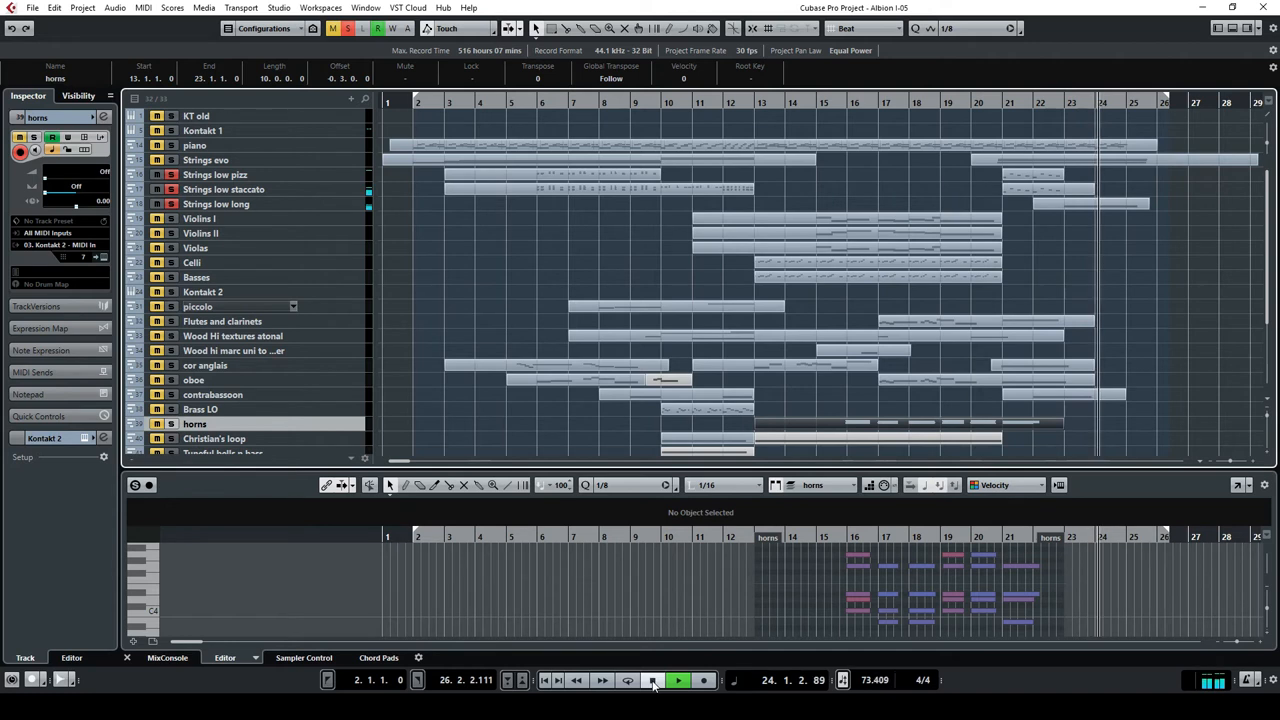
pyautogui.click(652, 680)
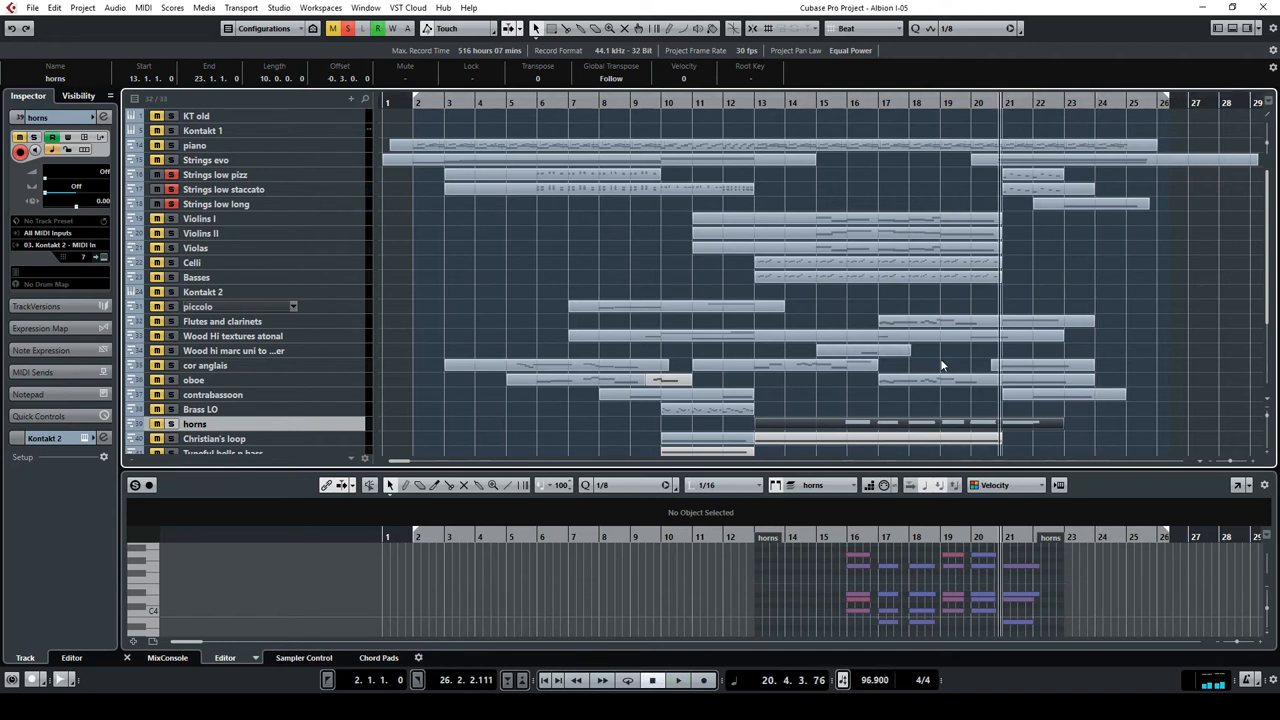
pyautogui.click(212, 394)
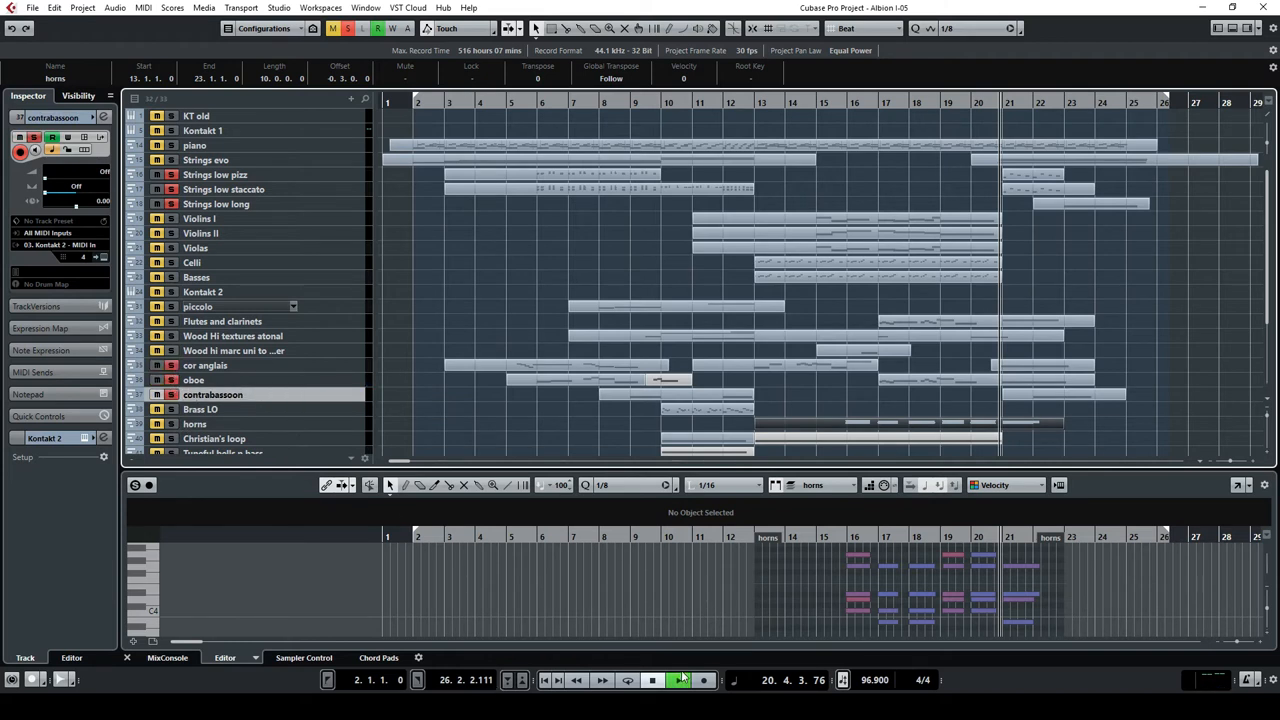
pyautogui.click(678, 680)
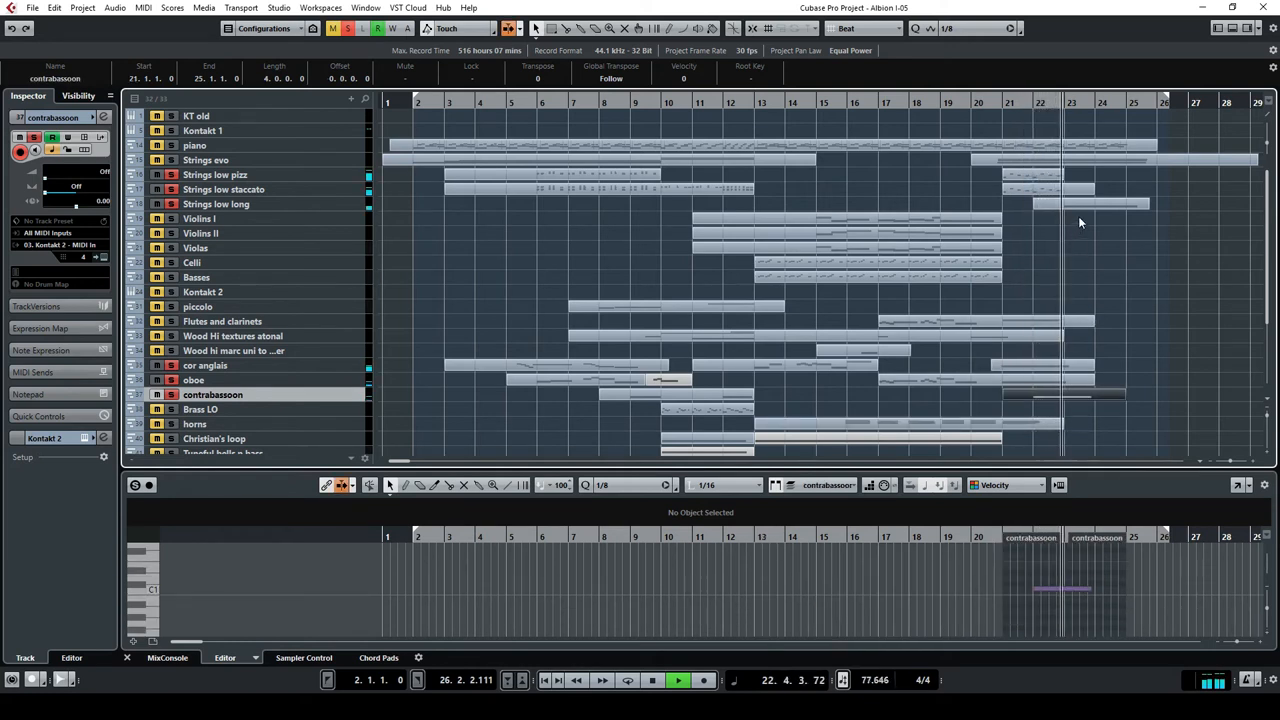
# Step: Load the Strings low long part, hide all automation lanes and return playback near the start
pyautogui.click(1090, 204)
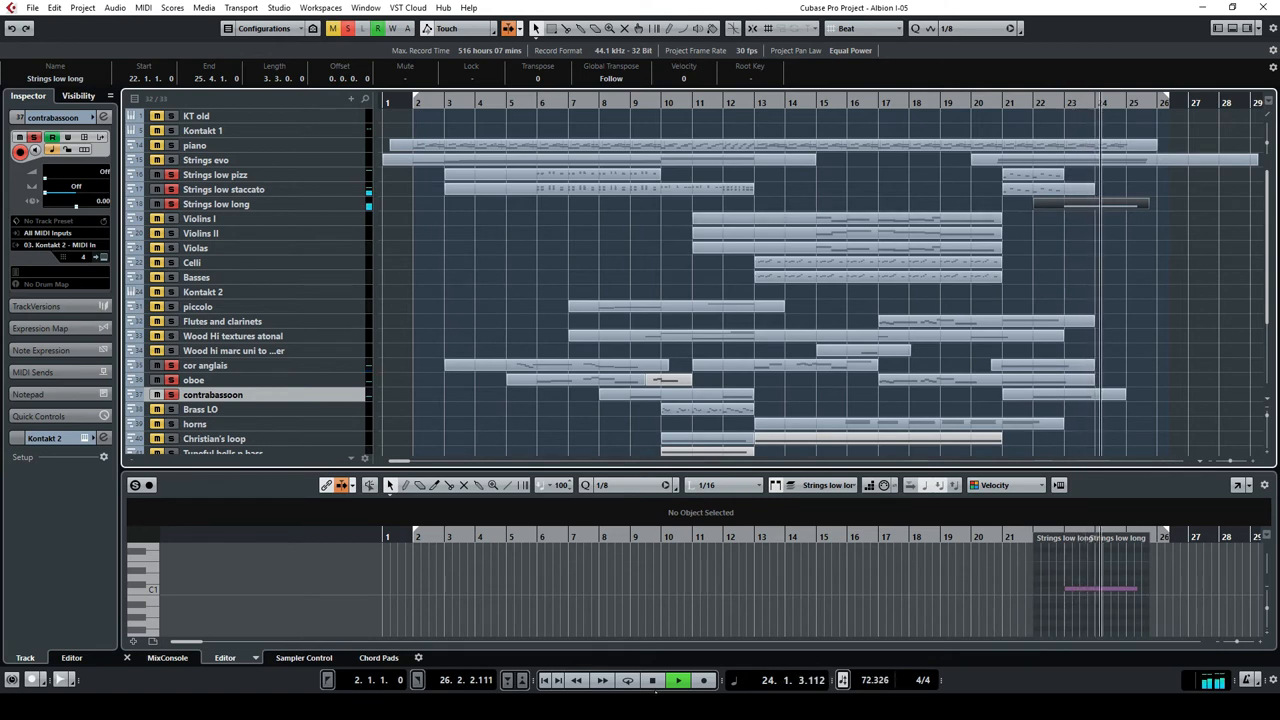
pyautogui.click(678, 680)
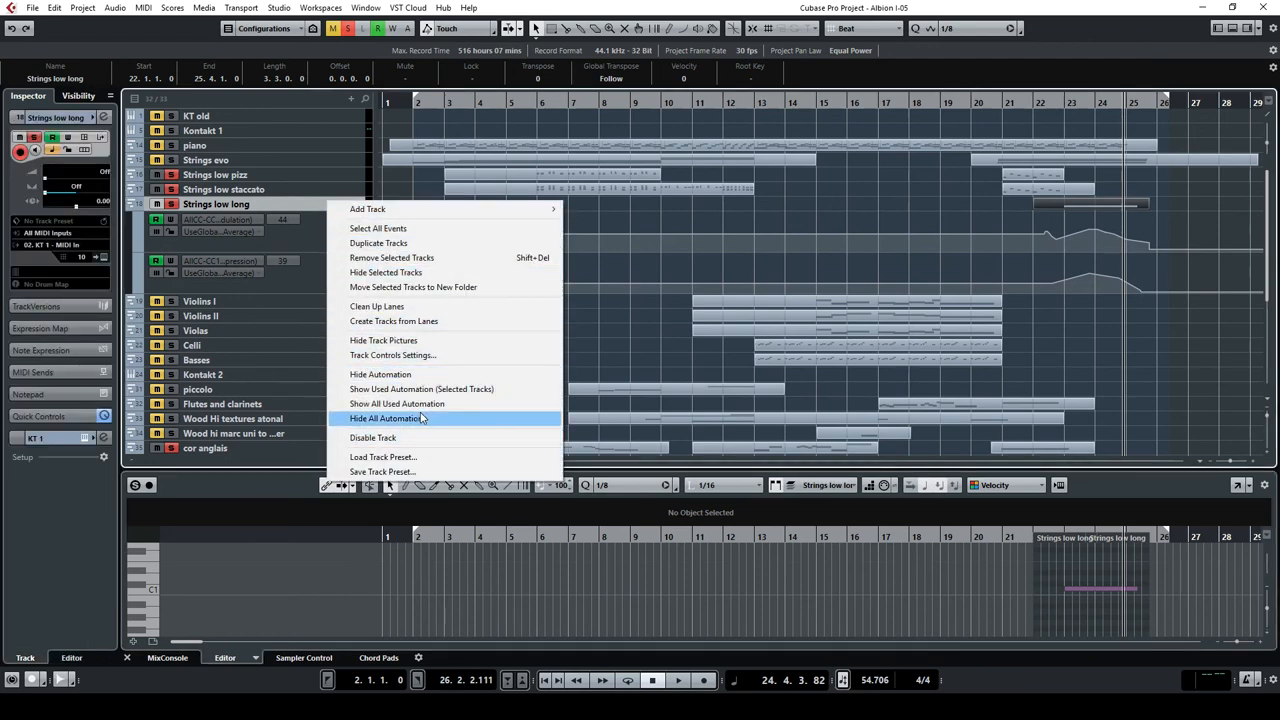
pyautogui.moveTo(458, 420)
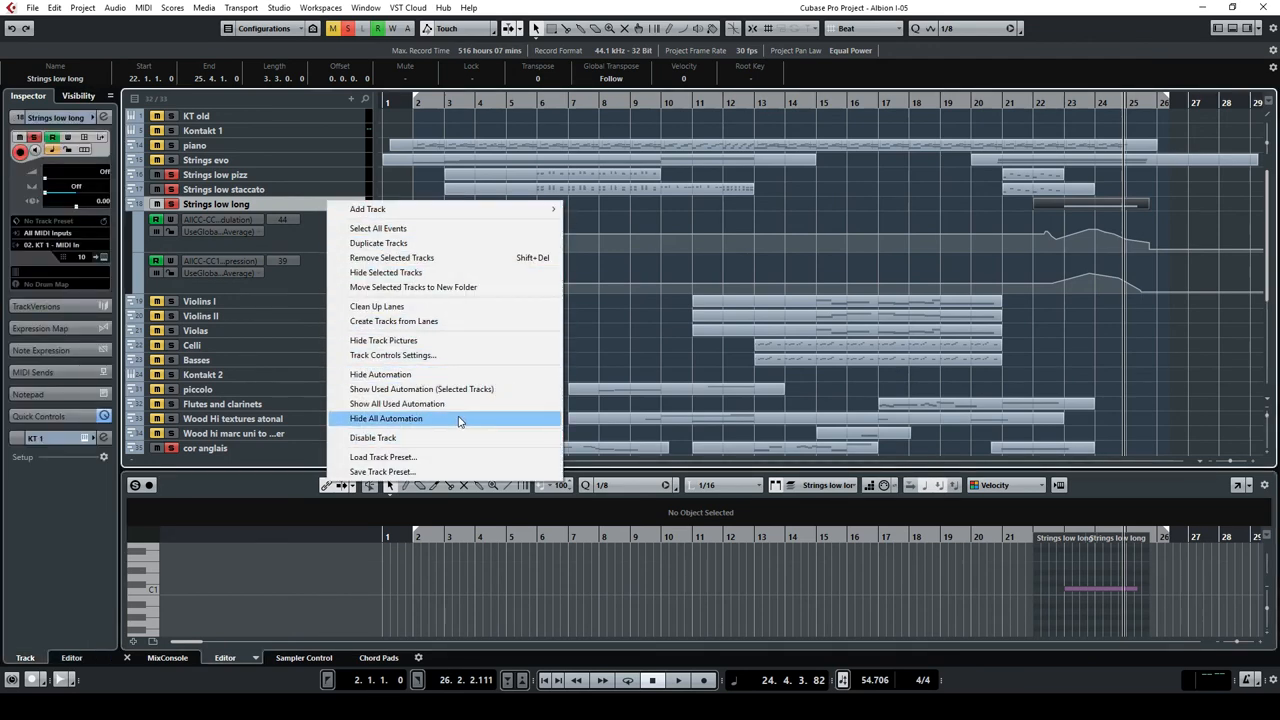
pyautogui.click(386, 418)
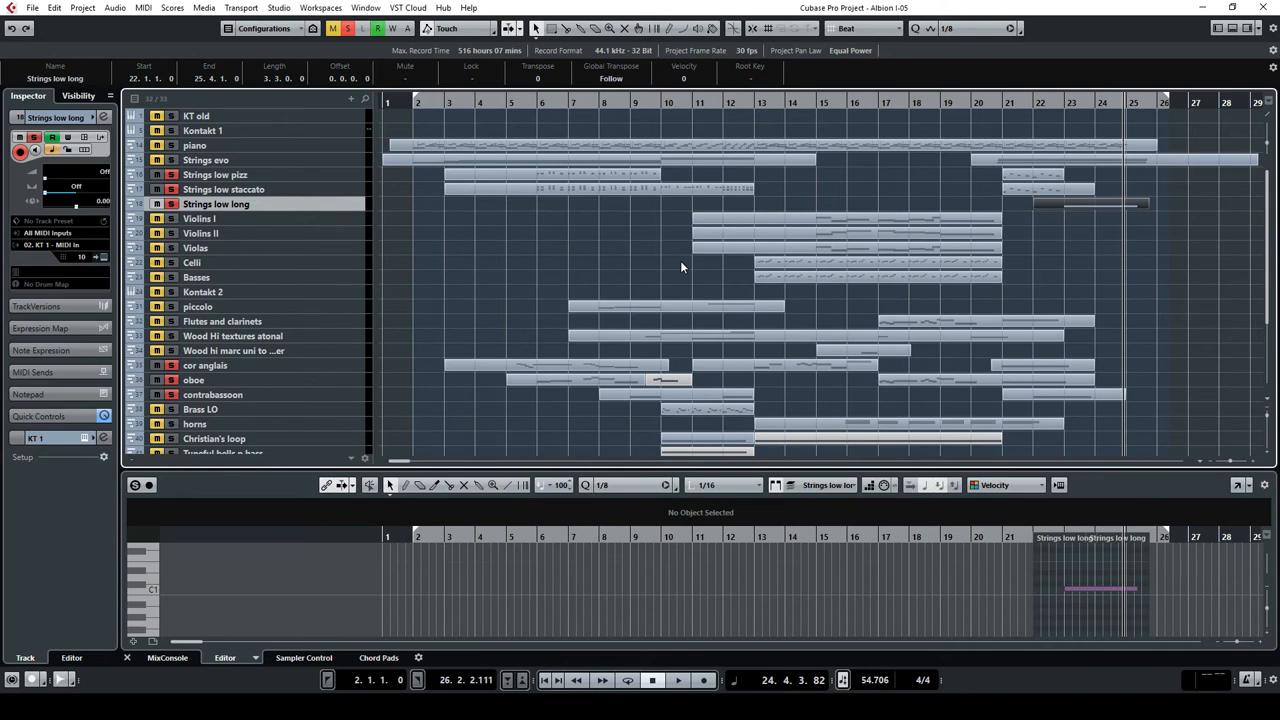
pyautogui.moveTo(780, 604)
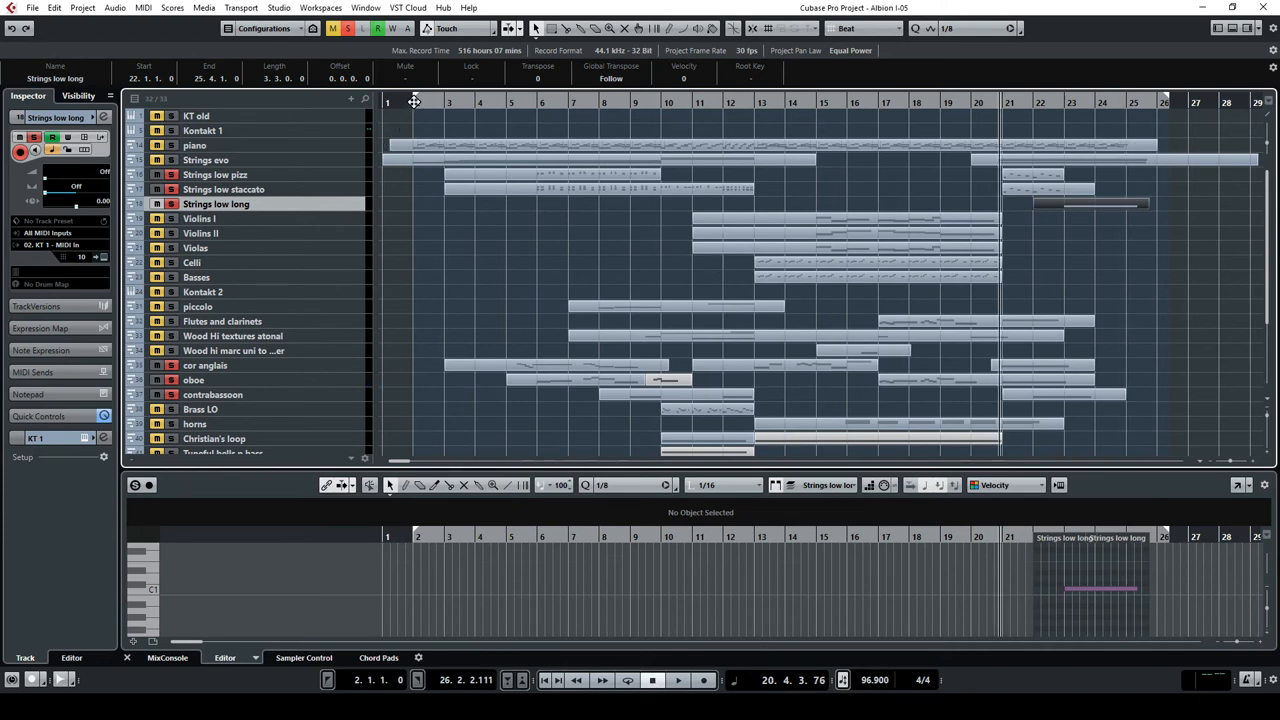
pyautogui.click(676, 680)
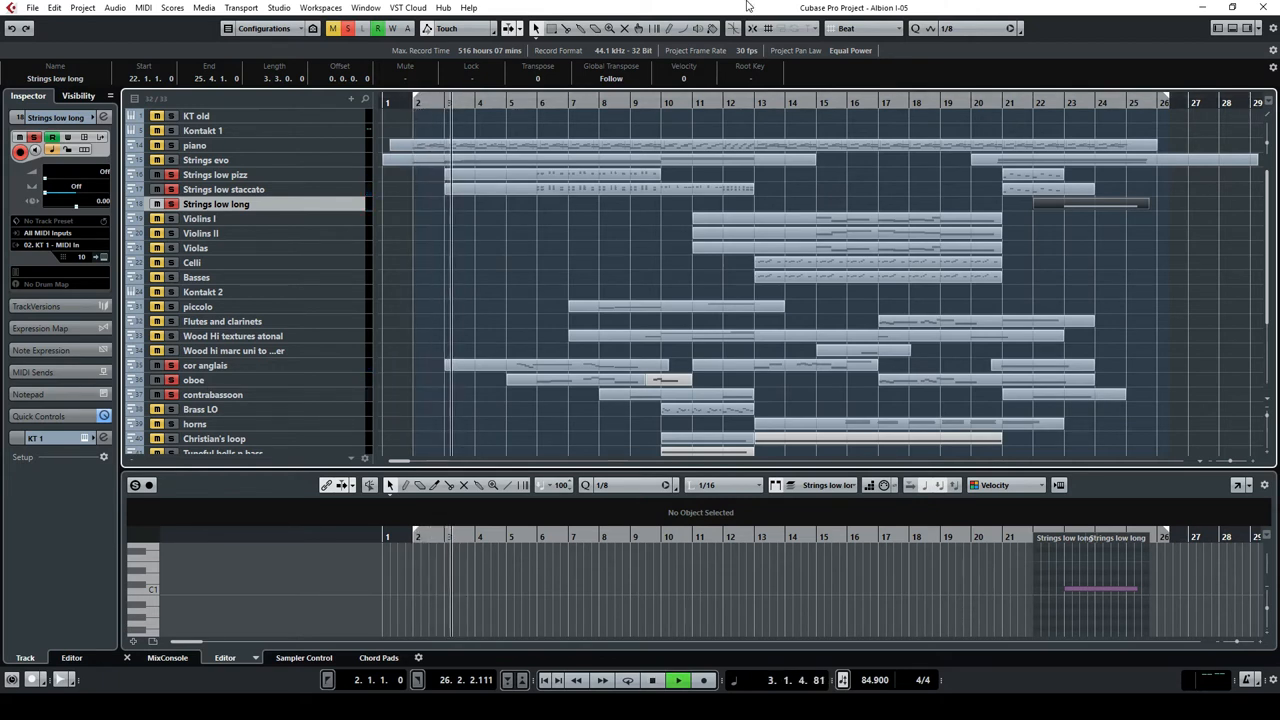
pyautogui.click(332, 28)
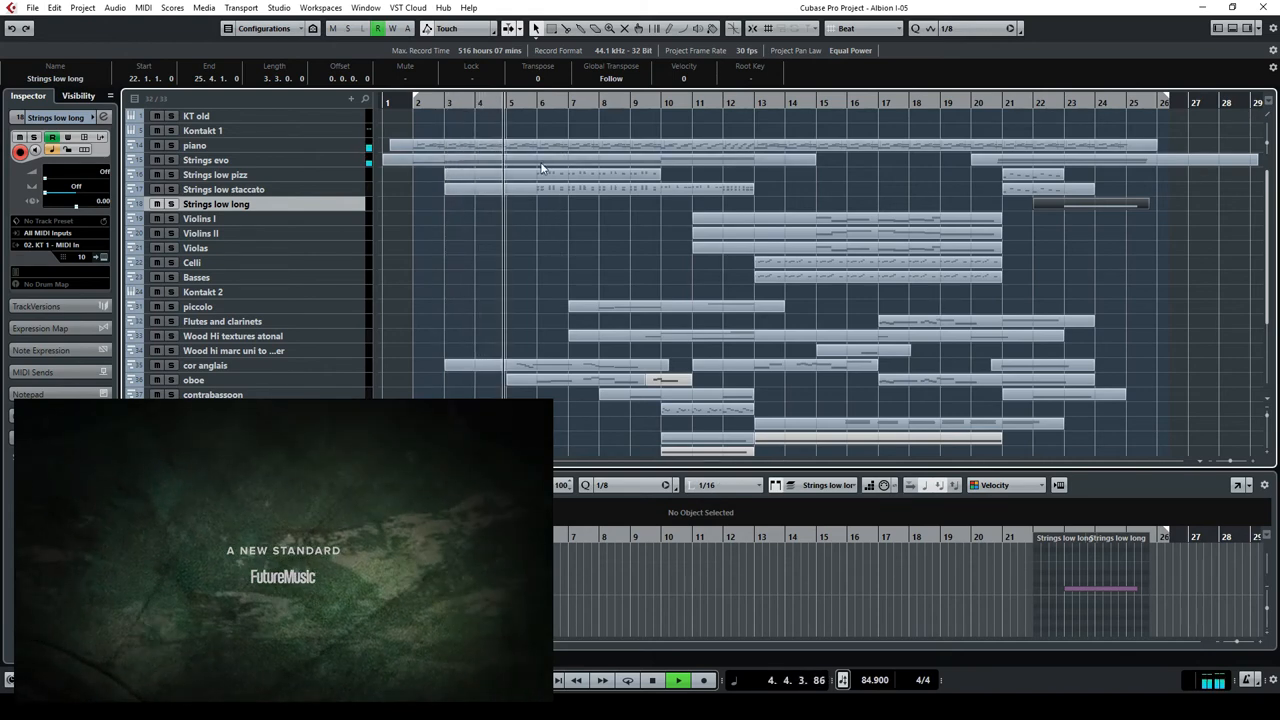
pyautogui.scroll(-3)
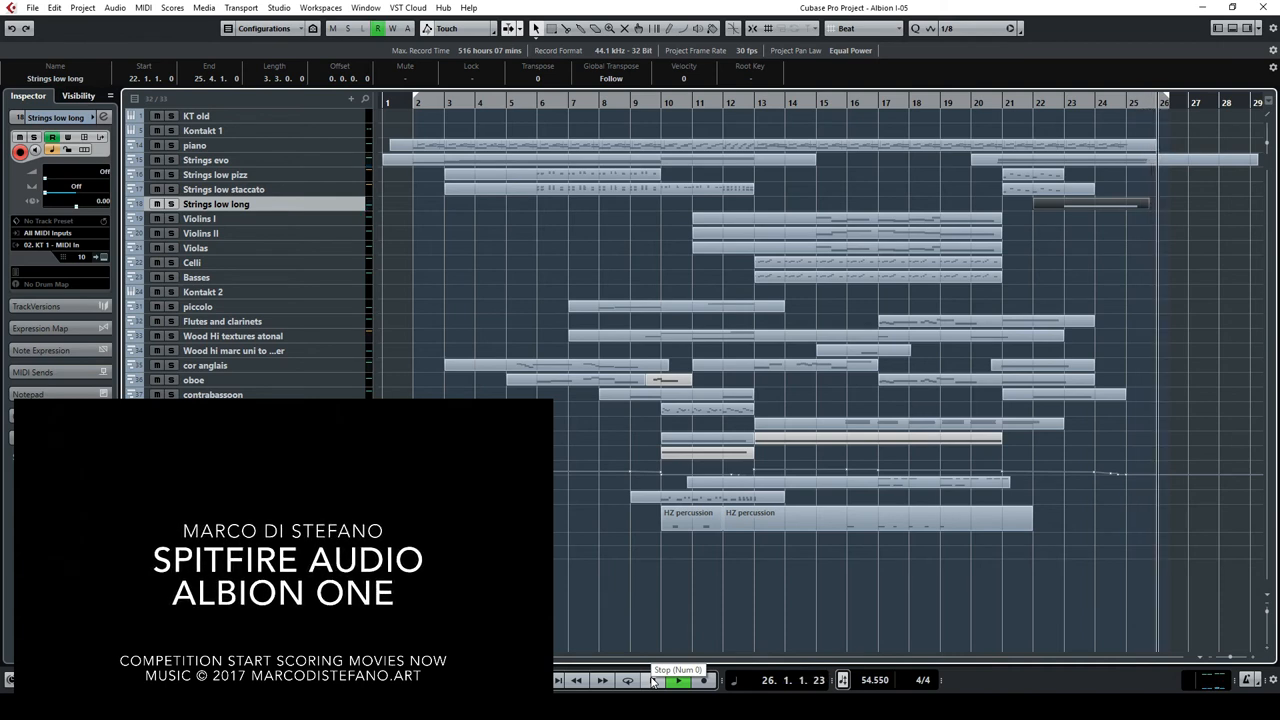
pyautogui.click(676, 680)
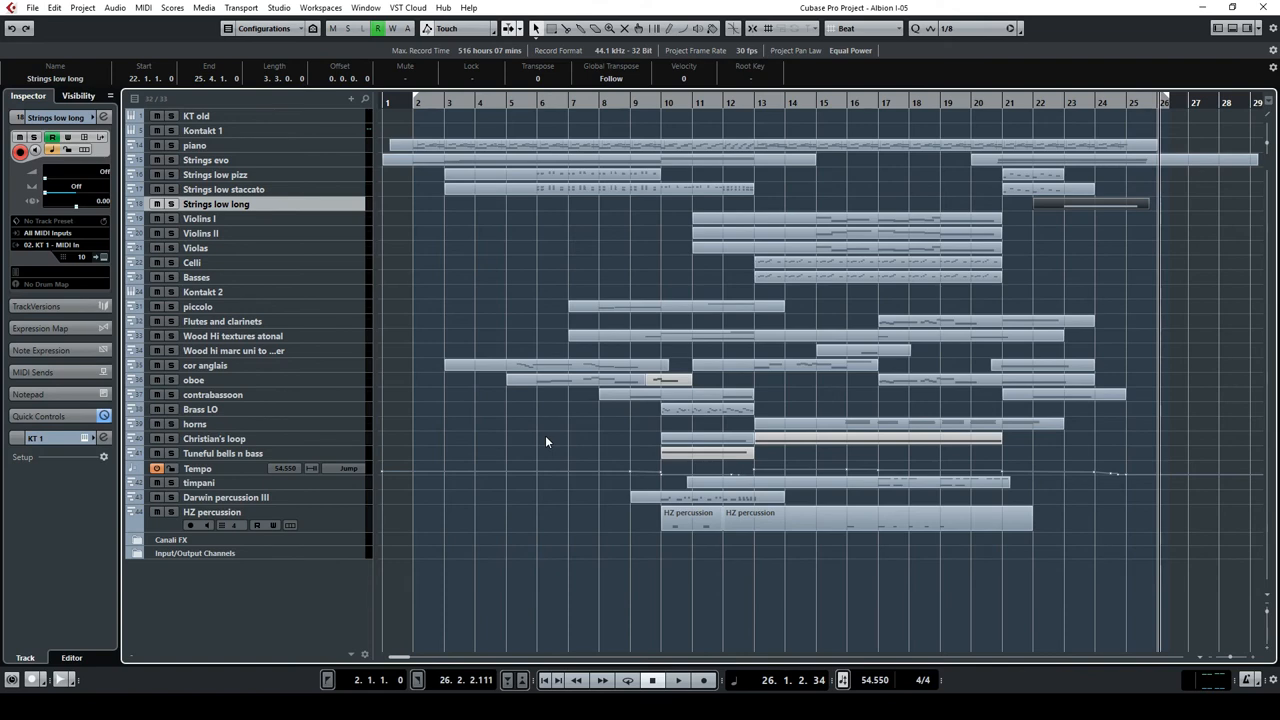
pyautogui.click(204, 8)
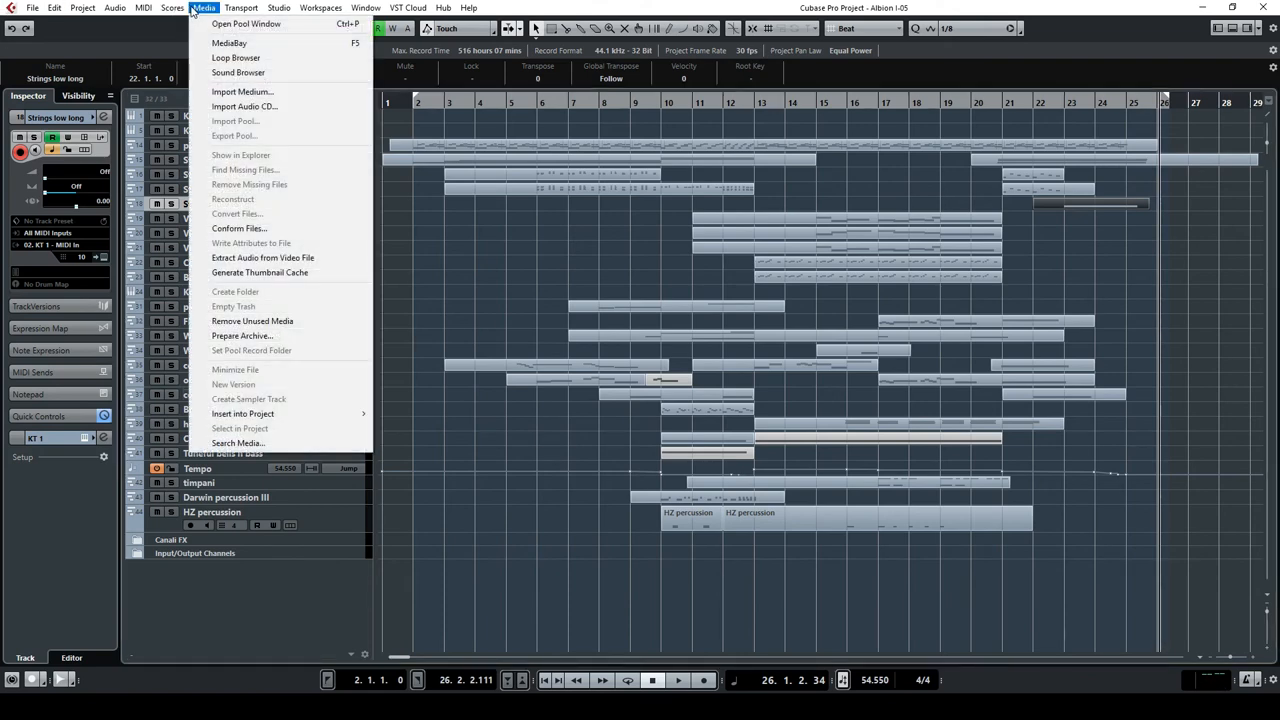
pyautogui.click(54, 8)
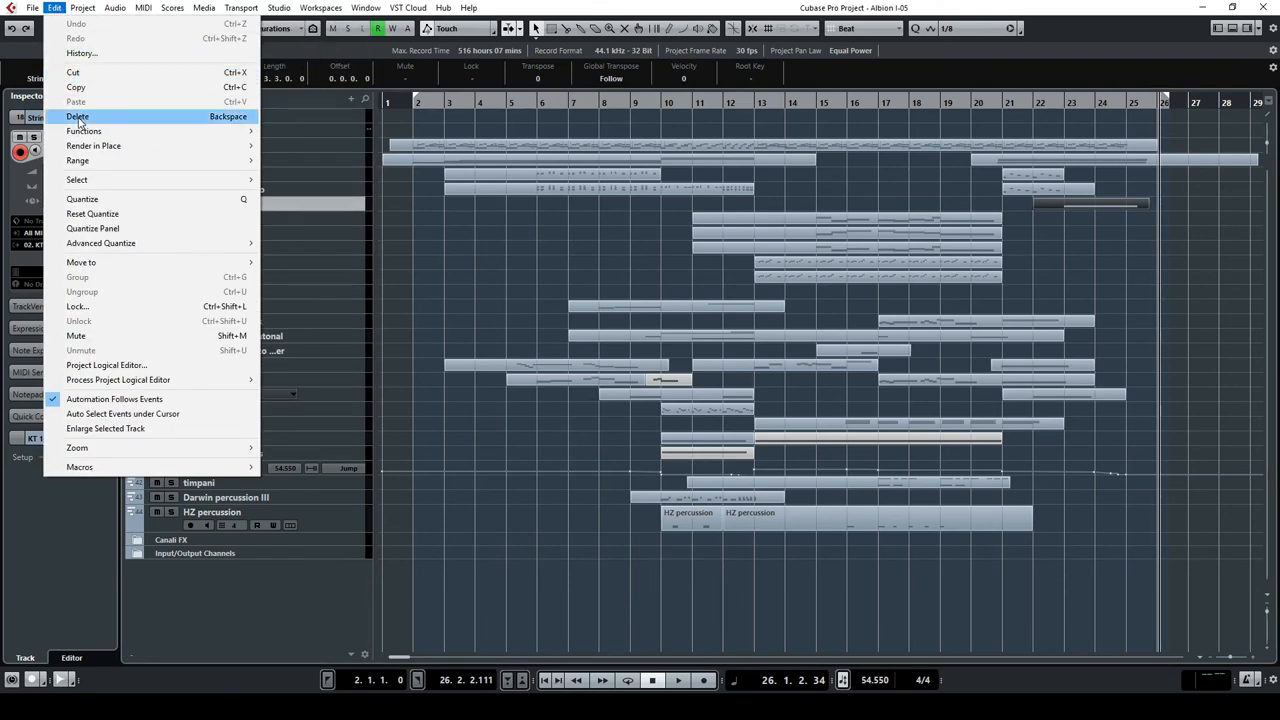
pyautogui.click(84, 8)
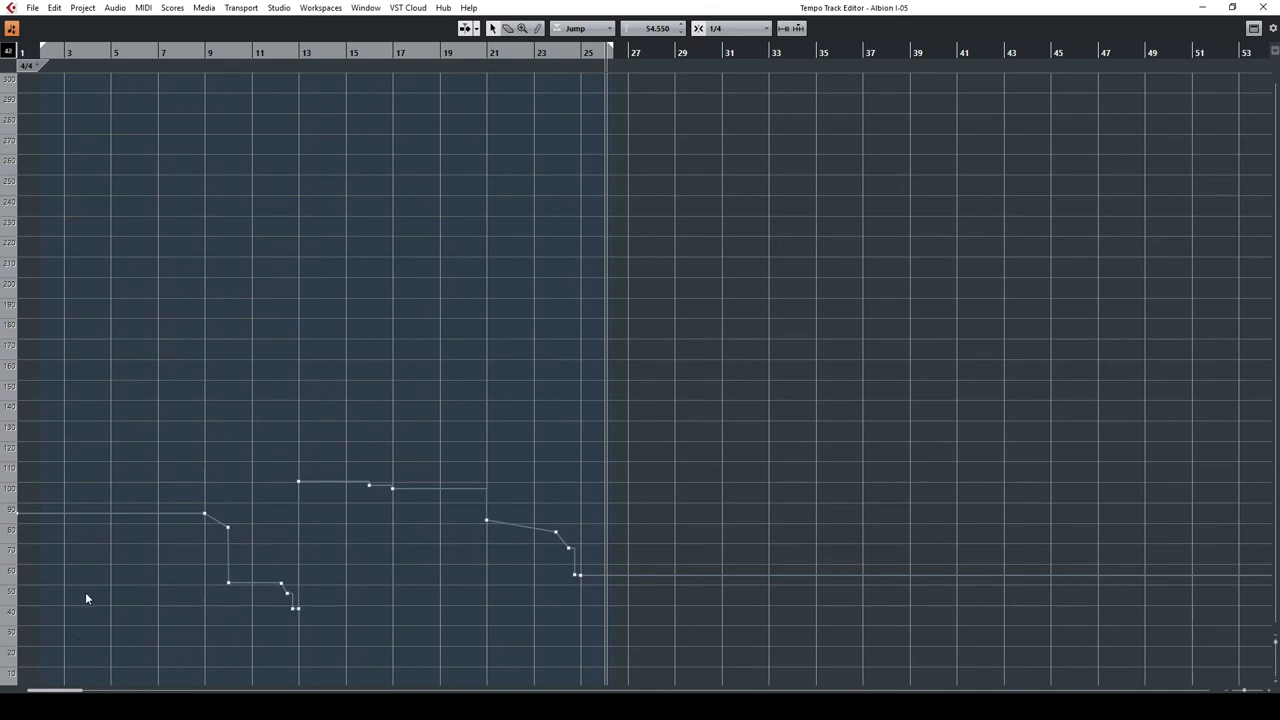
pyautogui.moveTo(180, 496)
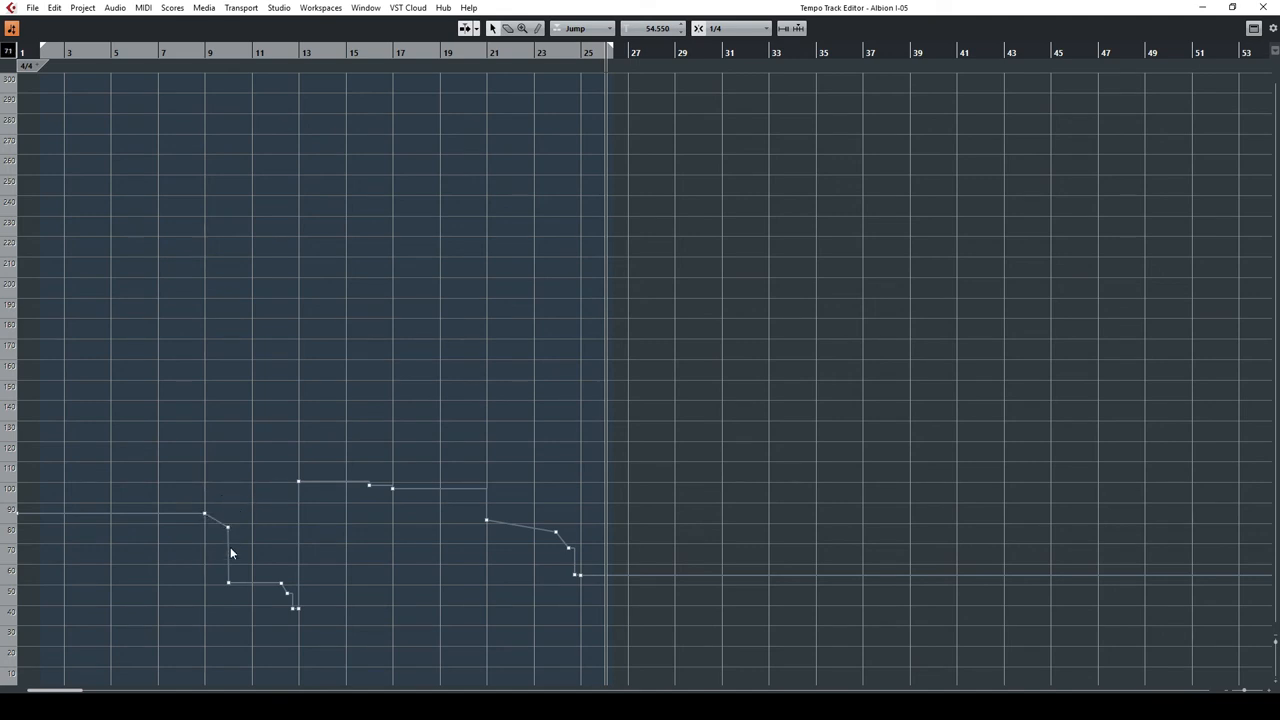
pyautogui.click(178, 52)
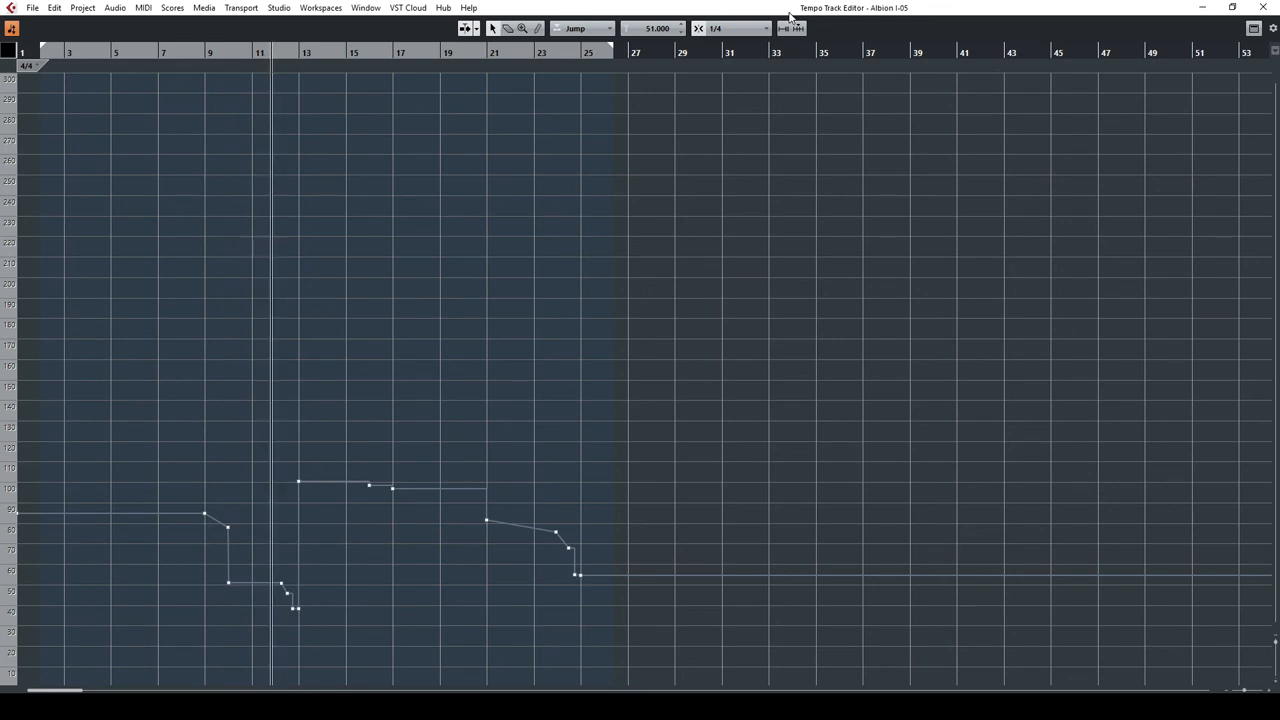
pyautogui.moveTo(518, 246)
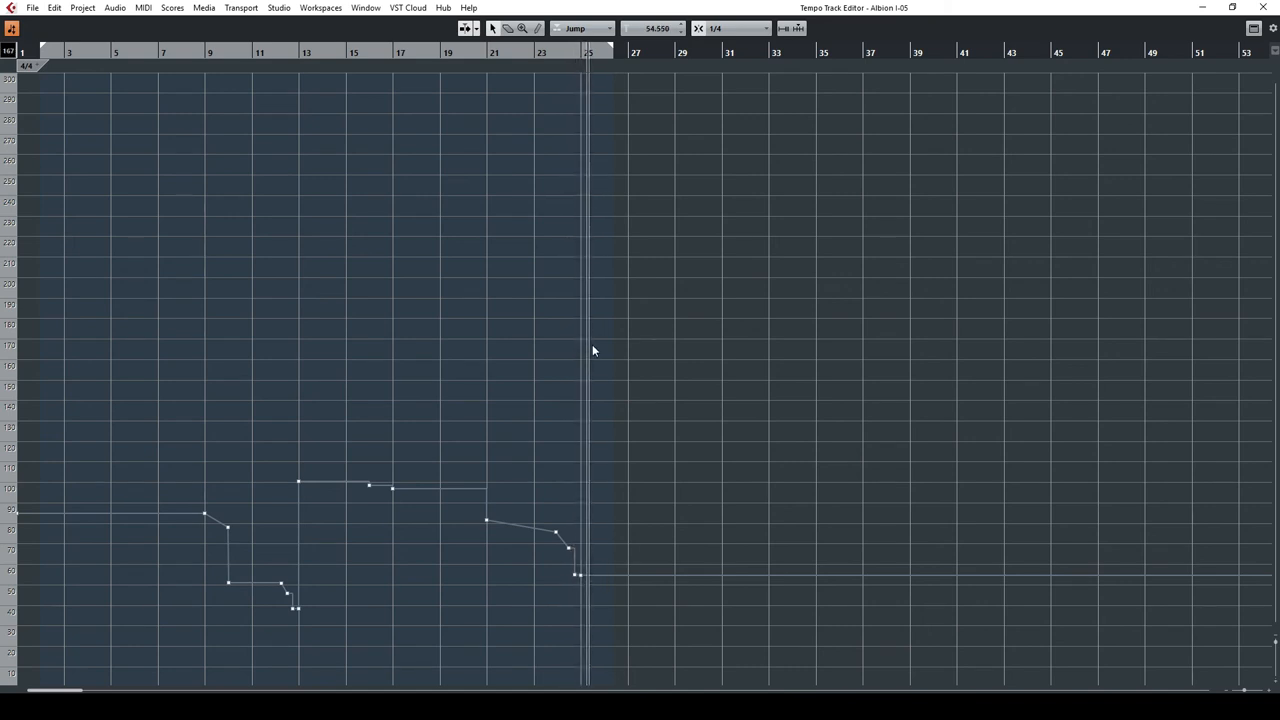
pyautogui.moveTo(632, 346)
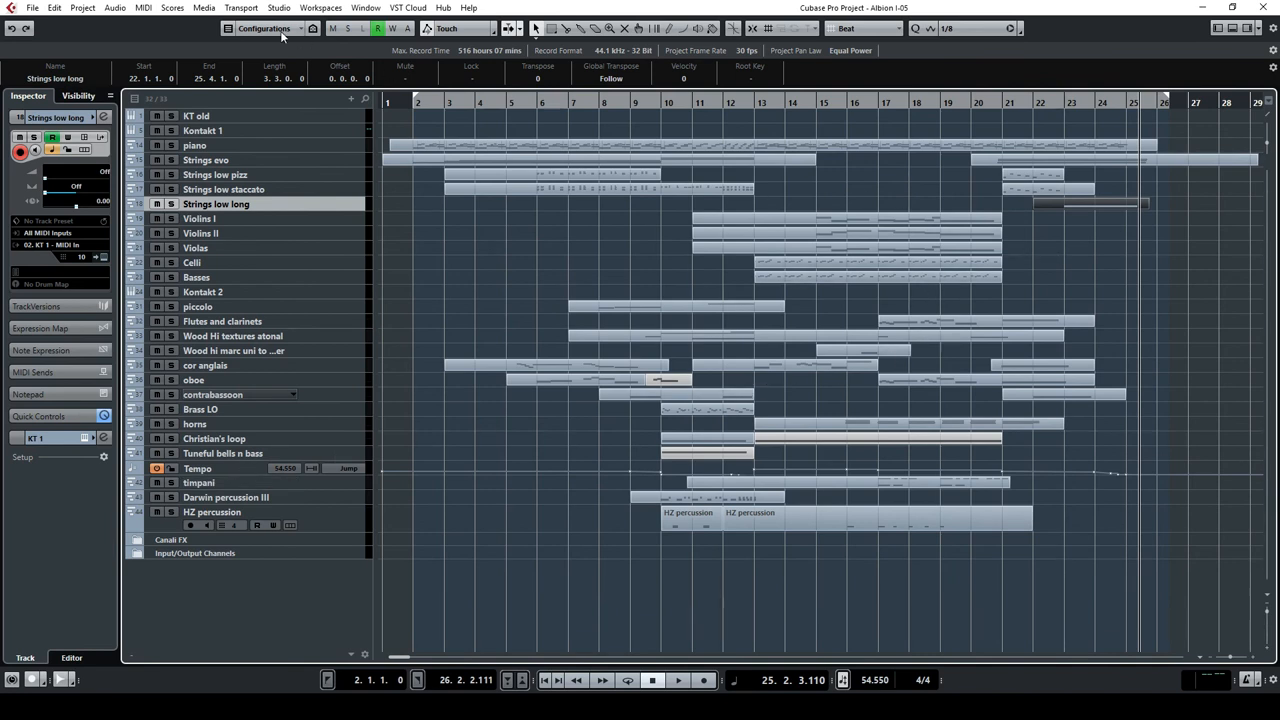
# Step: Show the MixConsole from the Studio menu, maximized, and reach the Ozone insert on Stereo Out
pyautogui.click(278, 8)
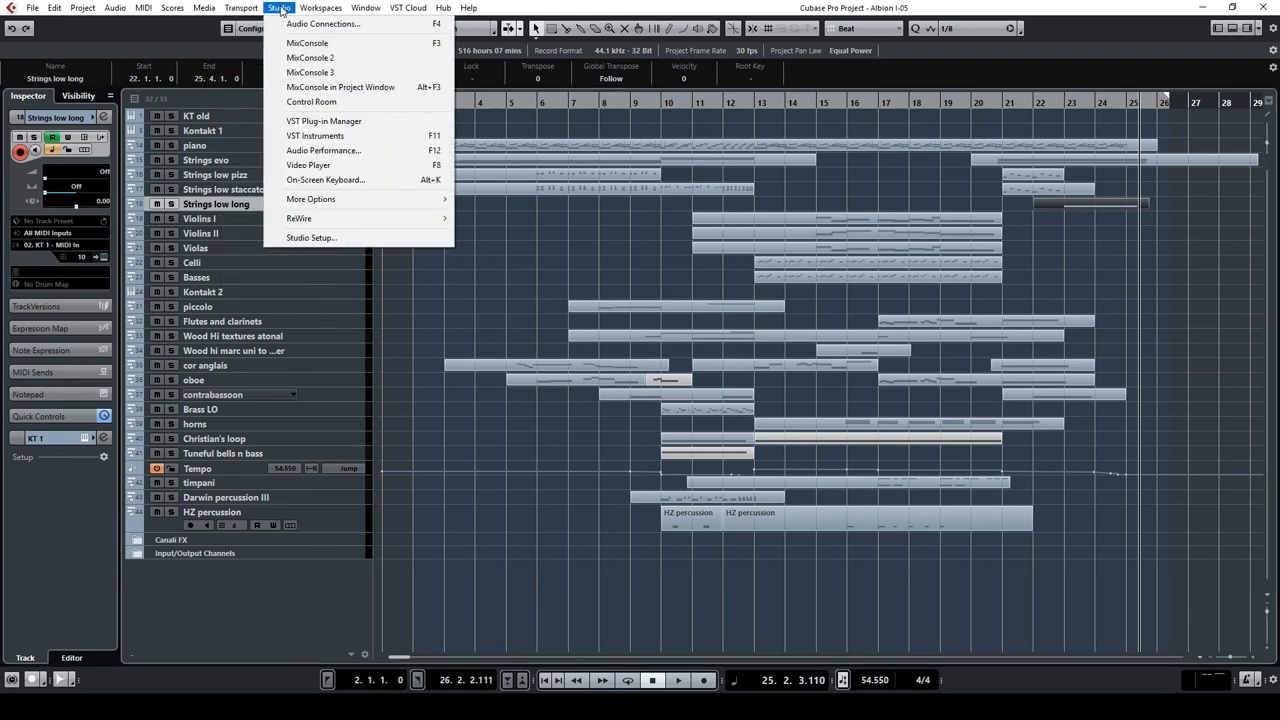
pyautogui.click(308, 42)
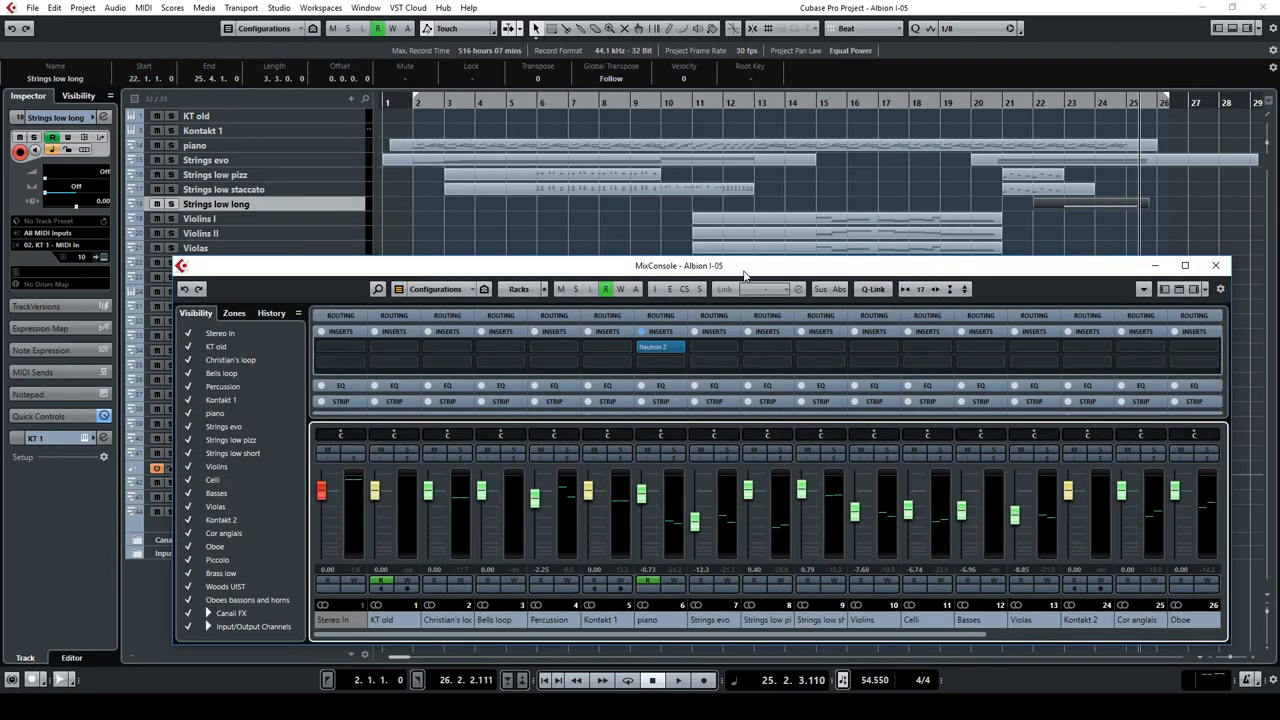
pyautogui.click(1184, 264)
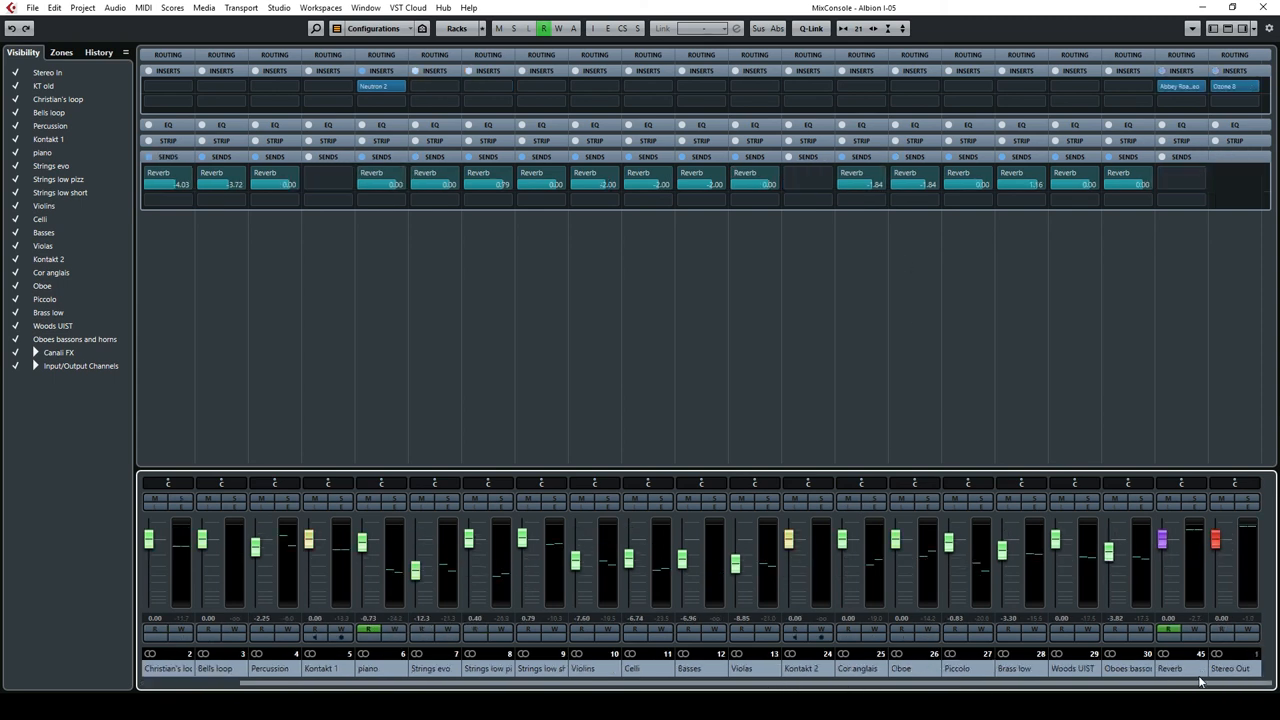
pyautogui.moveTo(1230, 656)
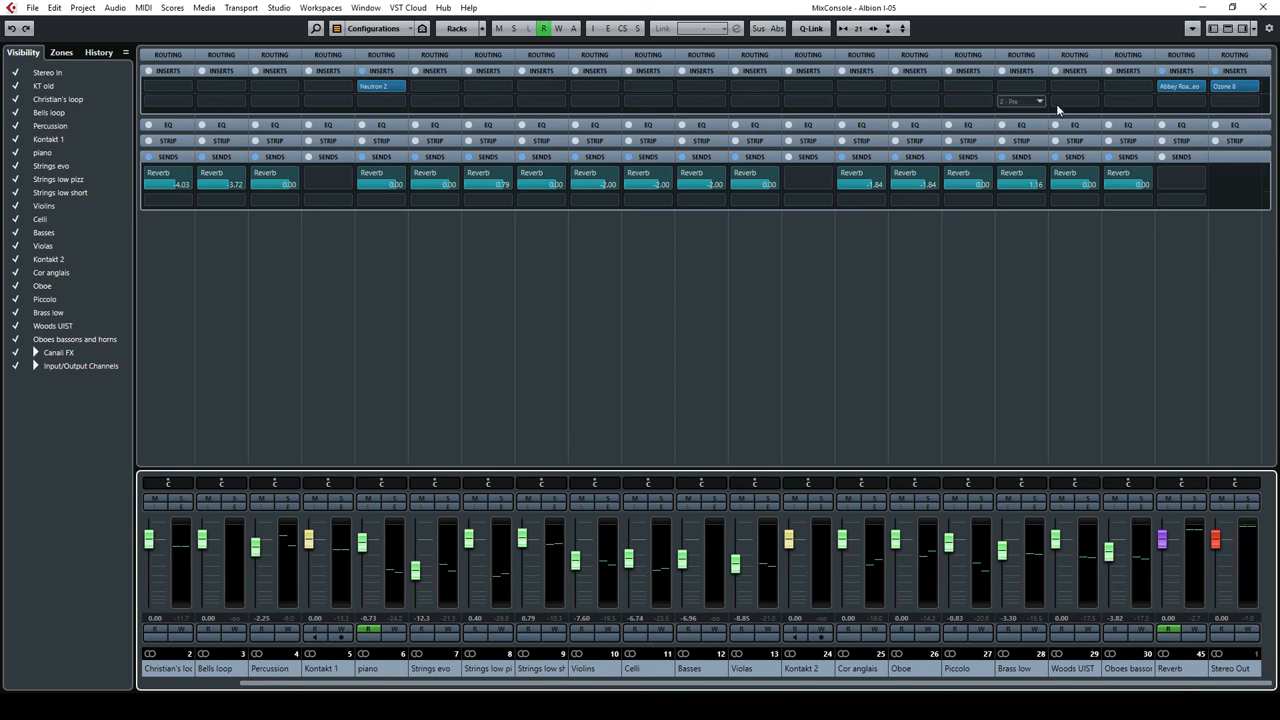
pyautogui.click(912, 176)
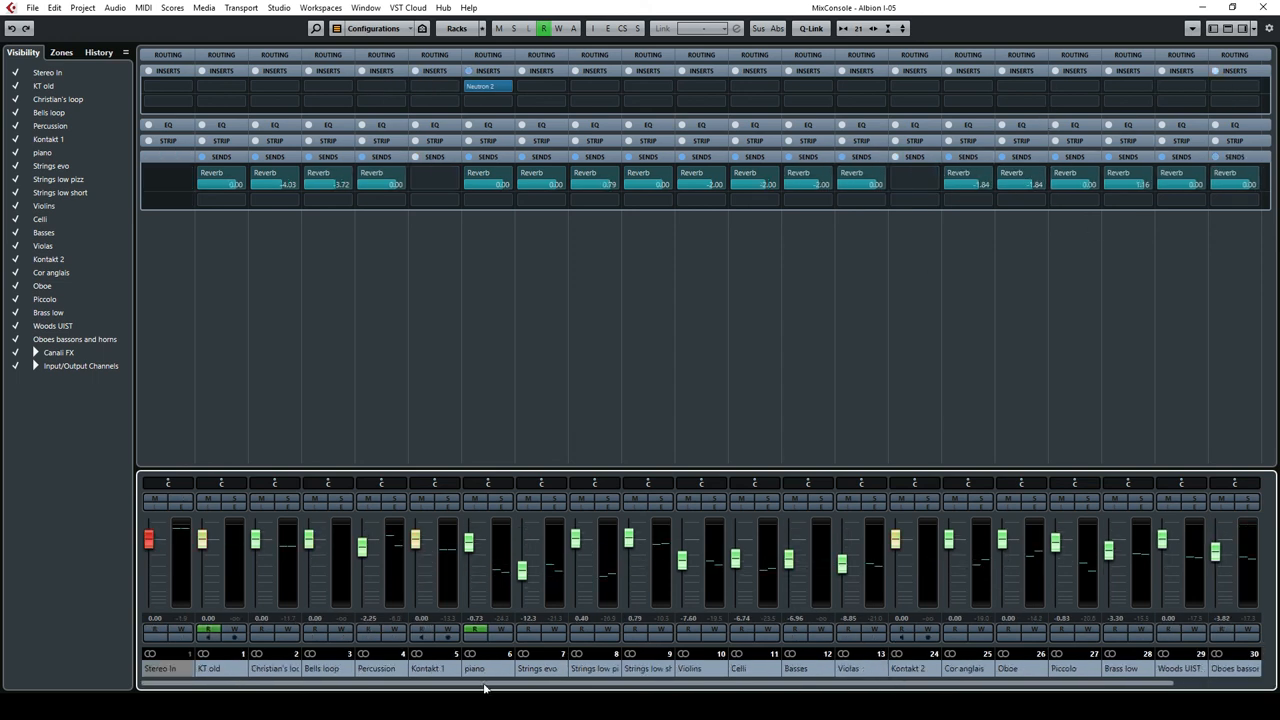
pyautogui.moveTo(220, 184)
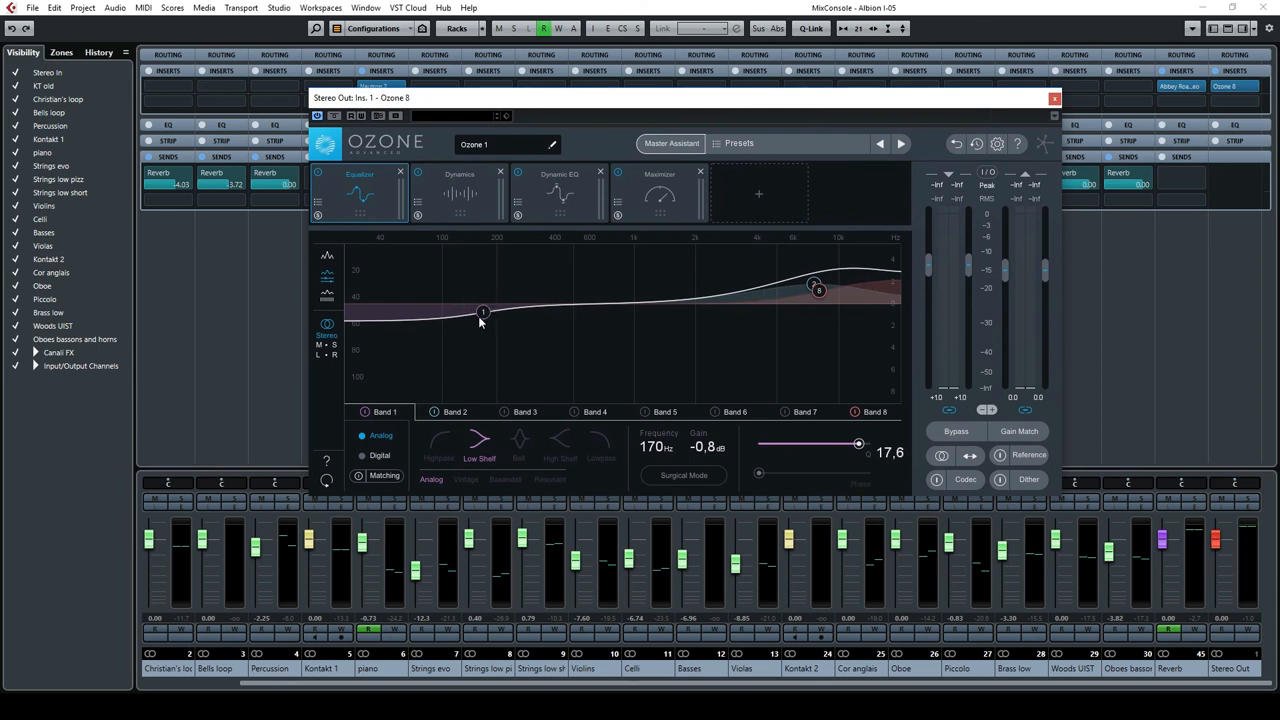
pyautogui.moveTo(488, 314)
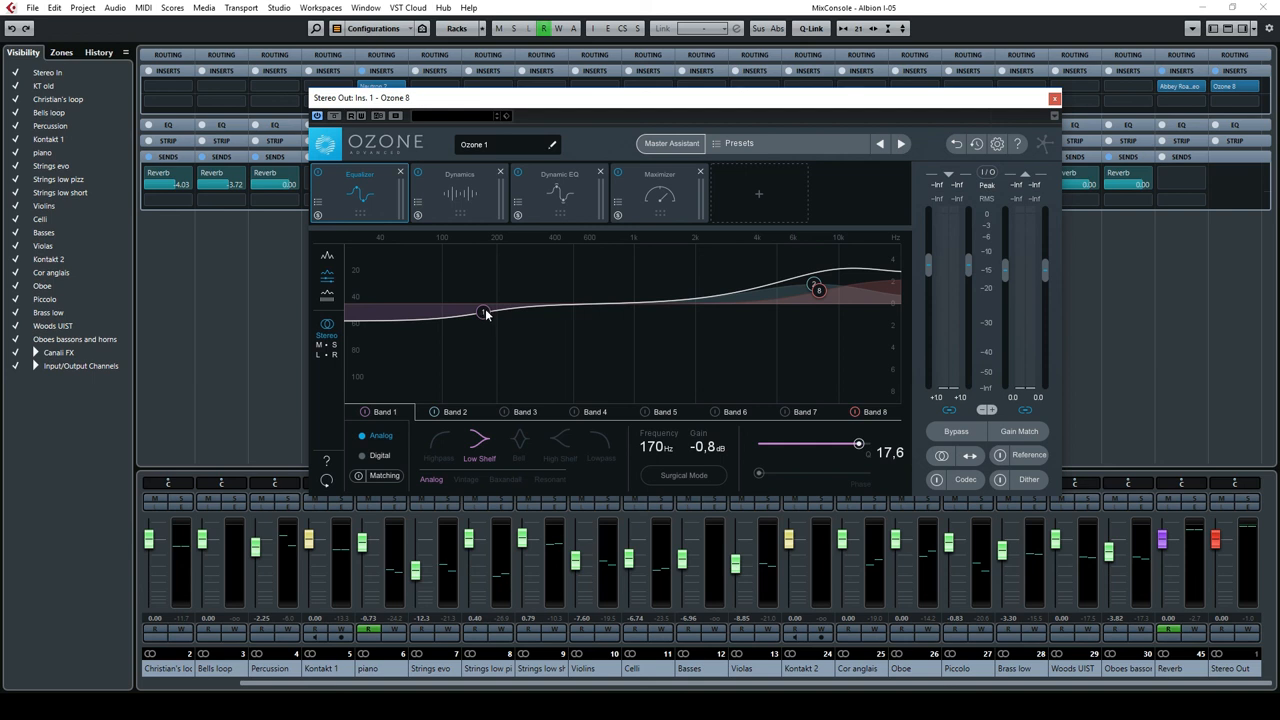
# Step: Review the Ozone Dynamics and Maximizer modules, then close the plugin window
pyautogui.click(460, 190)
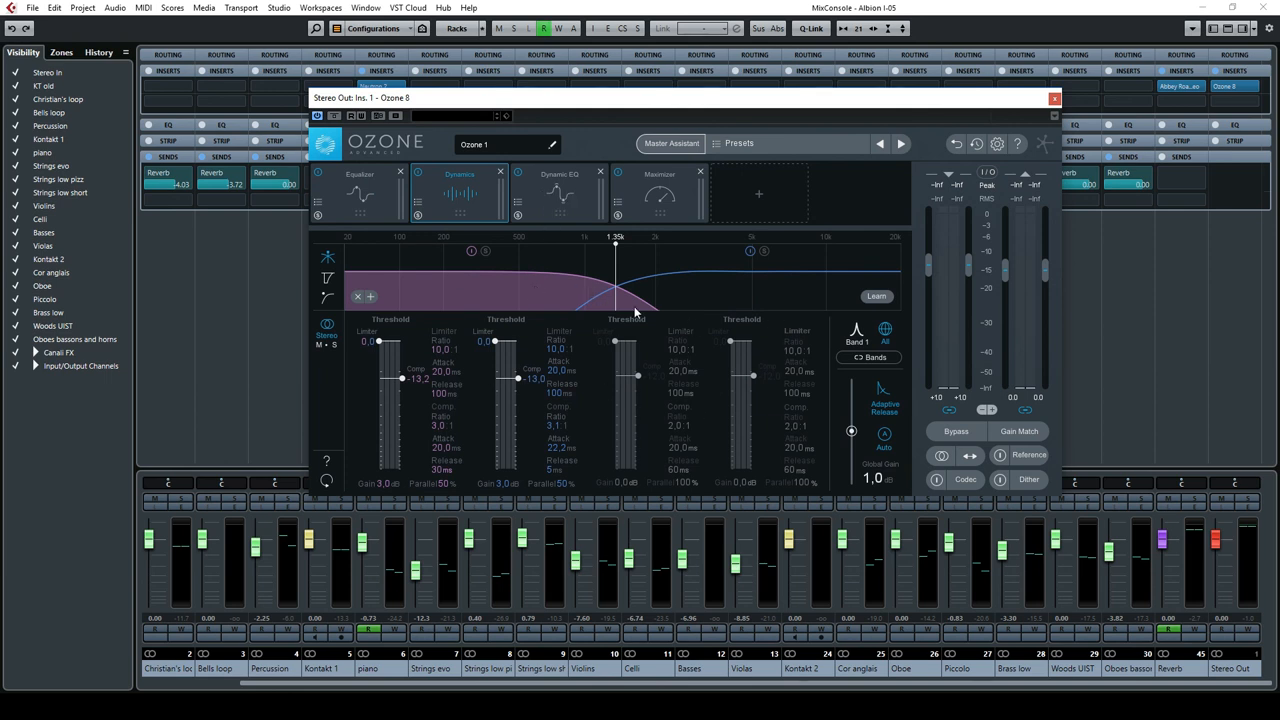
pyautogui.moveTo(628, 268)
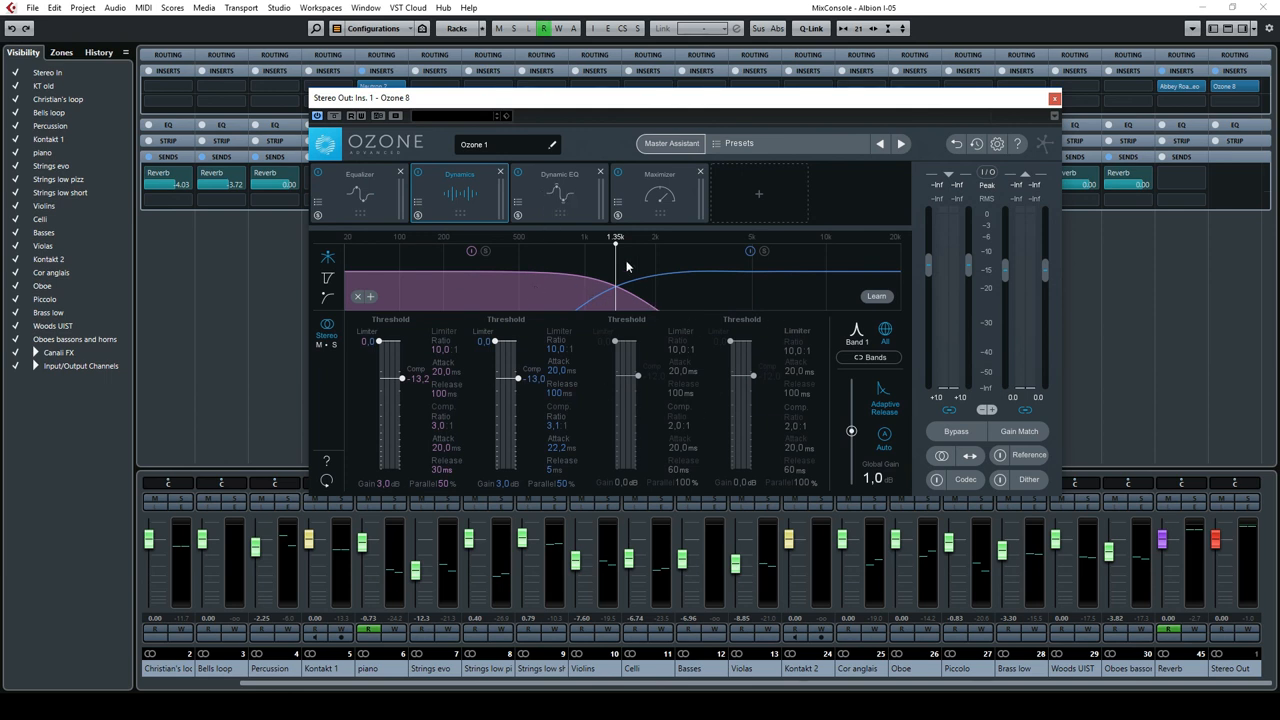
pyautogui.click(660, 192)
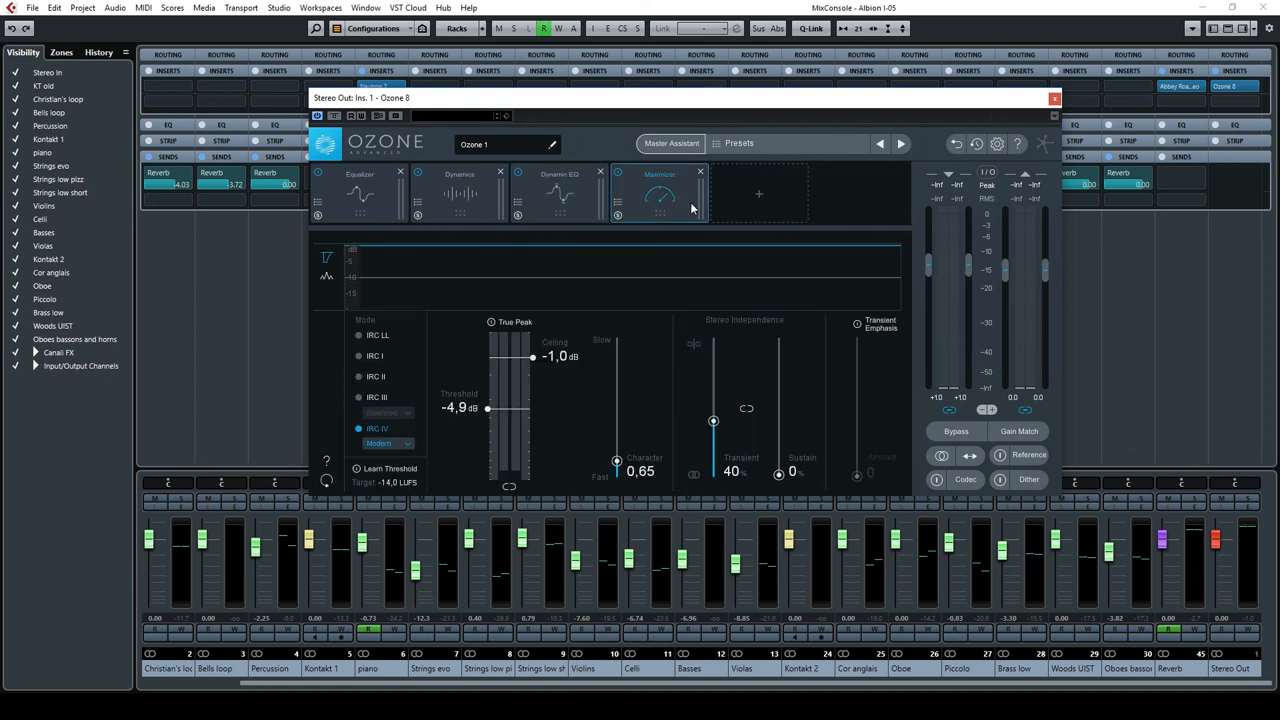
pyautogui.moveTo(652, 362)
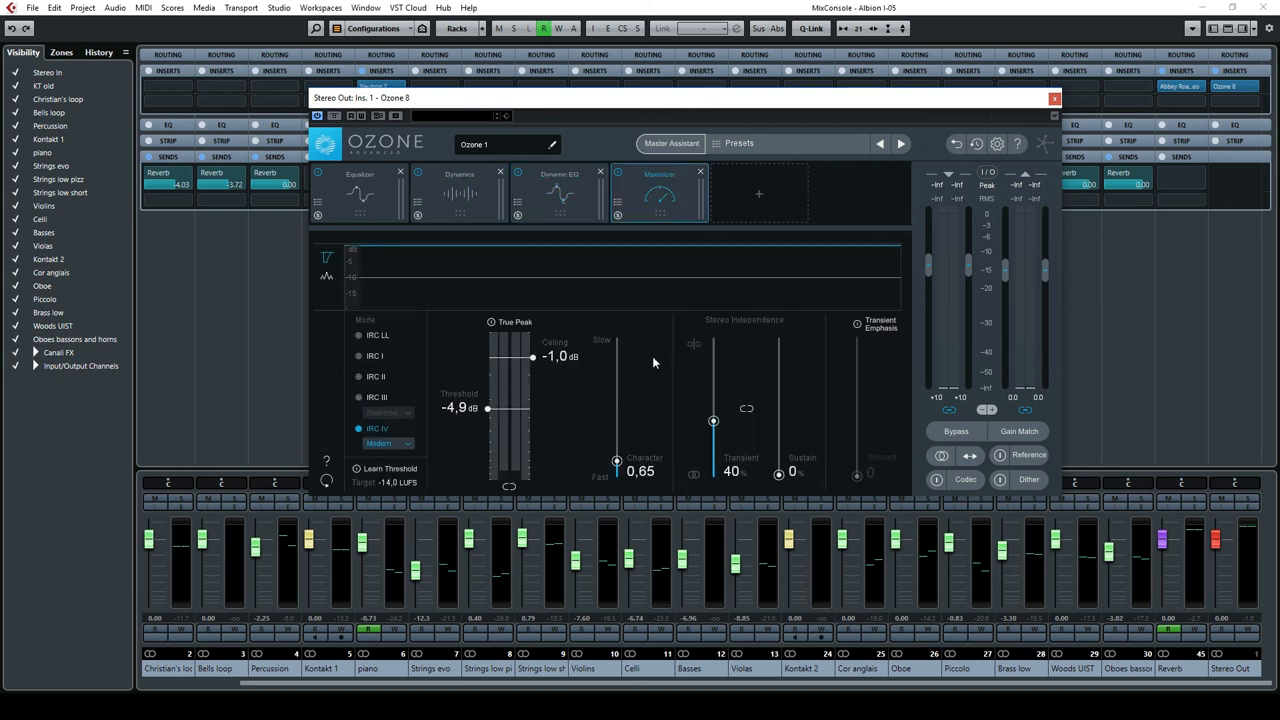
pyautogui.moveTo(968, 410)
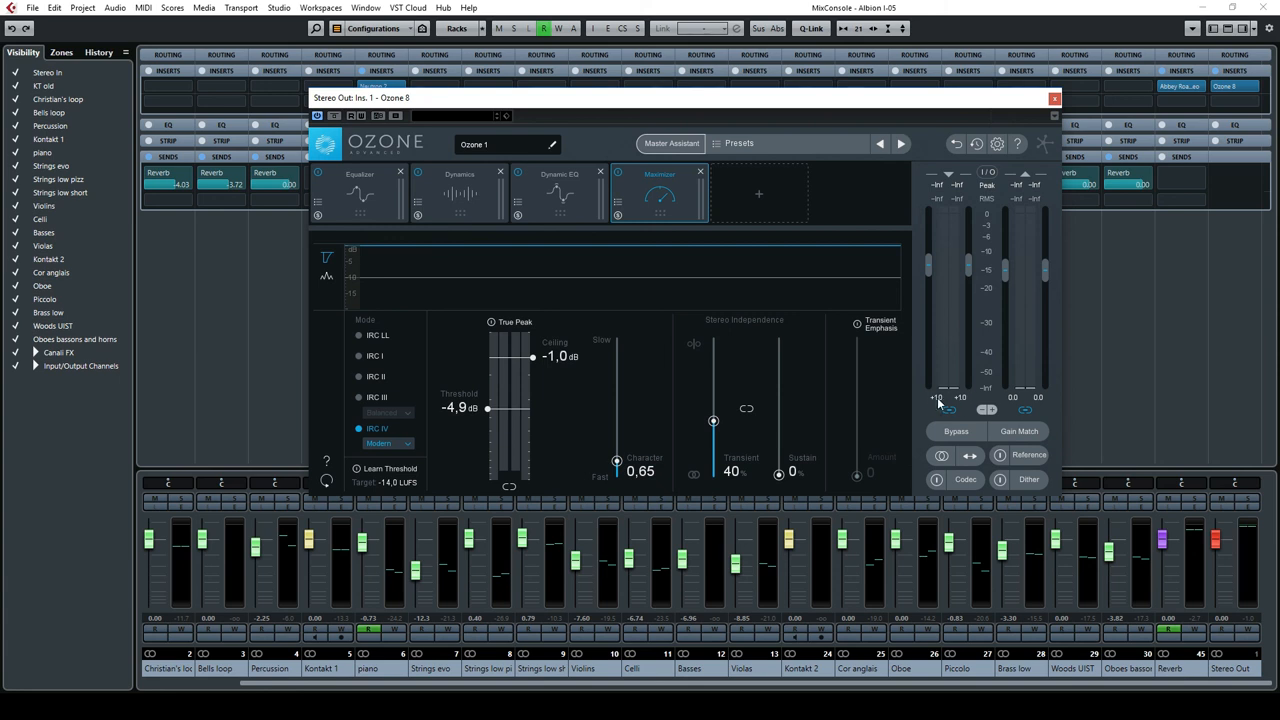
pyautogui.moveTo(920, 404)
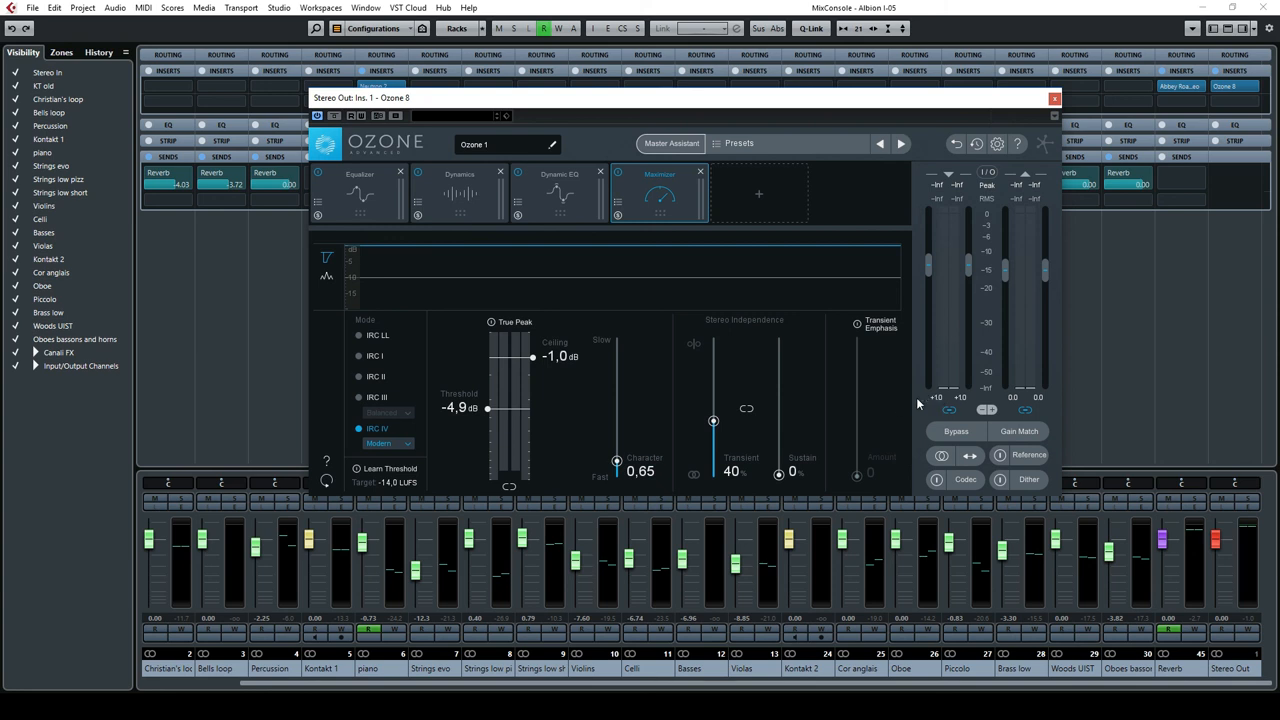
pyautogui.moveTo(948, 404)
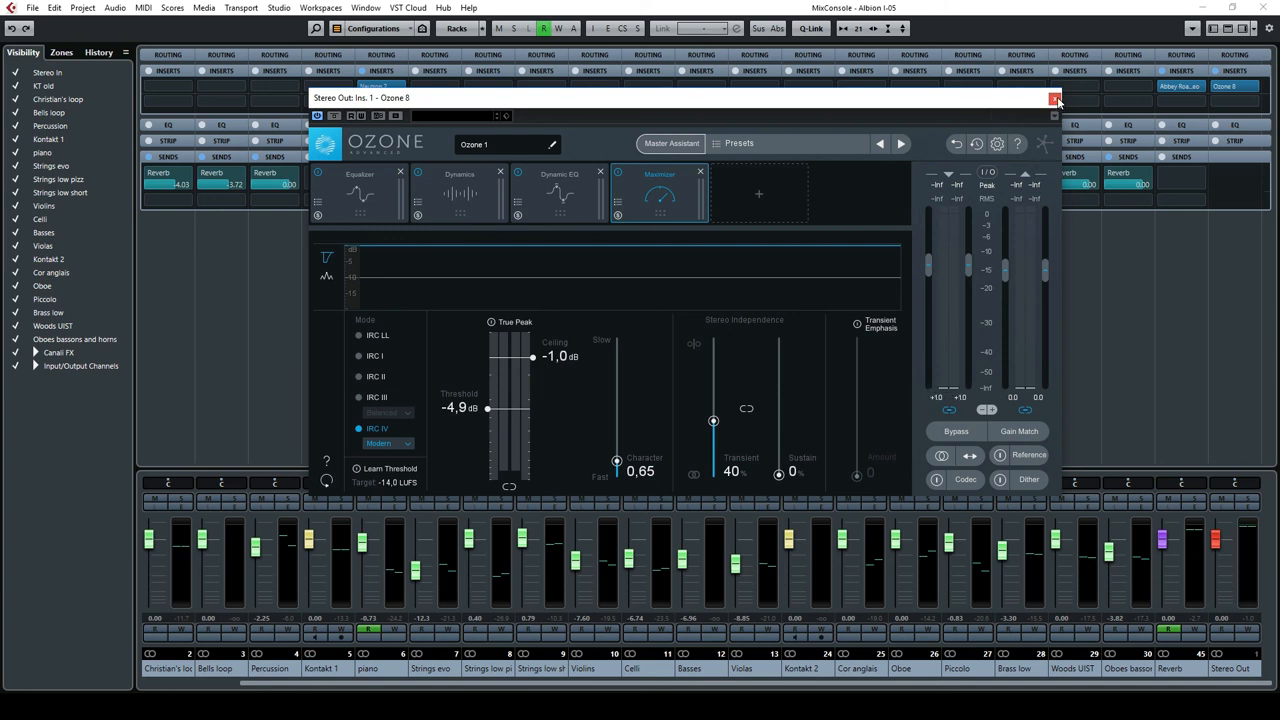
pyautogui.click(1052, 100)
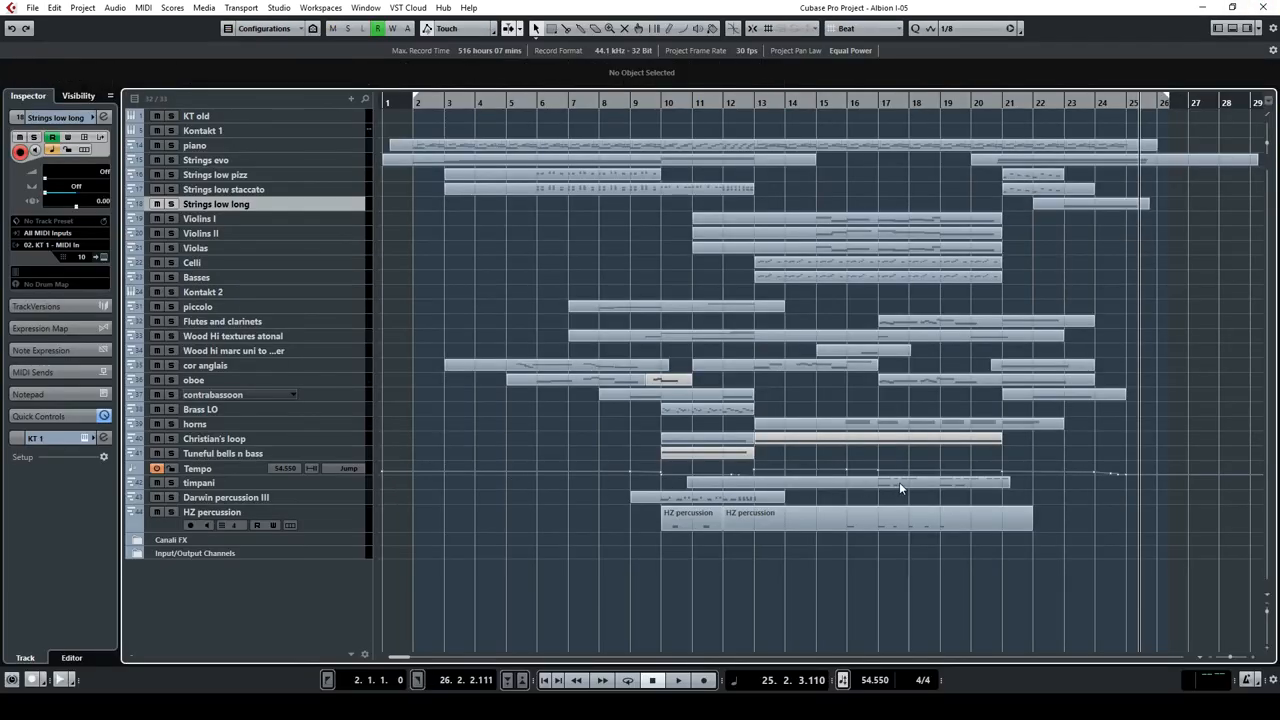
pyautogui.moveTo(710, 364)
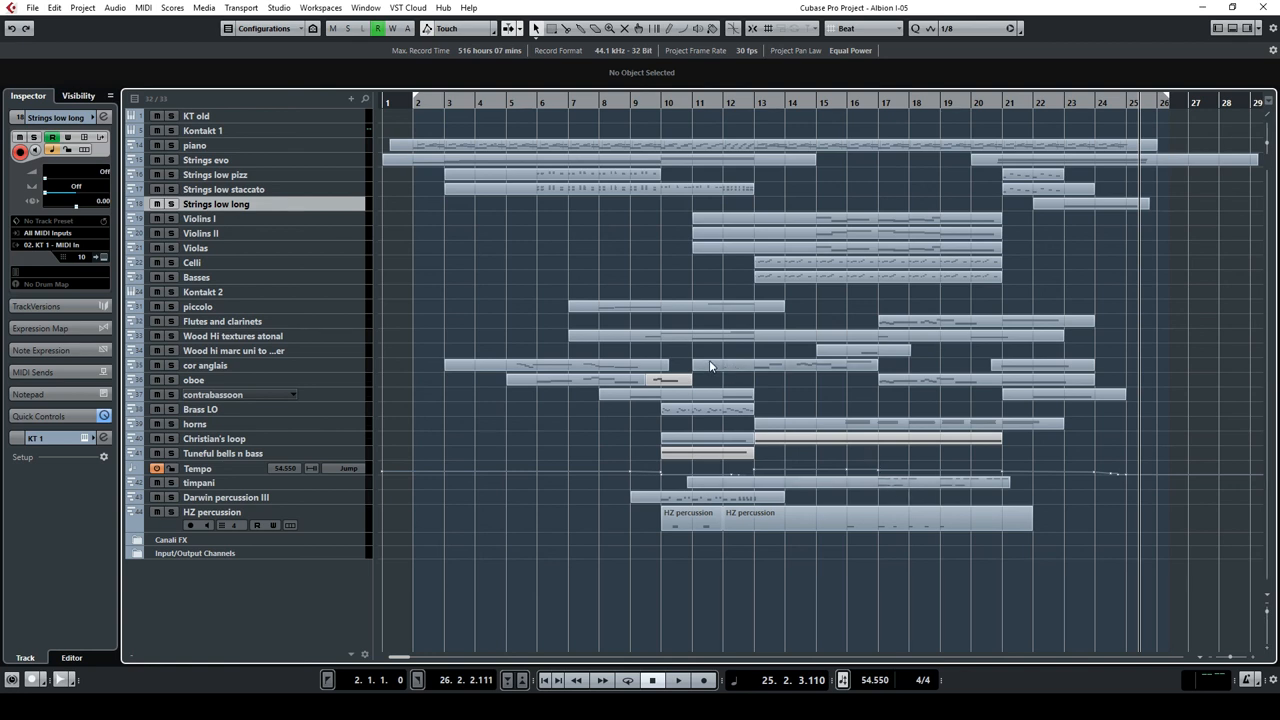
pyautogui.moveTo(992, 366)
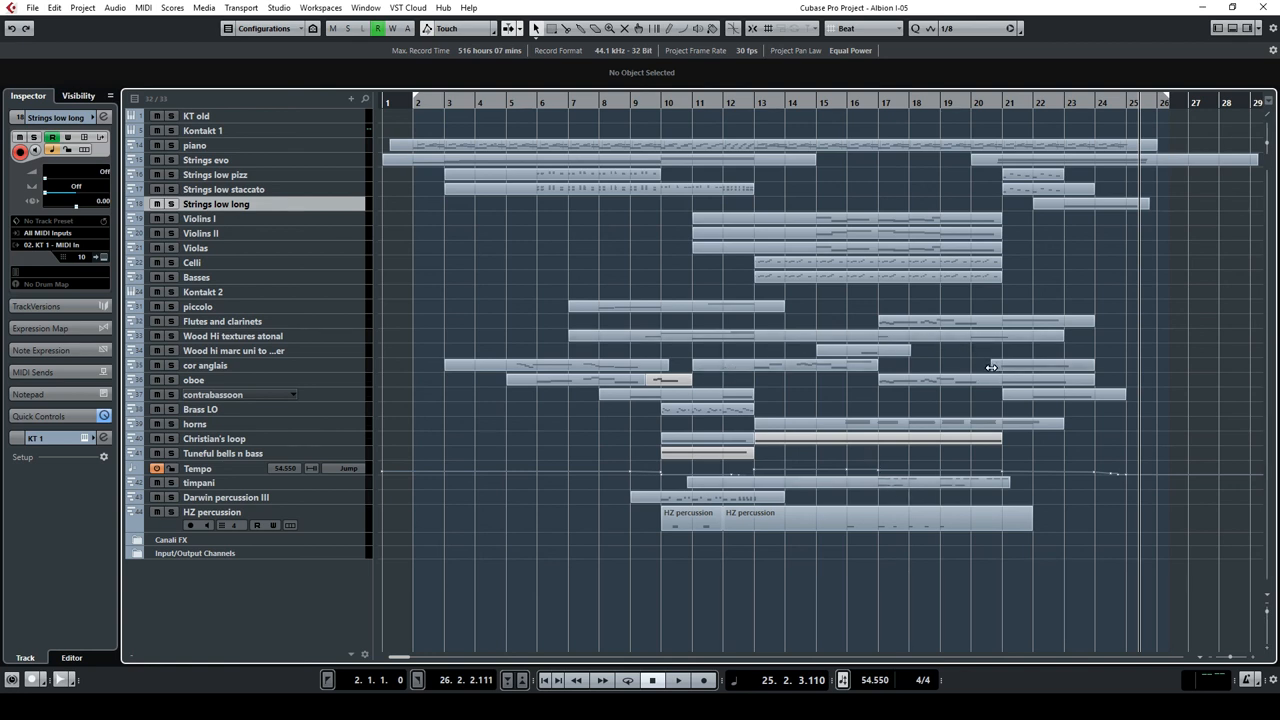
pyautogui.moveTo(732, 284)
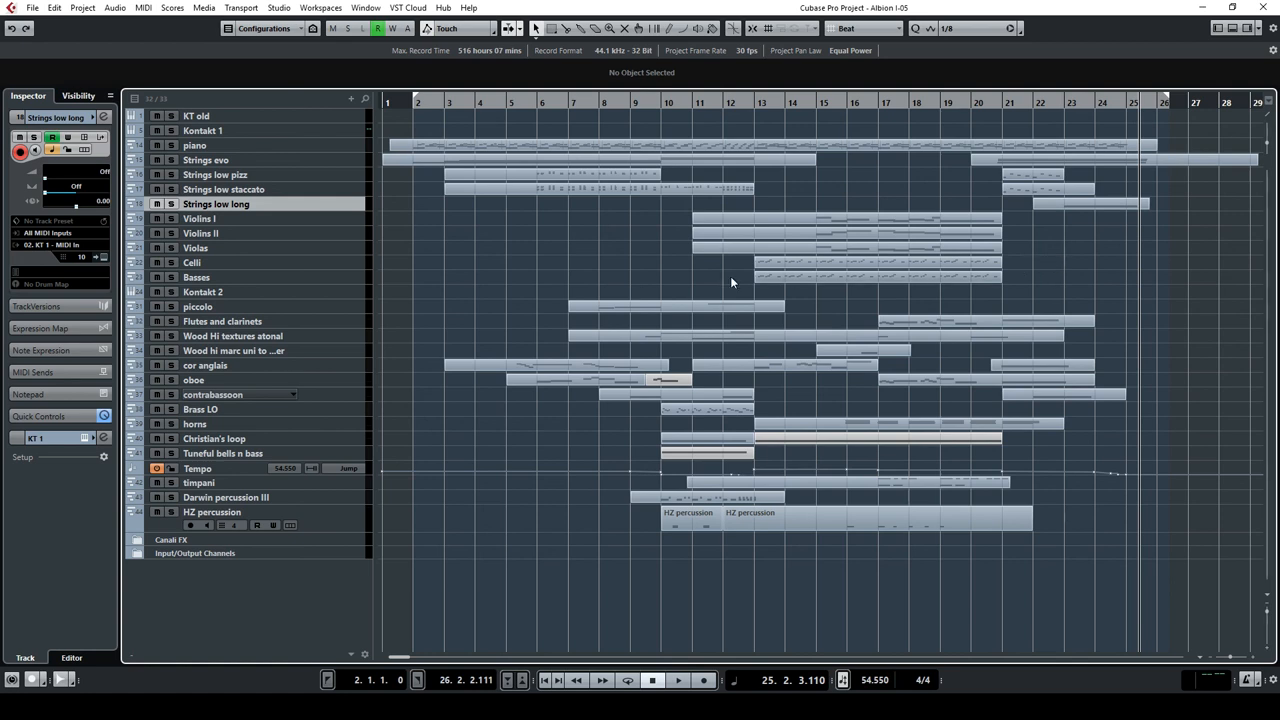
pyautogui.moveTo(660, 244)
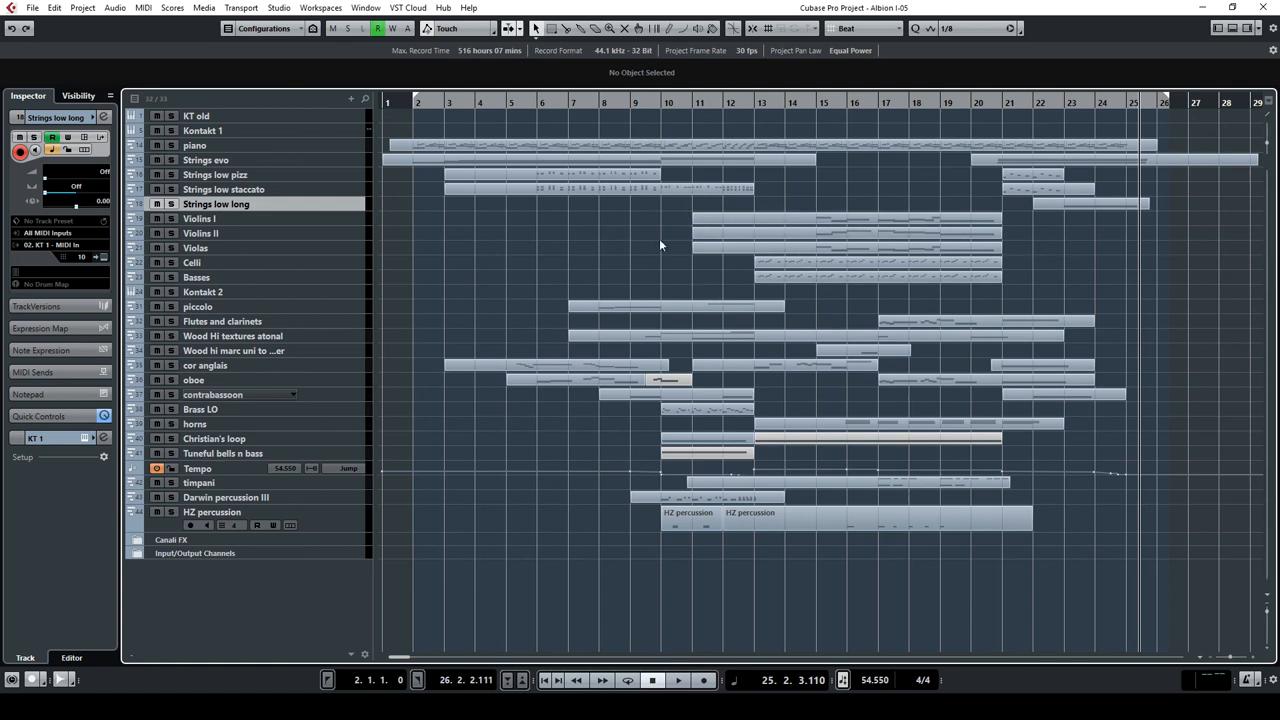
pyautogui.moveTo(1168, 464)
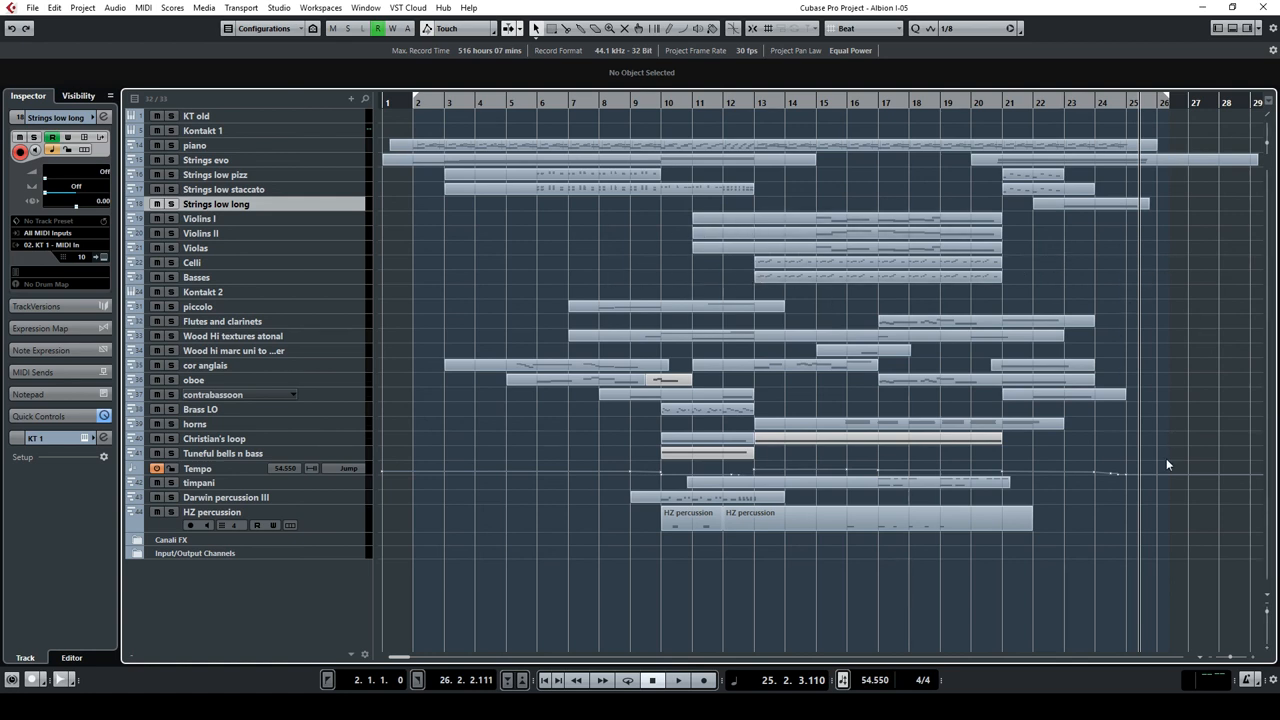